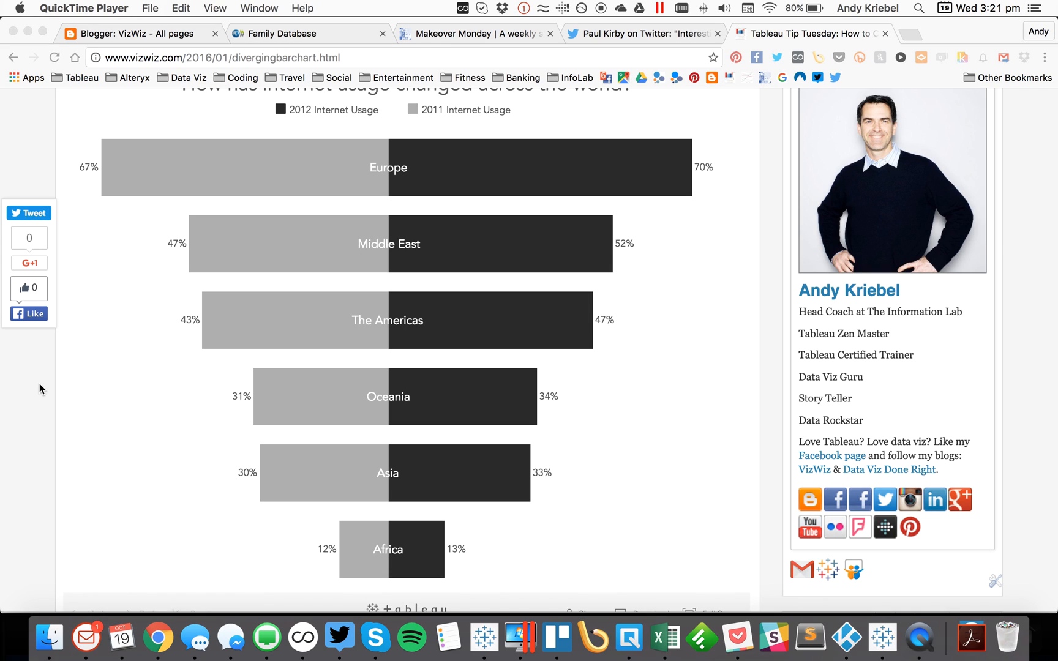
pyautogui.moveTo(57, 385)
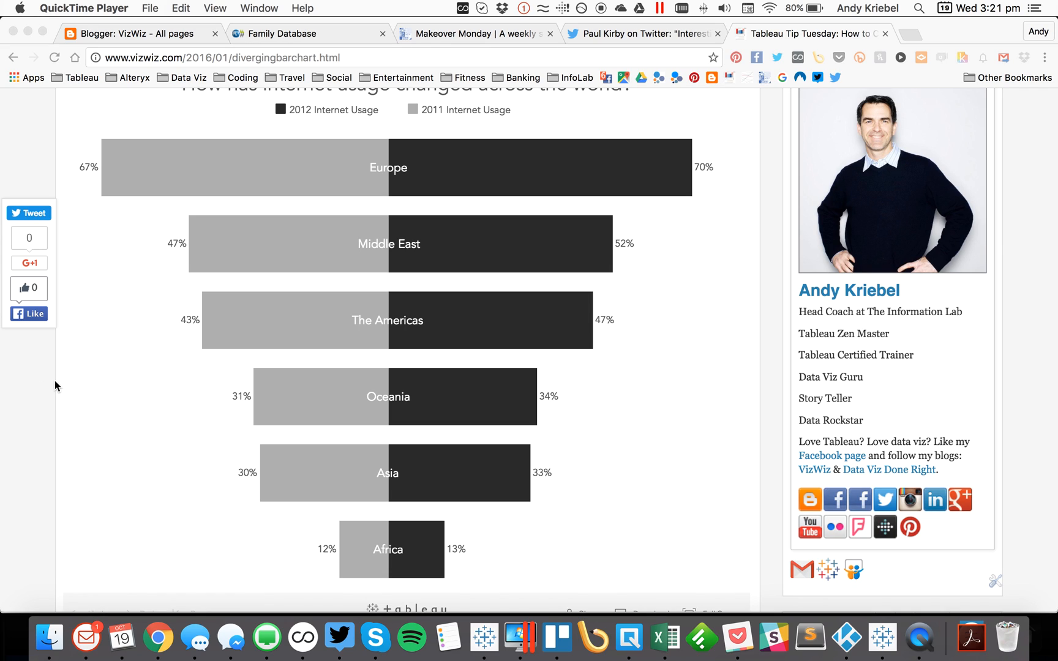
pyautogui.moveTo(100, 385)
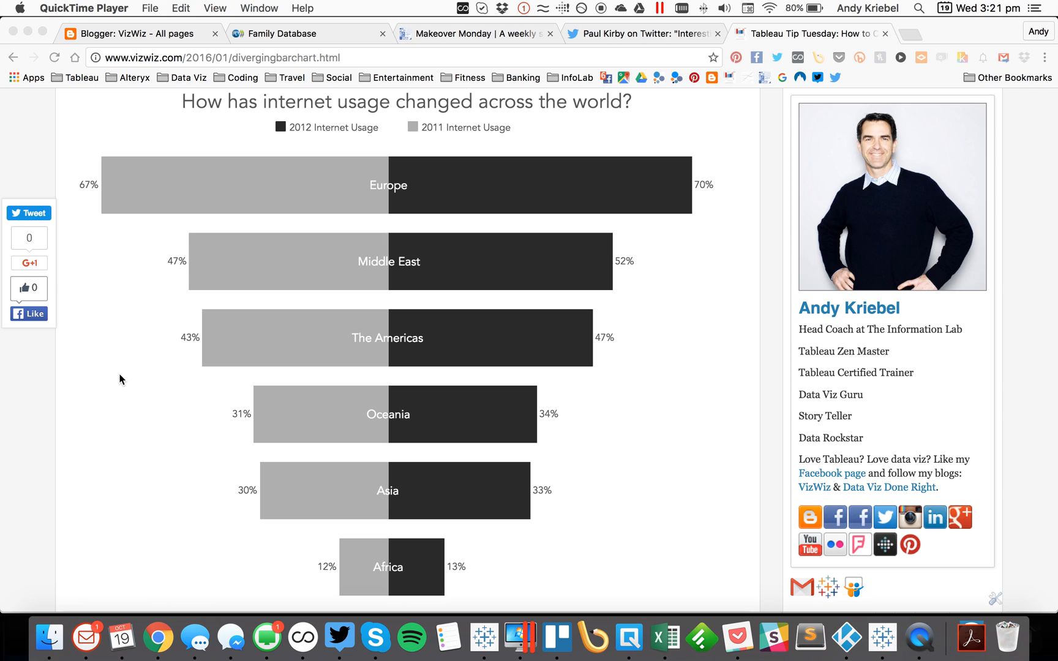
pyautogui.moveTo(496, 474)
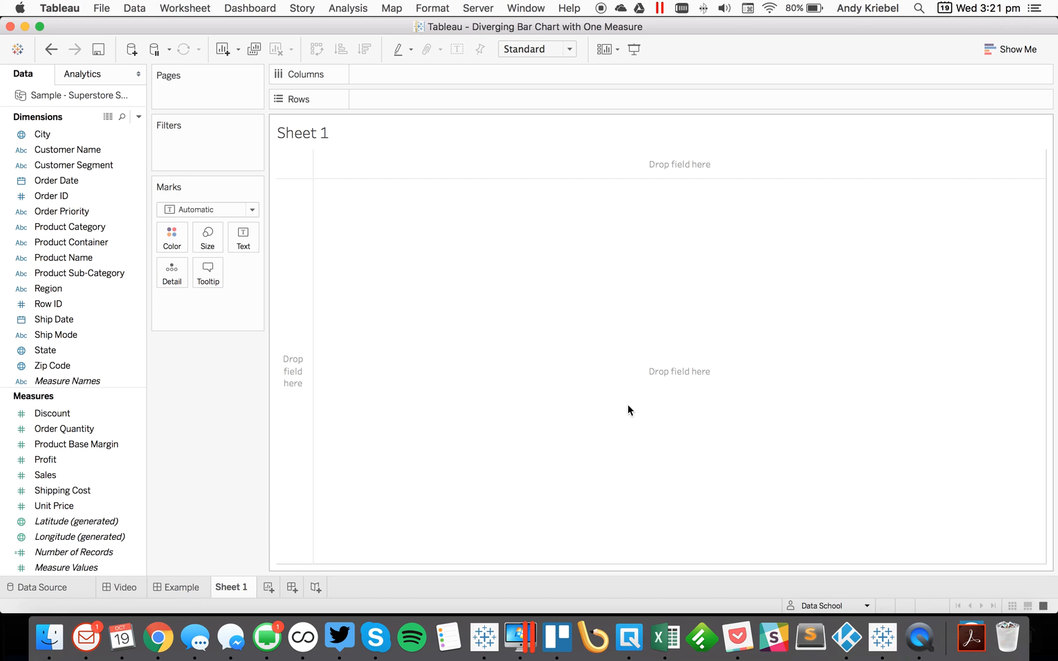
pyautogui.moveTo(247, 351)
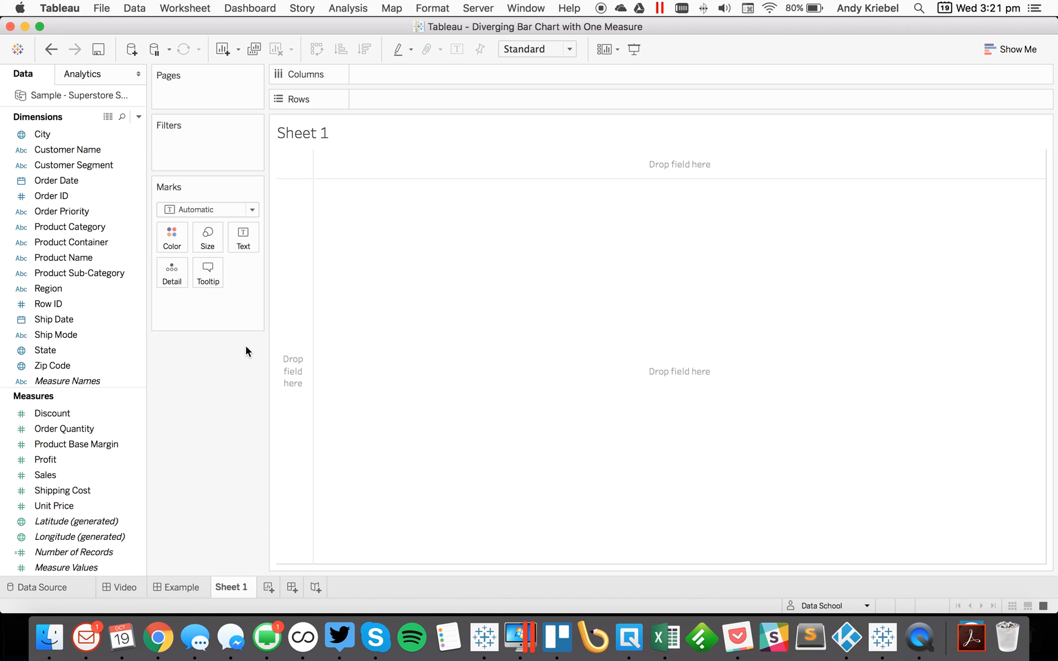
# Step: Chart total Sales as one bar, filtered to East and West and coloured by Region
pyautogui.click(45, 475)
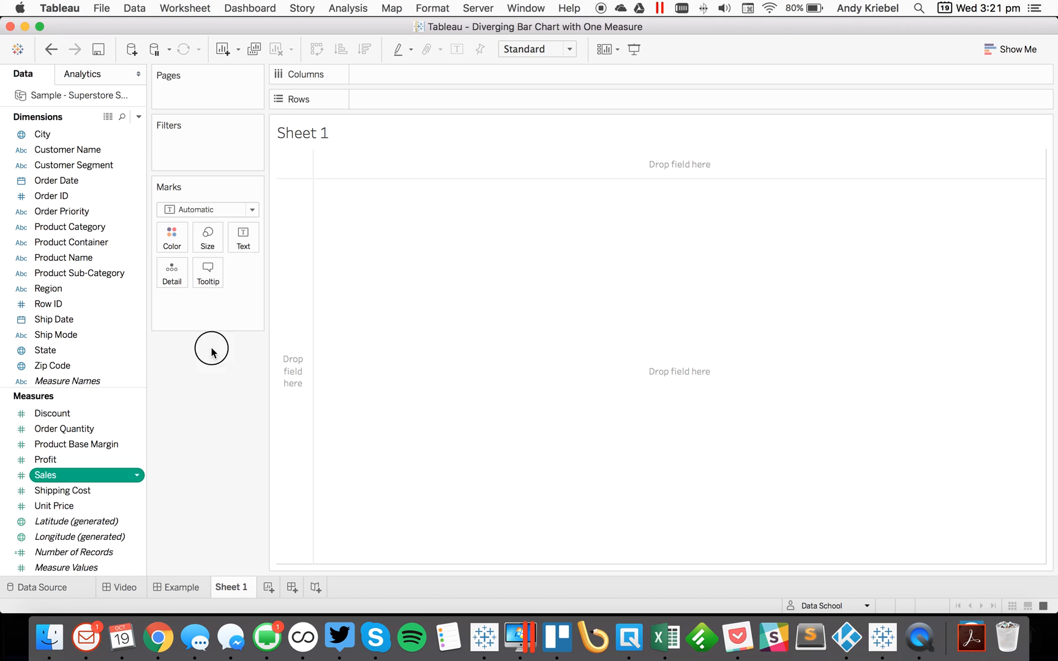
pyautogui.moveTo(46, 475); pyautogui.dragTo(404, 74)
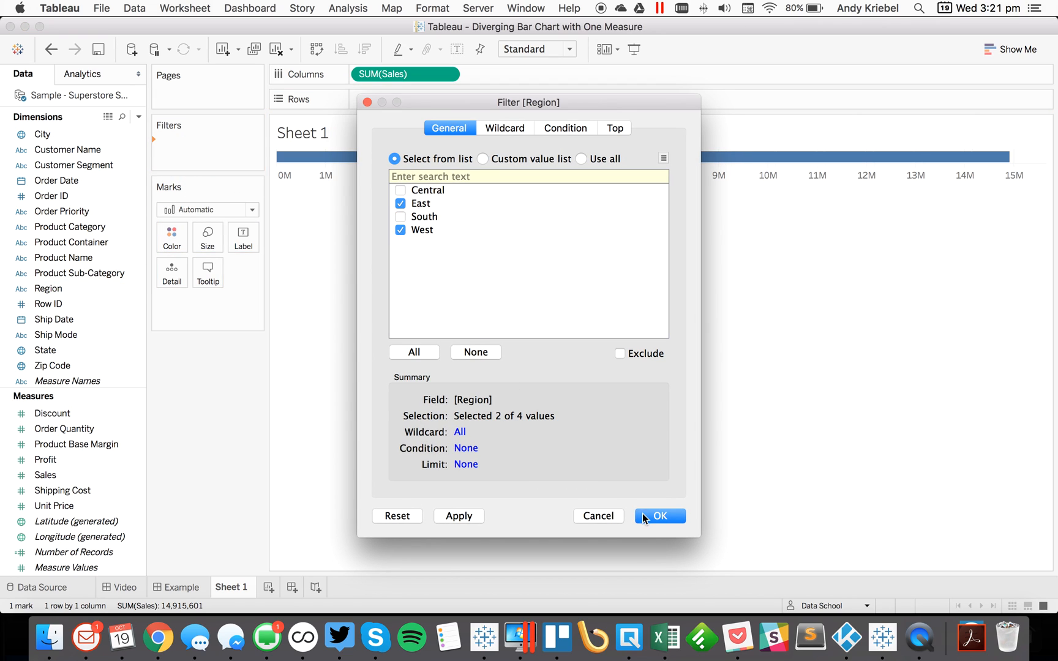
pyautogui.click(659, 516)
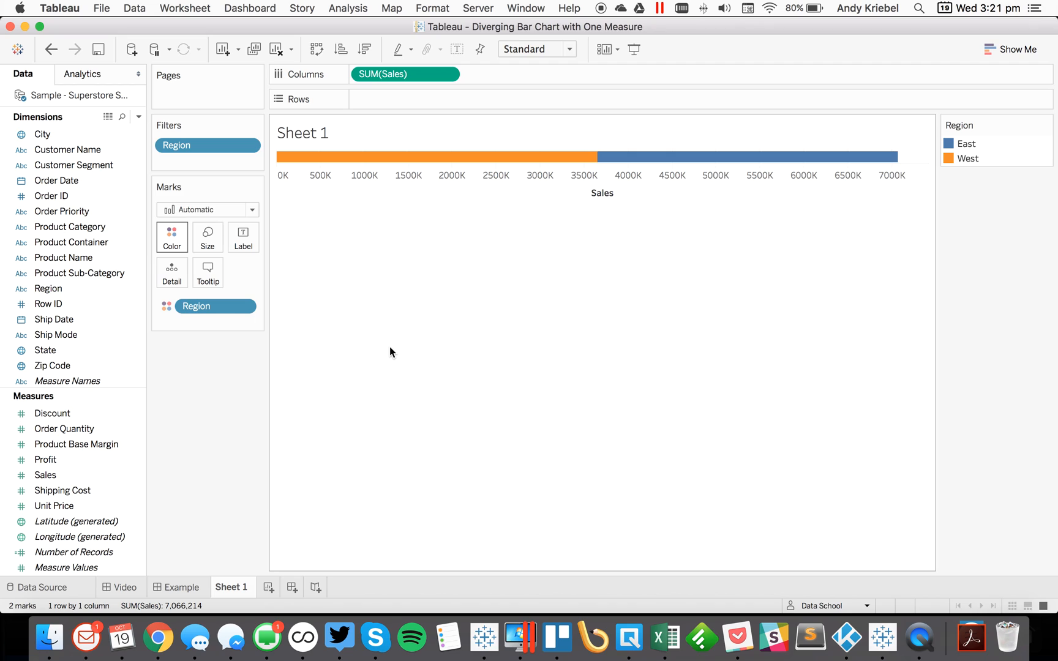
pyautogui.moveTo(594, 157)
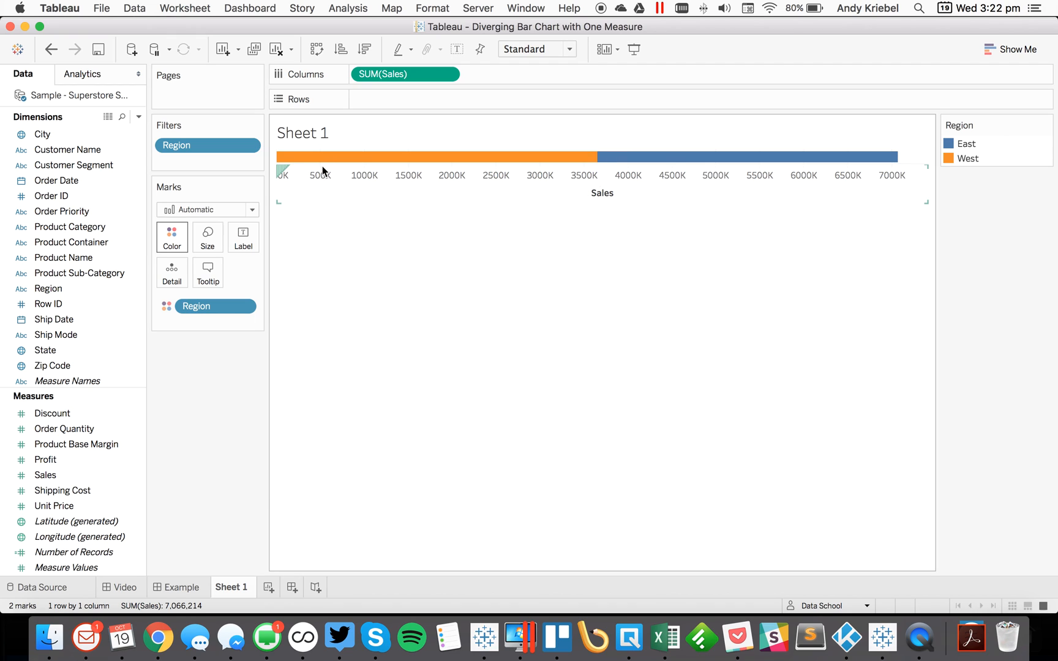
pyautogui.moveTo(689, 186)
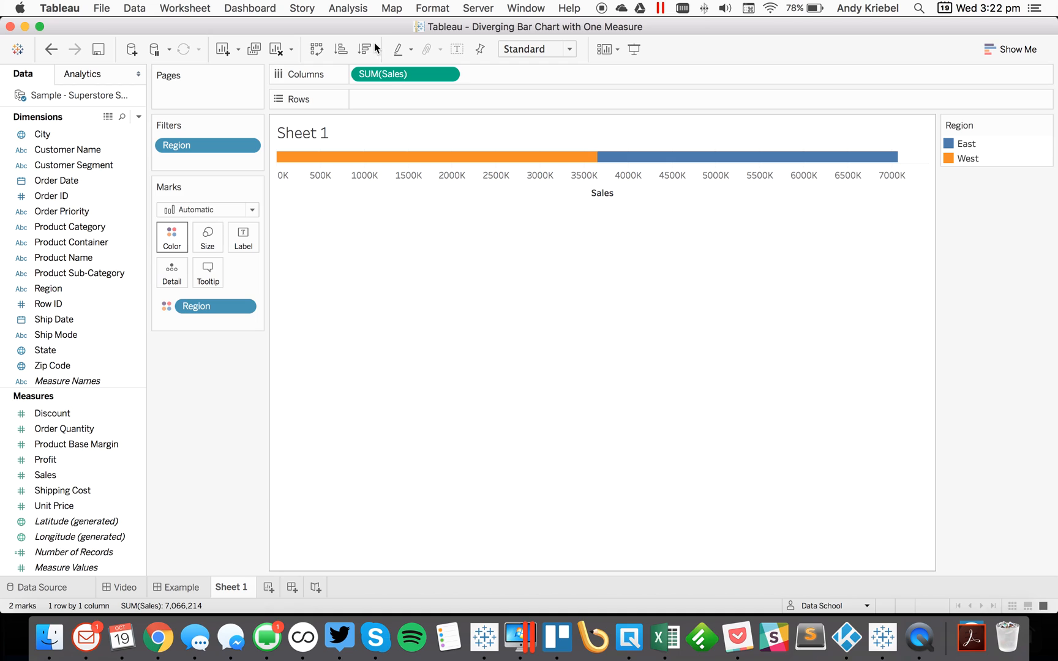
pyautogui.moveTo(390, 74)
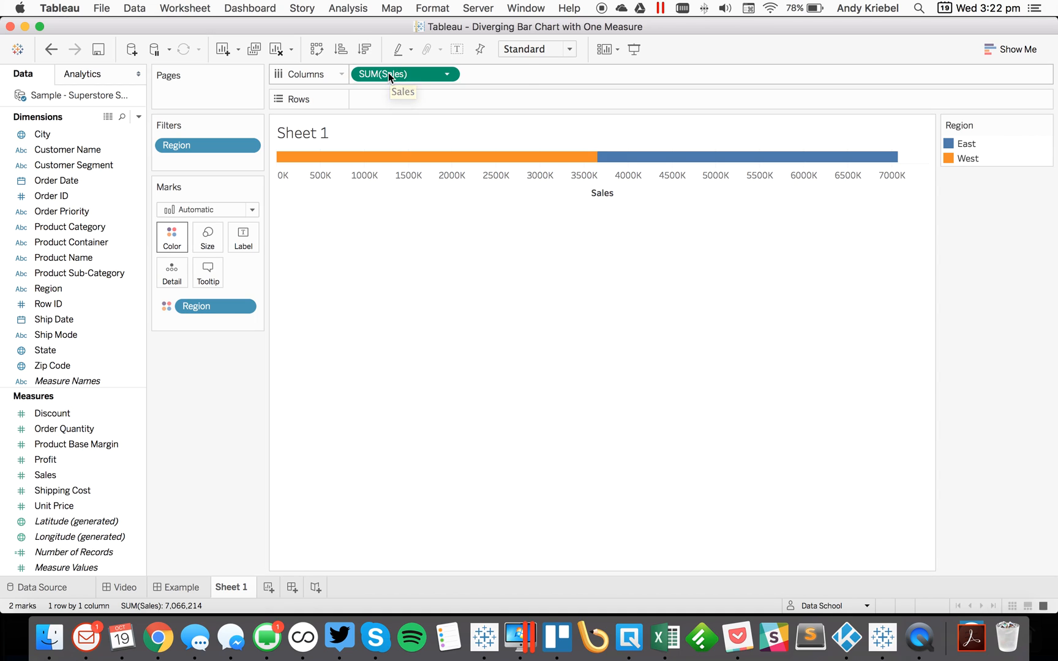
# Step: Rewrite the SUM(Sales) pill as IF INDEX()=1 THEN SUM([Sales]) ELSE -SUM([Sales]) END
pyautogui.doubleClick(382, 73)
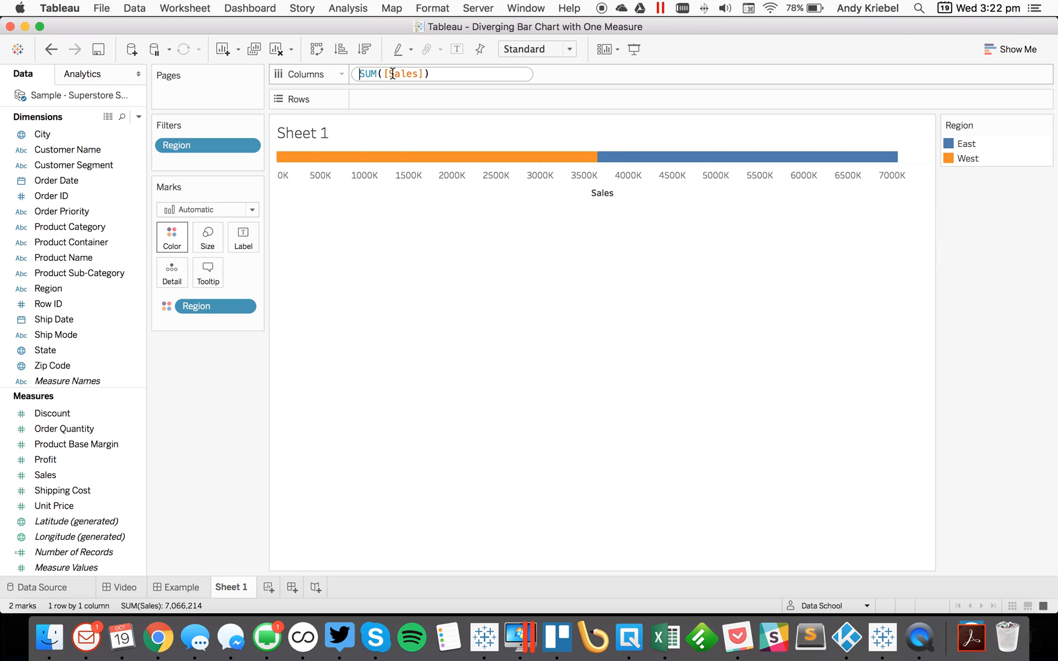
pyautogui.write('IF')
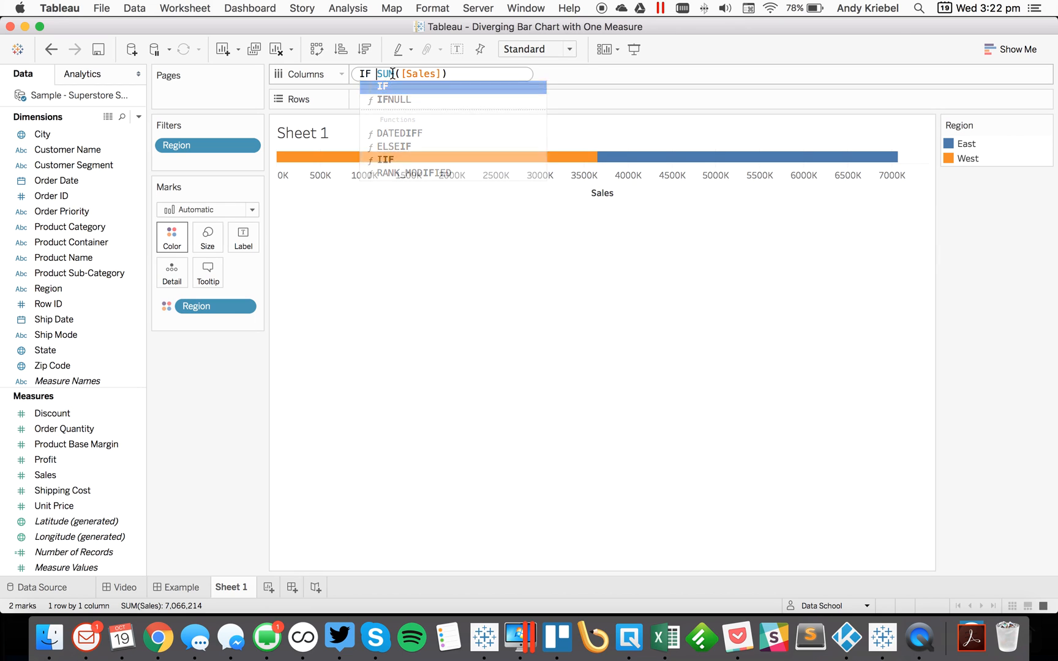
pyautogui.write('INDEX()')
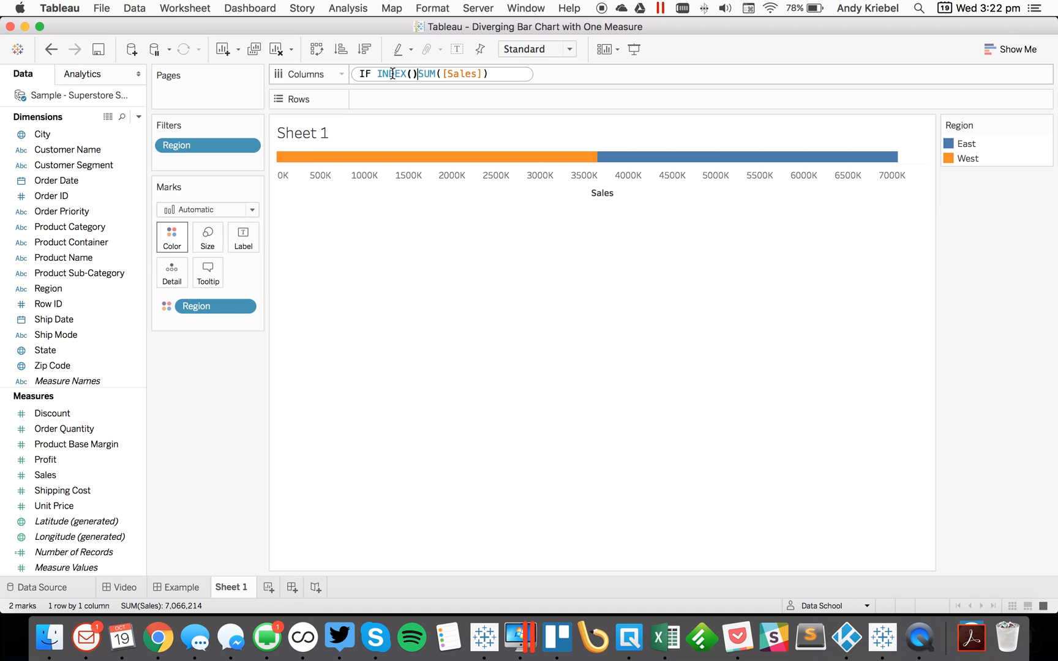
pyautogui.write('=1')
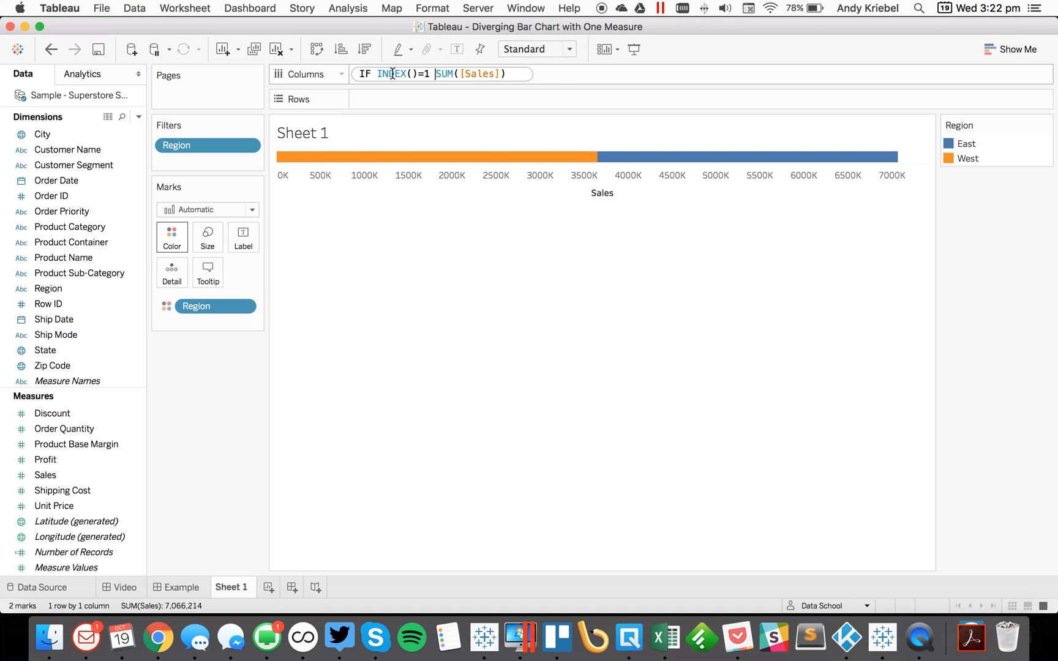
pyautogui.write('THEN')
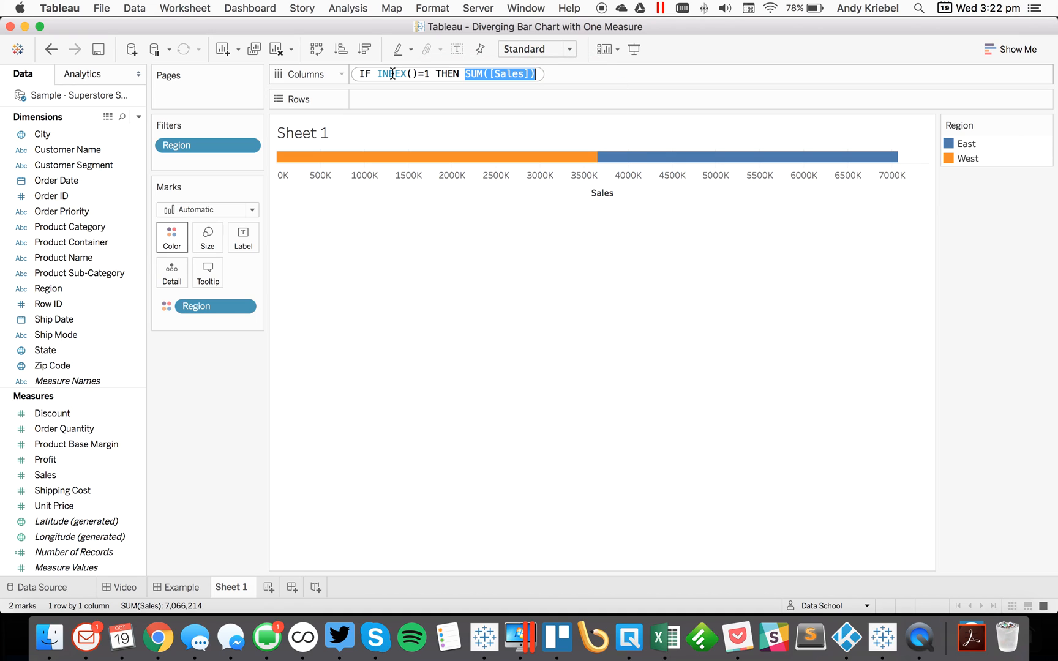
pyautogui.write('ELSE')
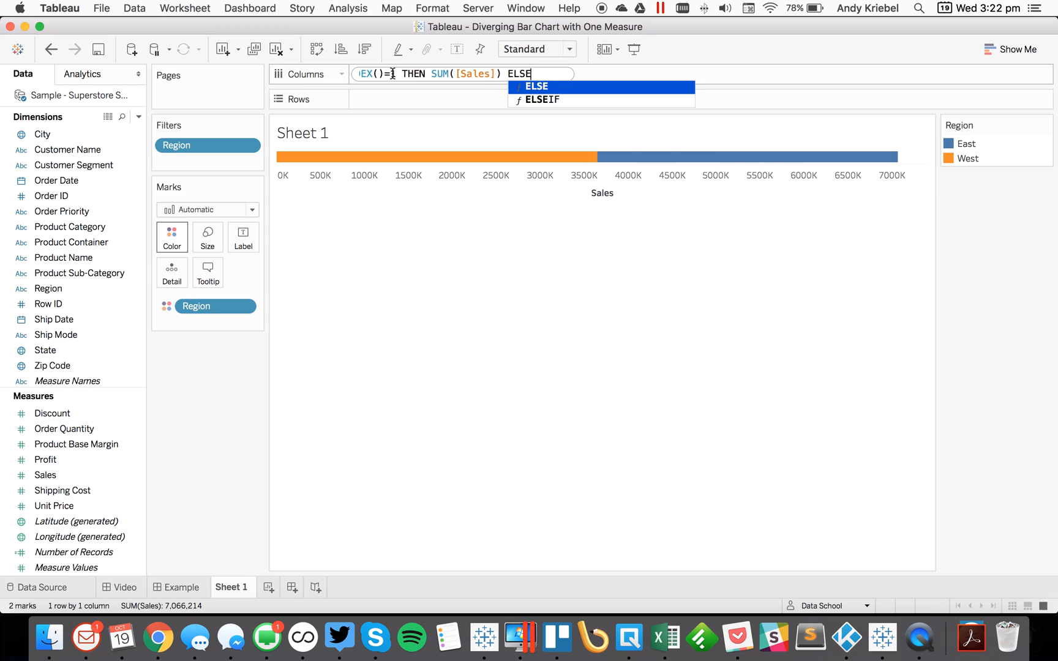
pyautogui.write('-SUM([Sales])')
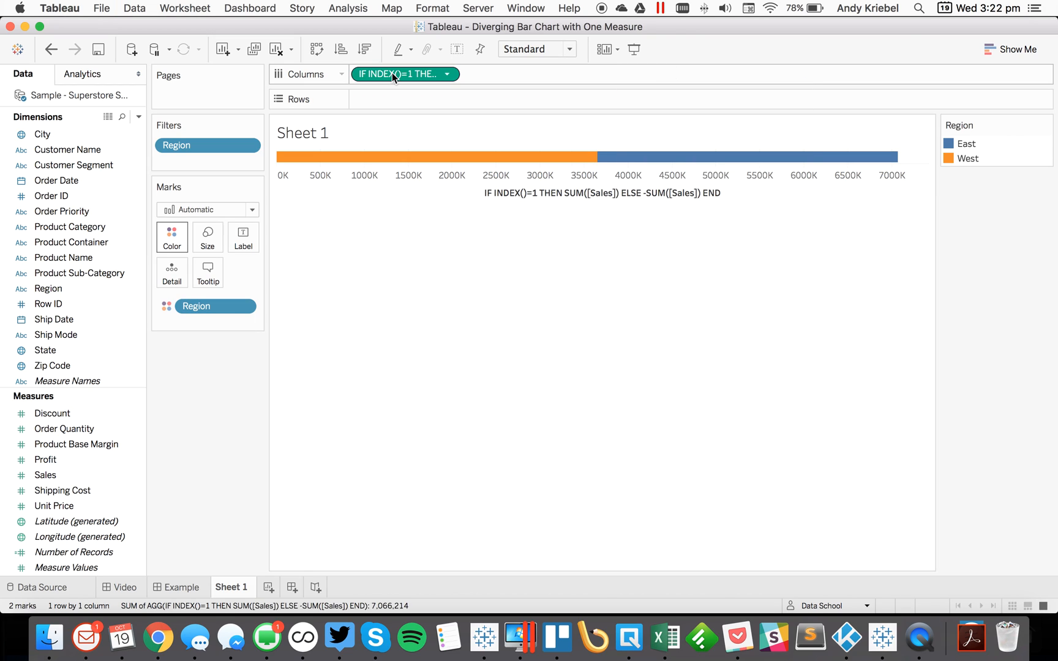
pyautogui.moveTo(402, 74)
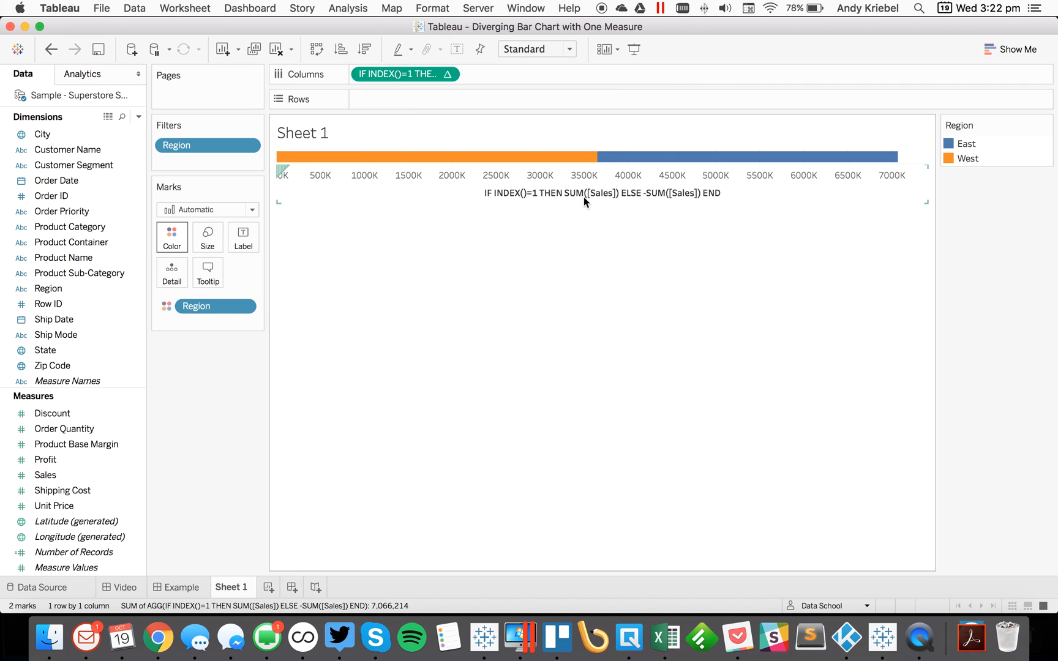
# Step: Compute the calculation using Region, label bars with Sales, and hide the axis header
pyautogui.click(448, 74)
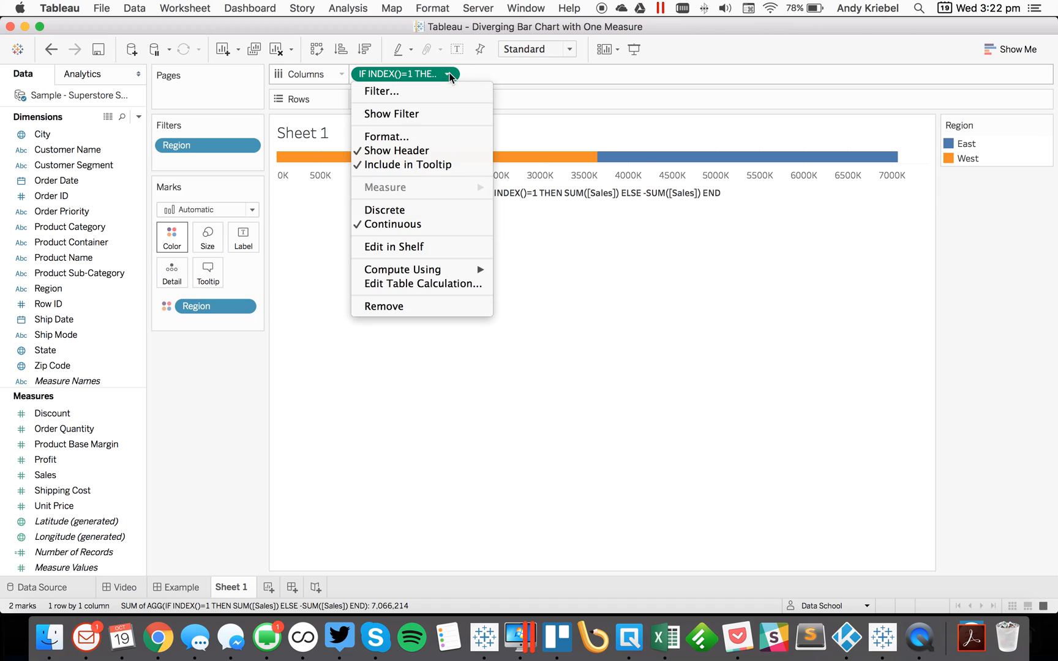
pyautogui.moveTo(403, 269)
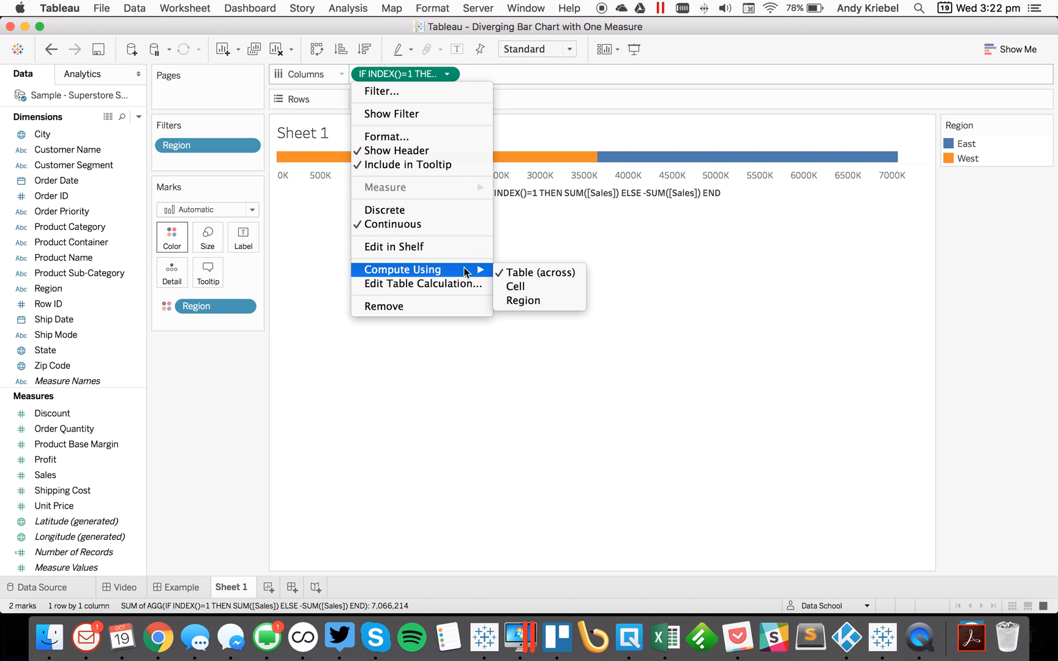
pyautogui.click(522, 300)
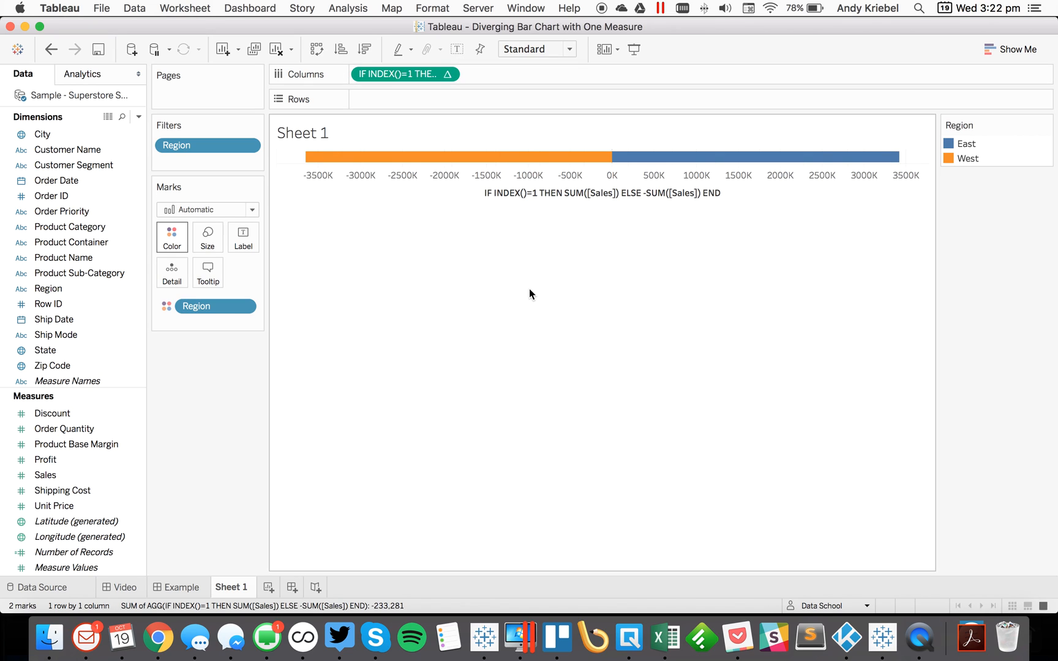
pyautogui.moveTo(540, 157)
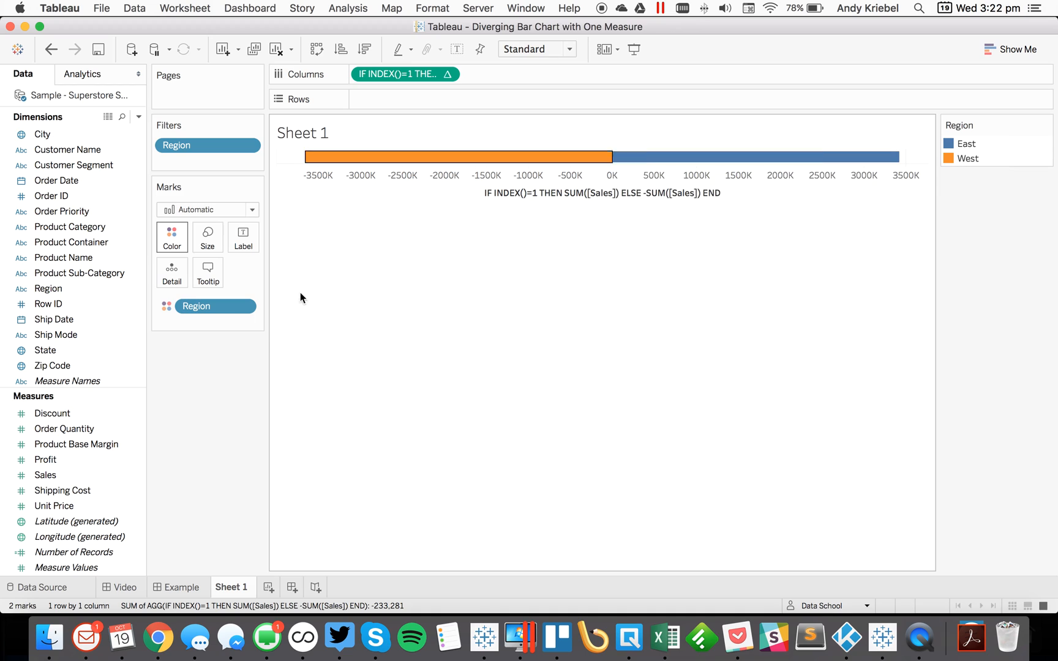
pyautogui.click(46, 475)
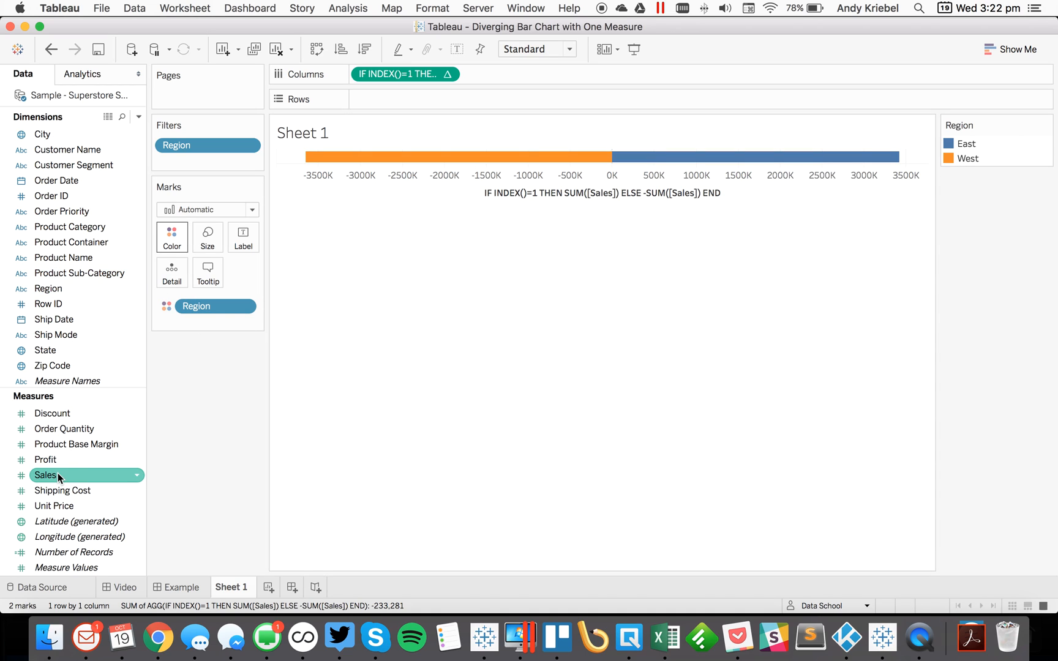
pyautogui.moveTo(46, 475); pyautogui.dragTo(243, 237)
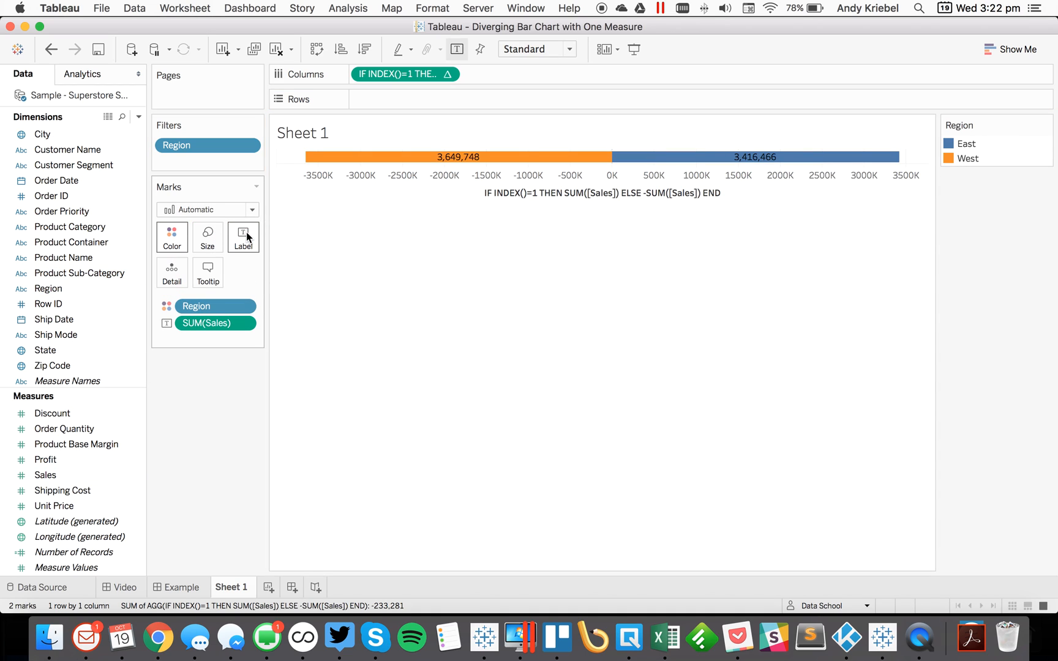
pyautogui.moveTo(461, 264)
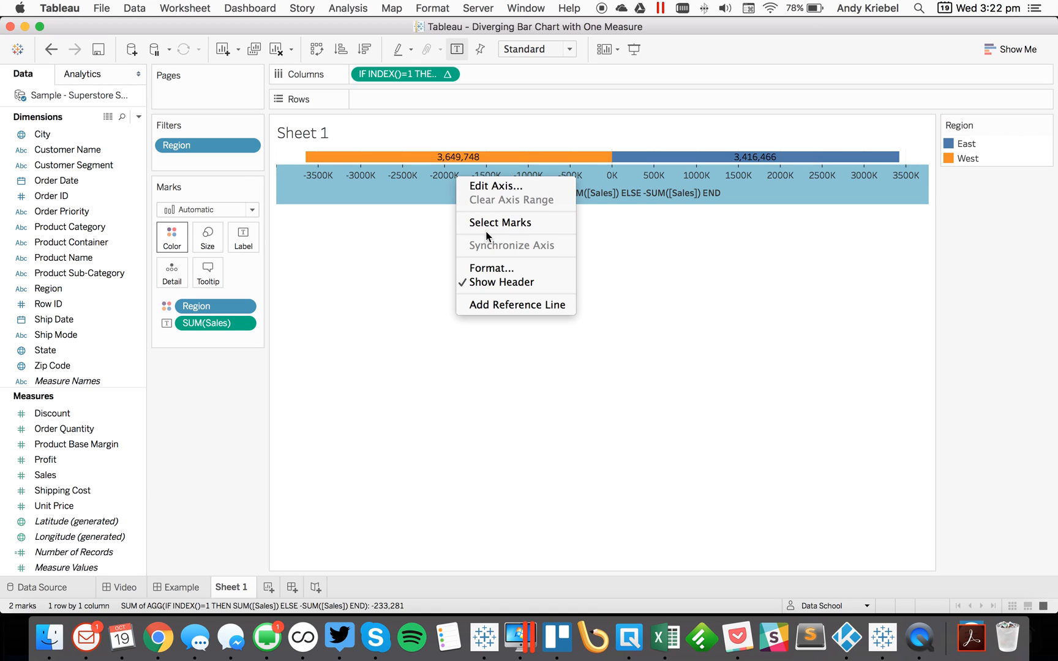
pyautogui.click(503, 282)
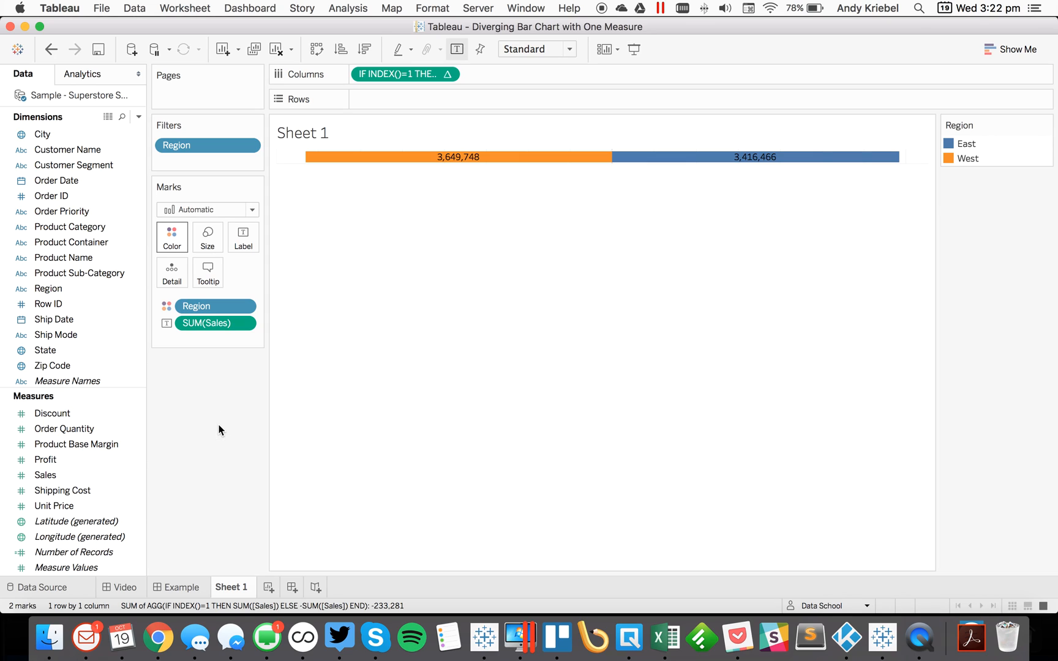
pyautogui.moveTo(215, 425)
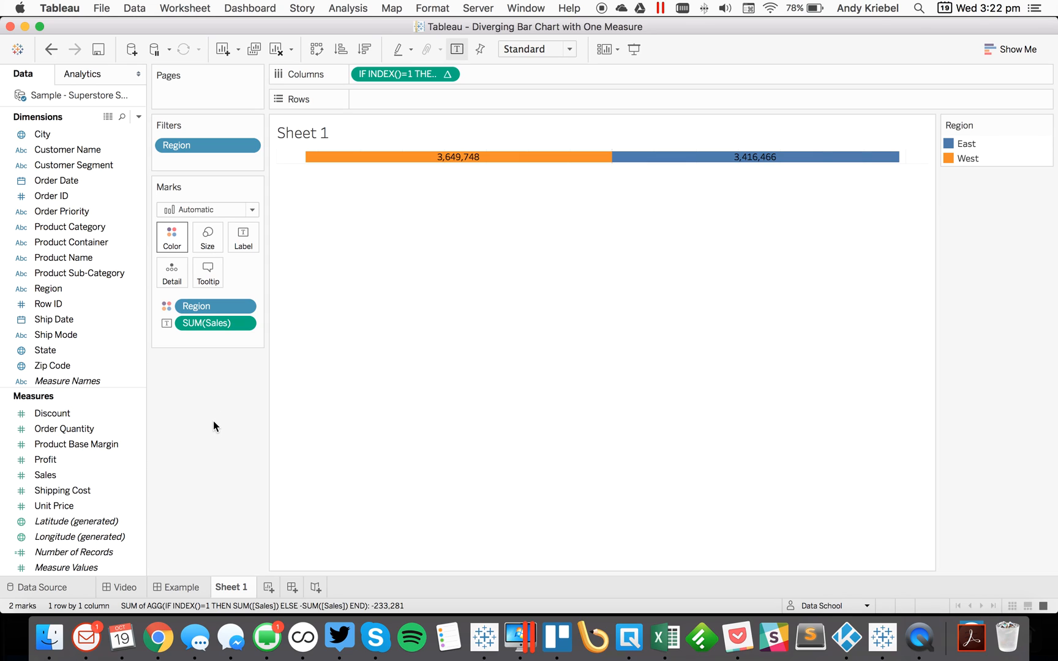
pyautogui.moveTo(215, 373)
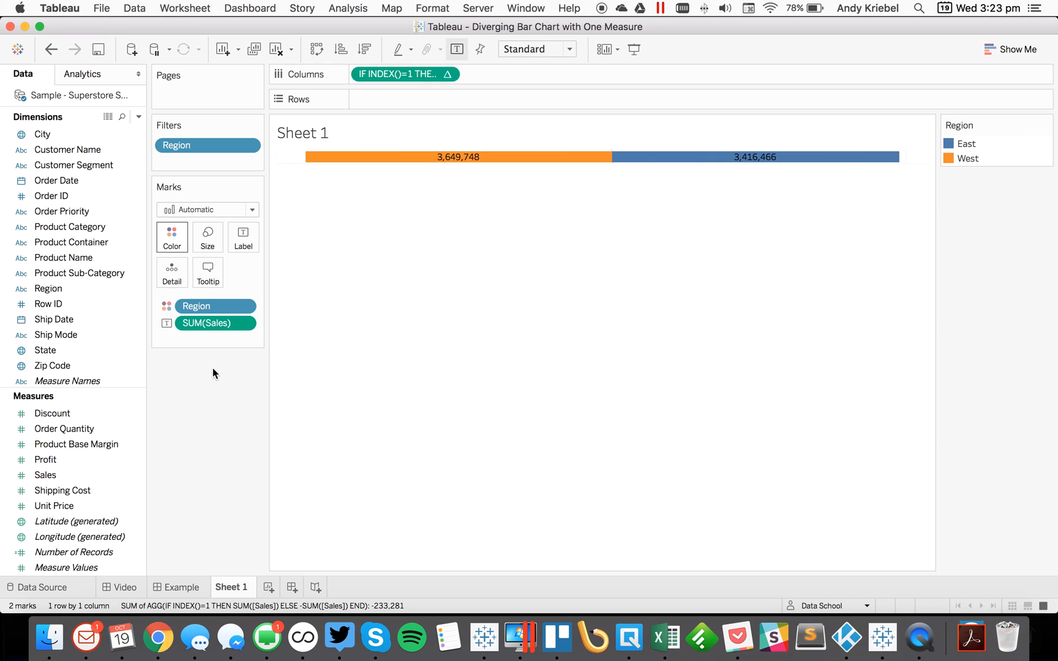
# Step: Show the axis header for the Sales calculation again
pyautogui.click(45, 459)
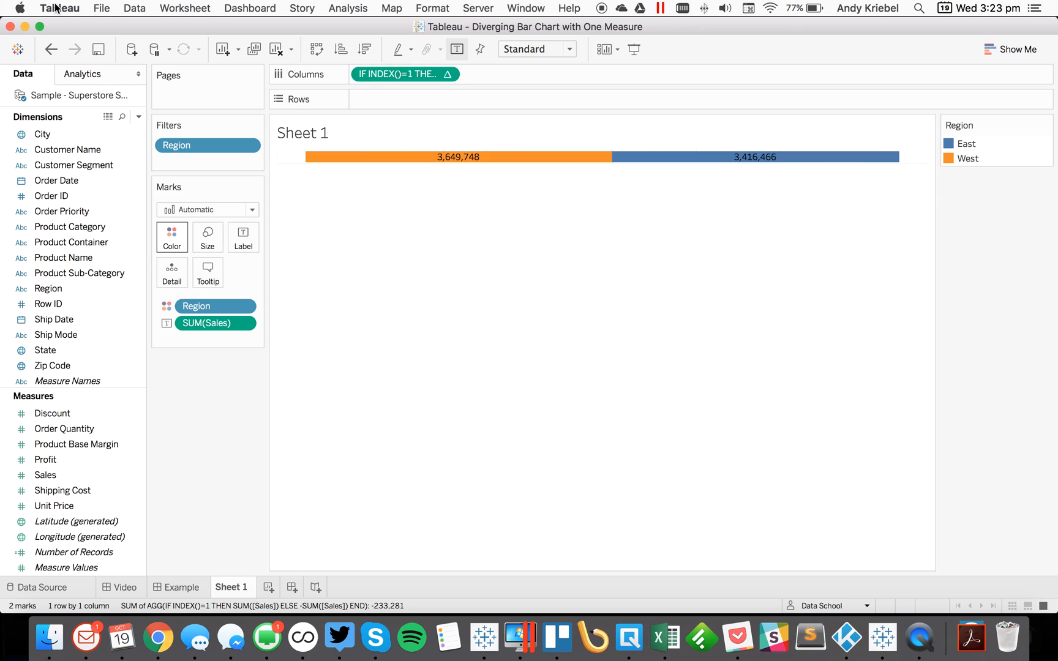
pyautogui.click(447, 74)
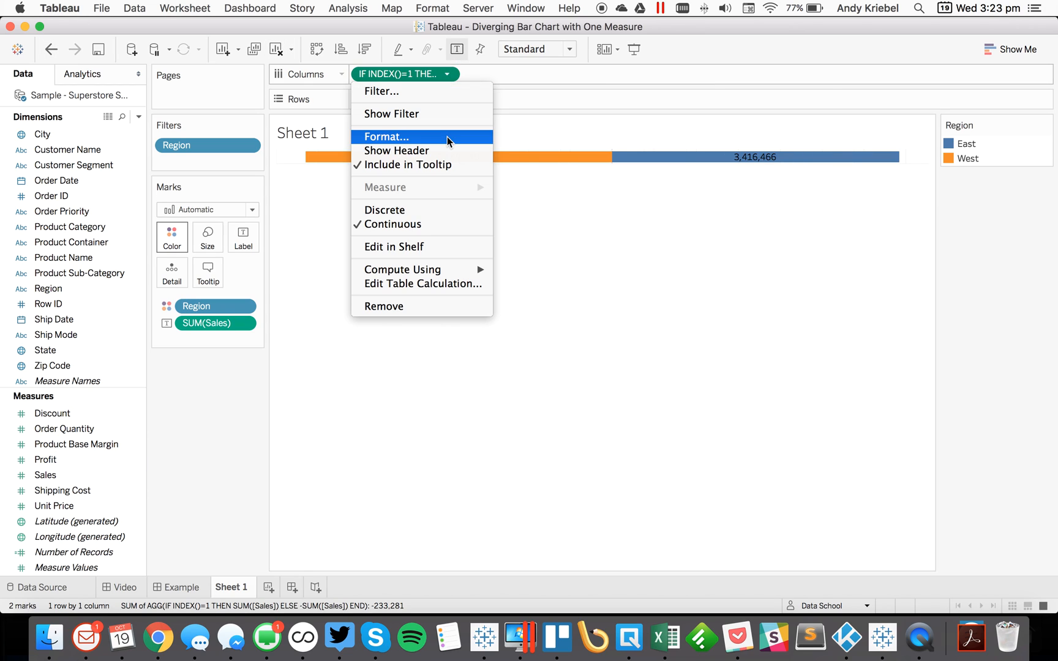
pyautogui.moveTo(423, 283)
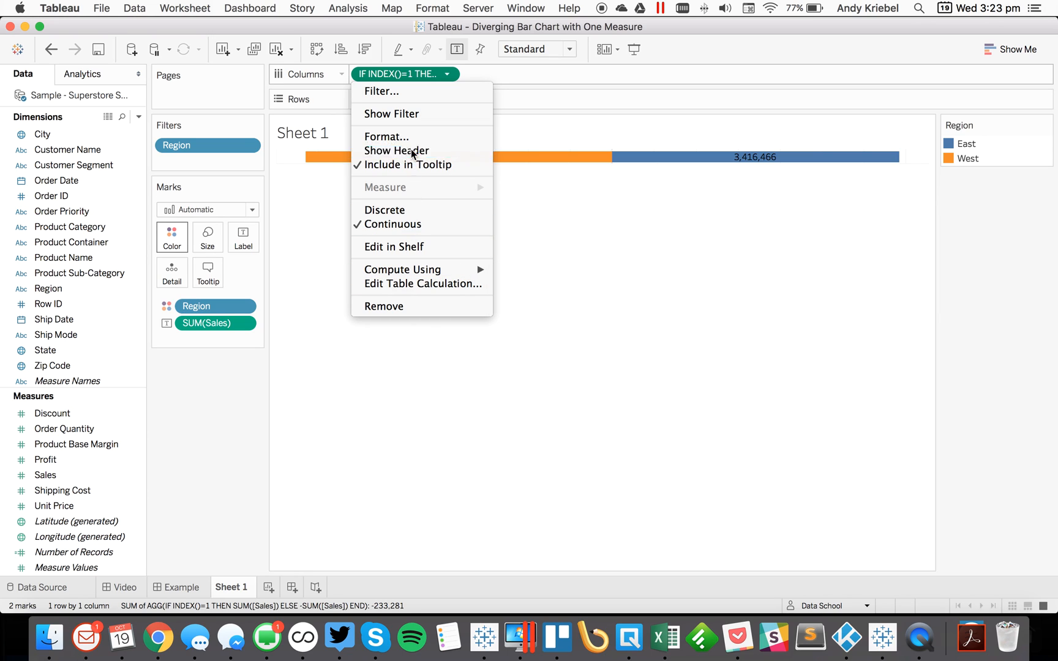
pyautogui.click(396, 151)
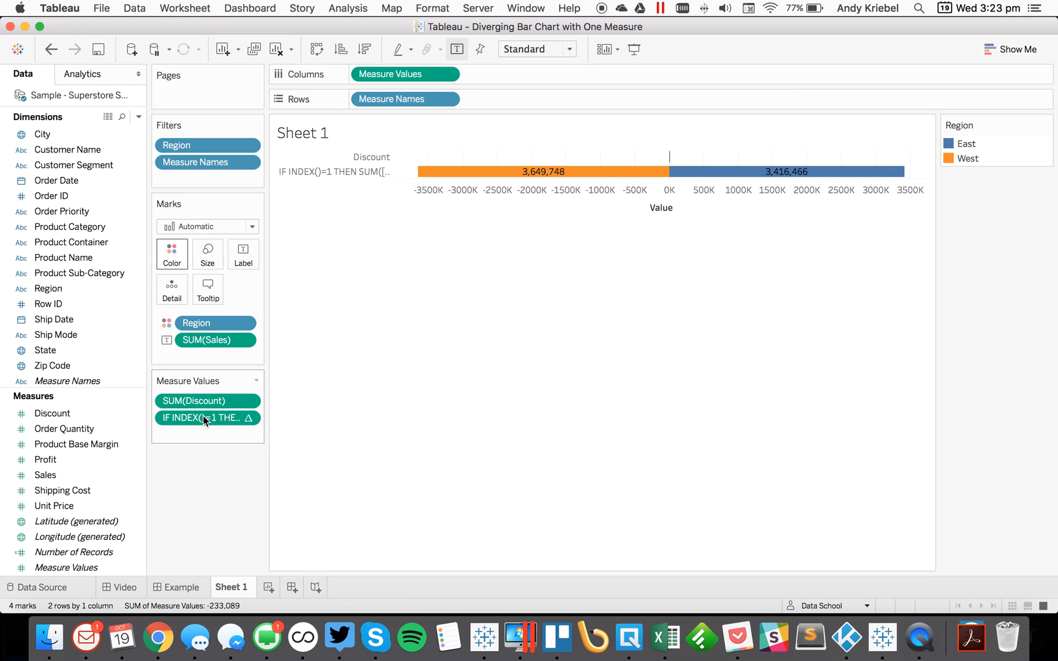
# Step: Edit the Discount measure to IF INDEX()=1 THEN SUM([Discount]) ELSE -SUM([Discount]) END
pyautogui.doubleClick(206, 400)
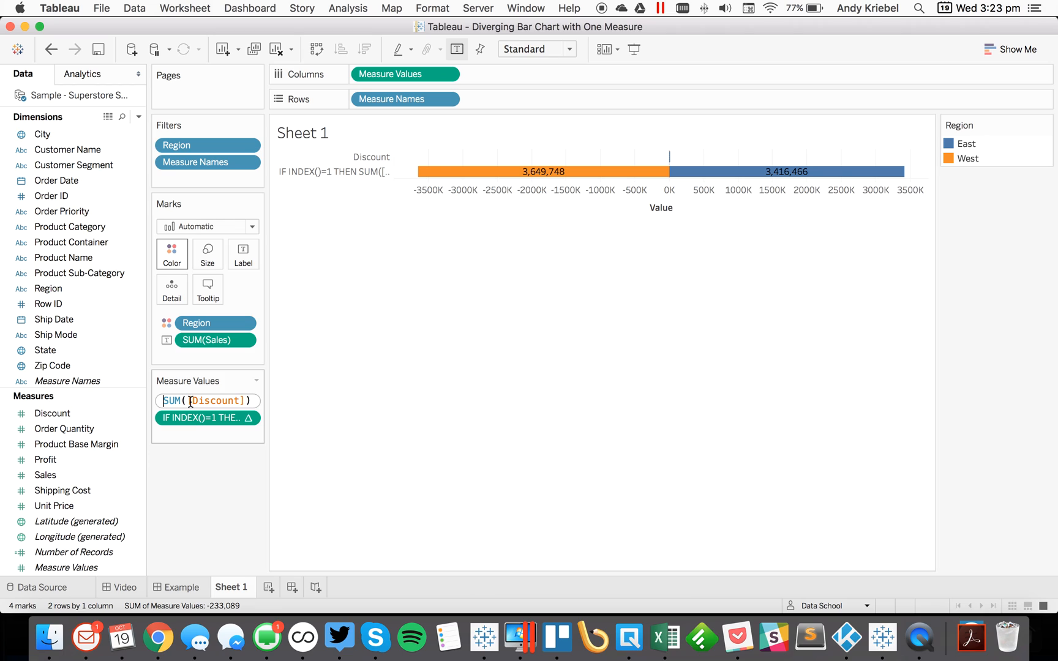
pyautogui.write('IF INDEX')
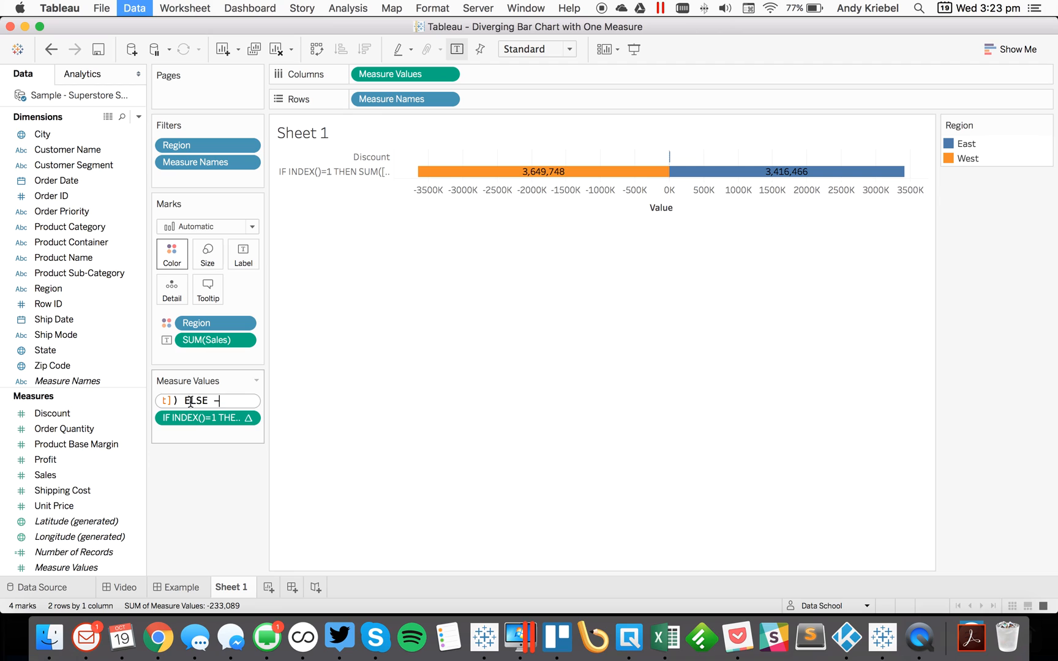
pyautogui.write('END')
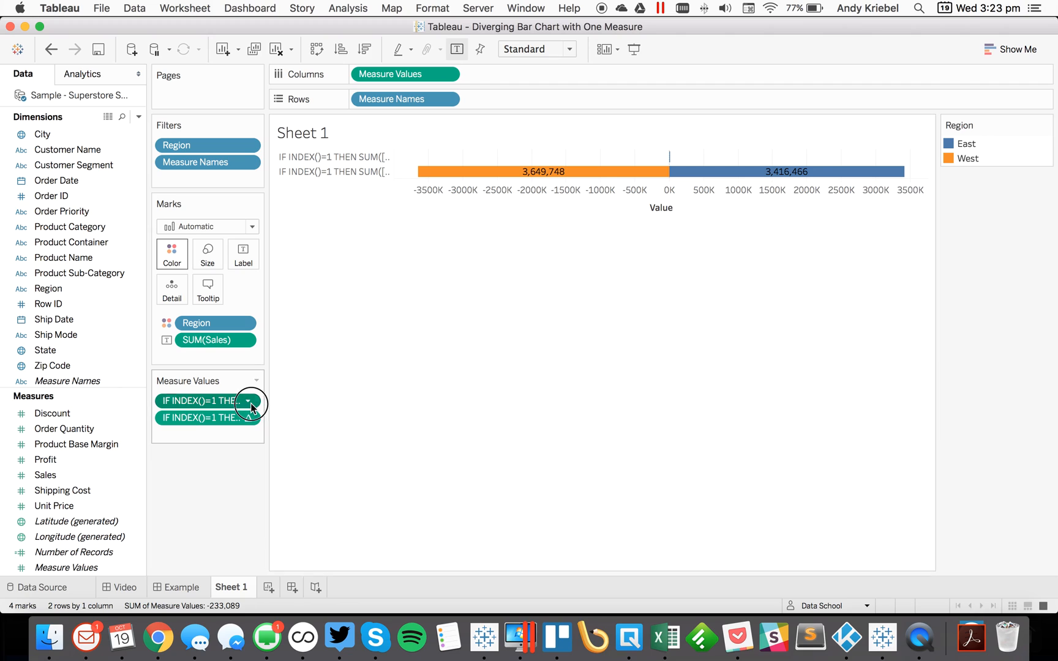
pyautogui.click(250, 401)
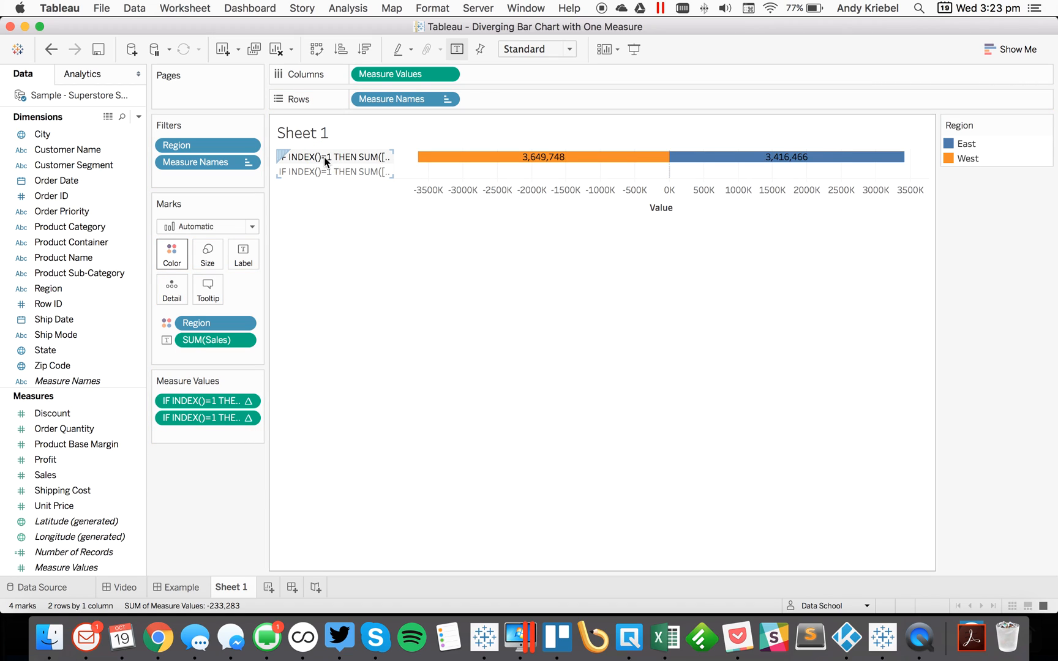
# Step: Alias the two measure rows as Sales and Discount
pyautogui.rightClick(335, 156)
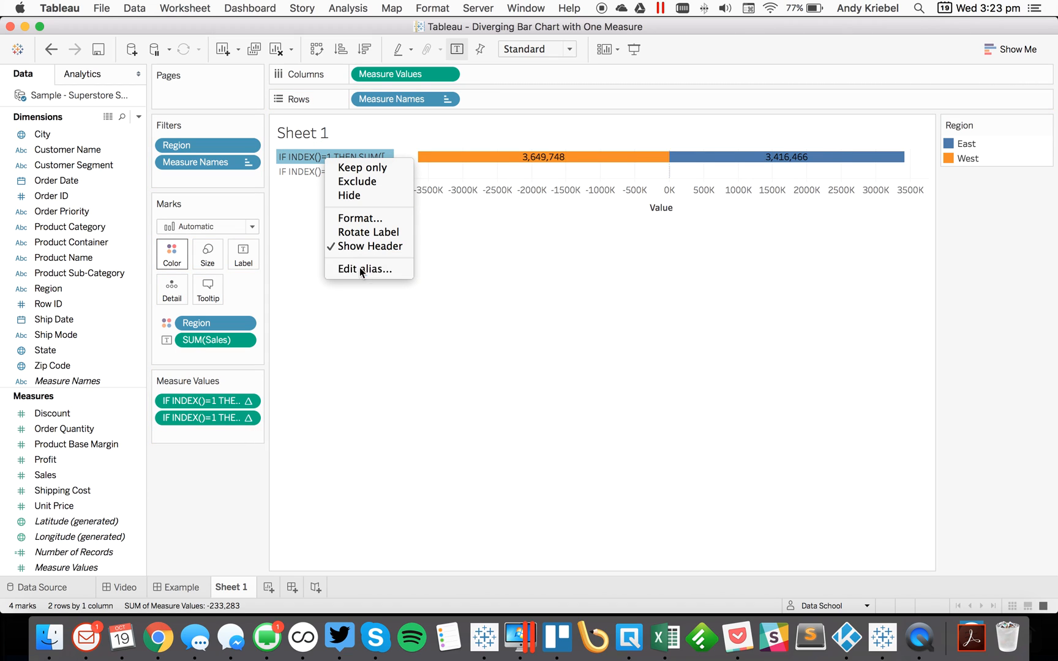
pyautogui.click(364, 269)
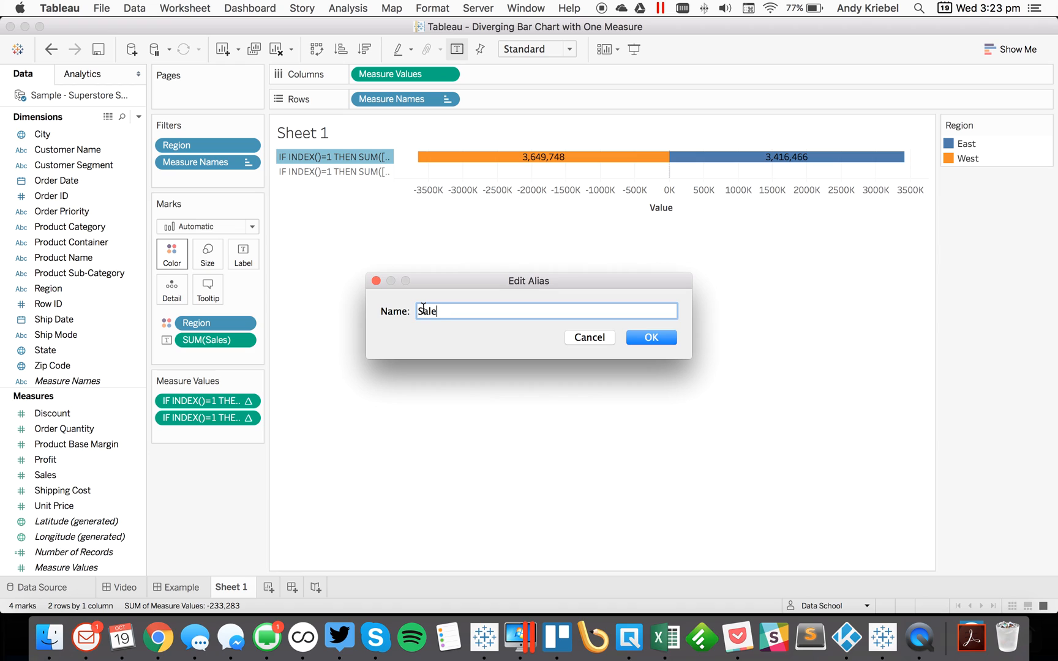
pyautogui.click(649, 337)
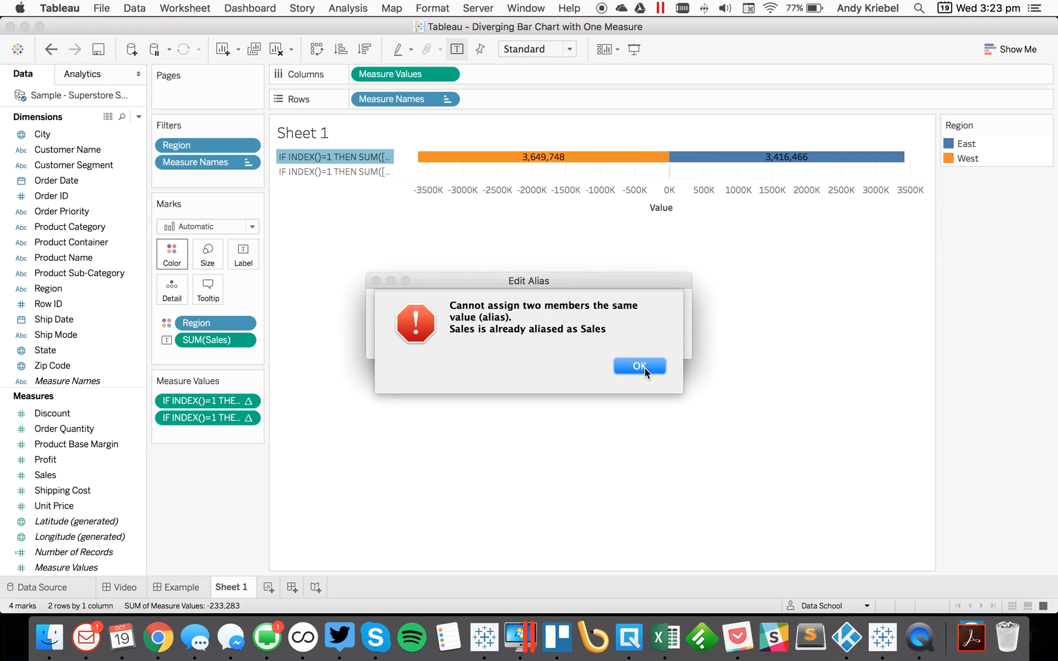
pyautogui.click(639, 365)
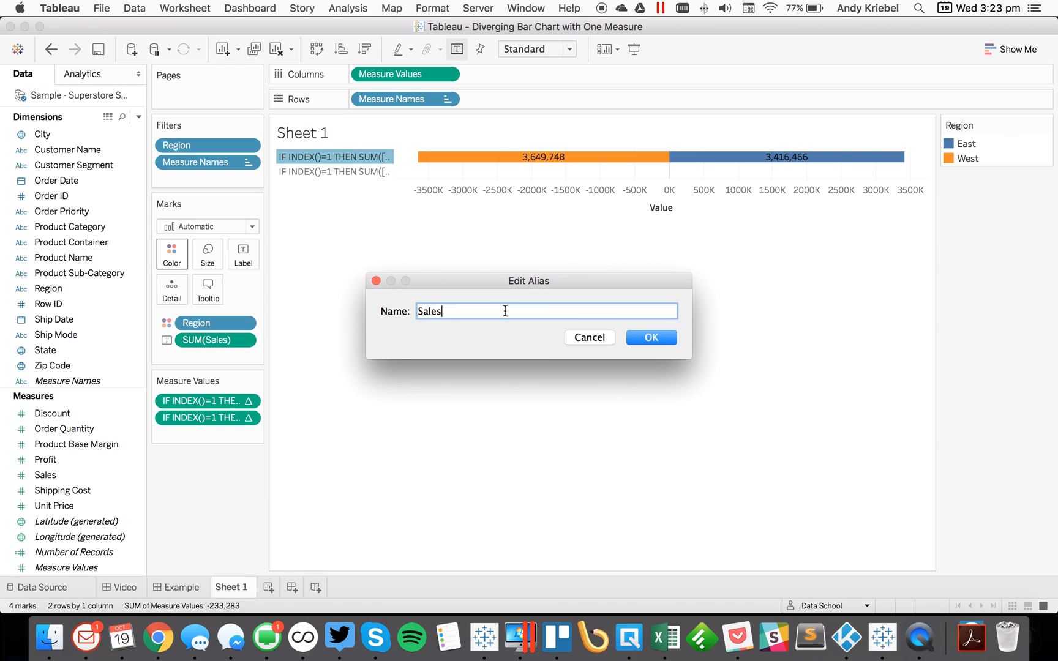
pyautogui.click(648, 338)
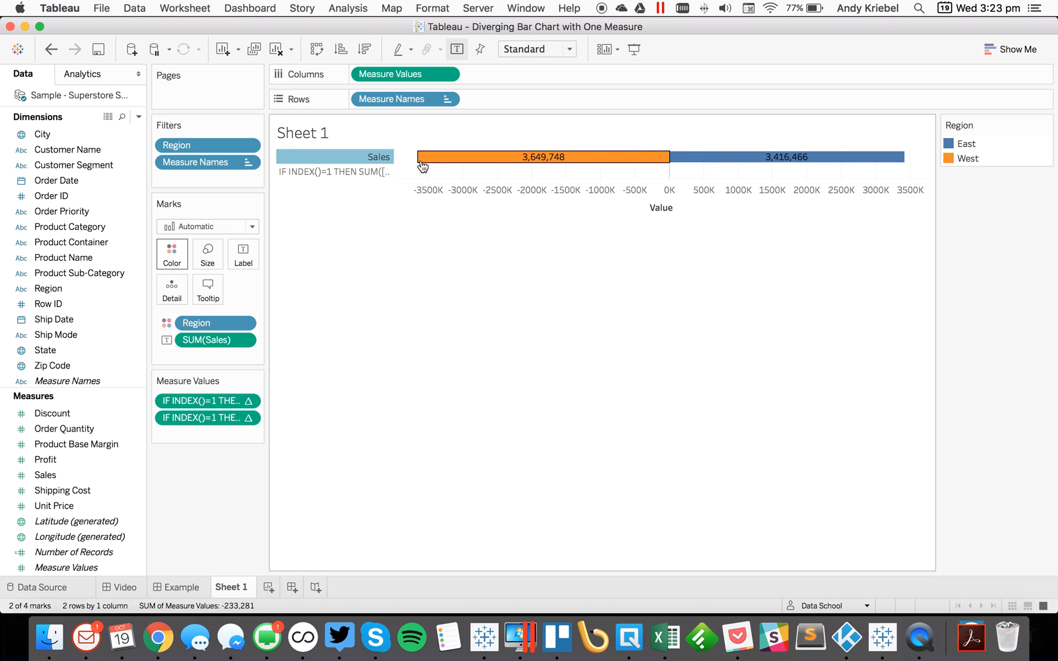
pyautogui.rightClick(334, 170)
pyautogui.write('Disco')
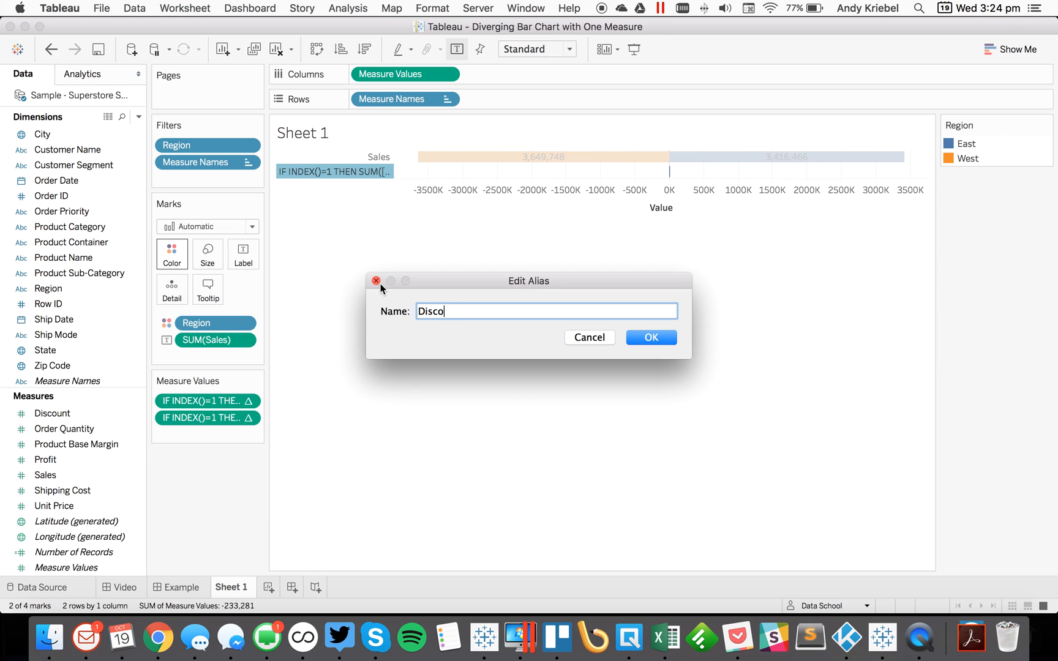
pyautogui.click(376, 281)
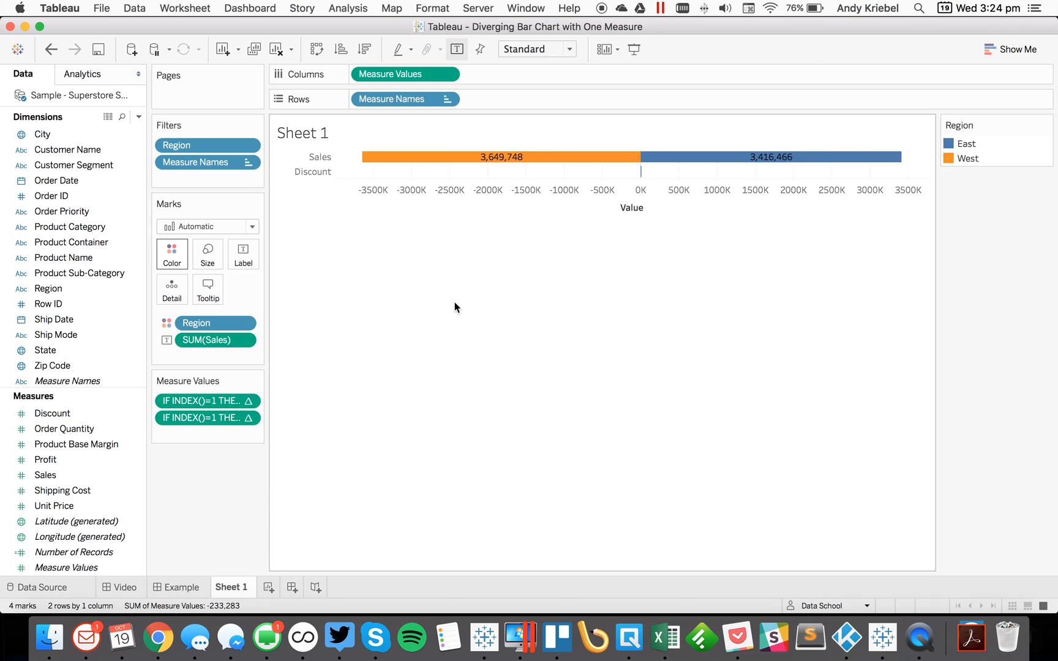
pyautogui.moveTo(639, 172)
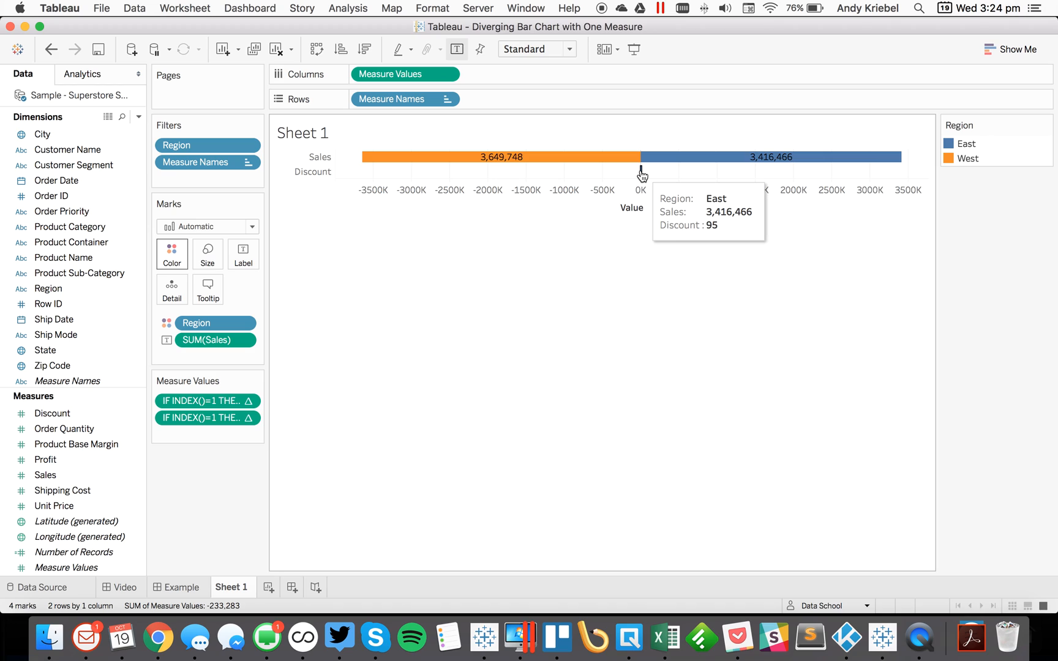
pyautogui.moveTo(236, 601)
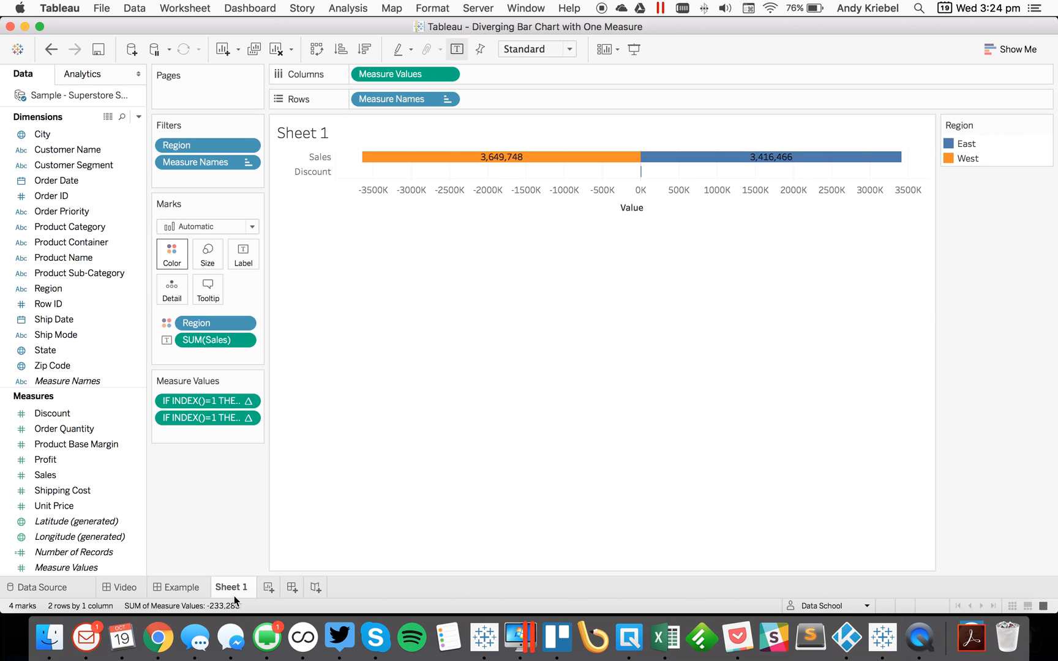
# Step: Duplicate the worksheet as Sheet 2 and return to Sheet 1
pyautogui.rightClick(231, 586)
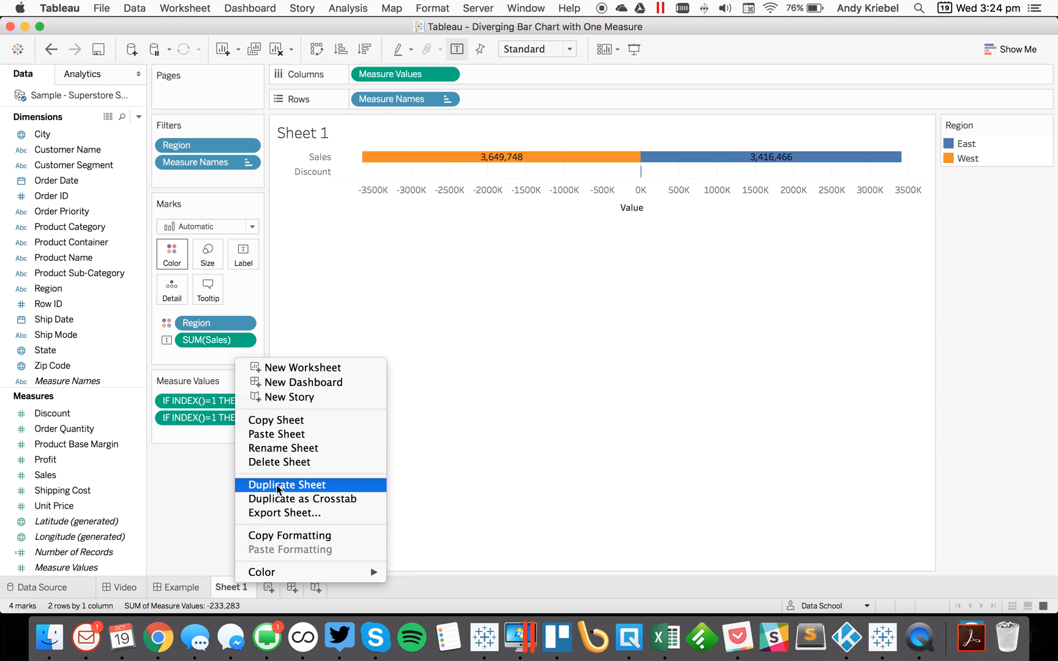
pyautogui.click(286, 484)
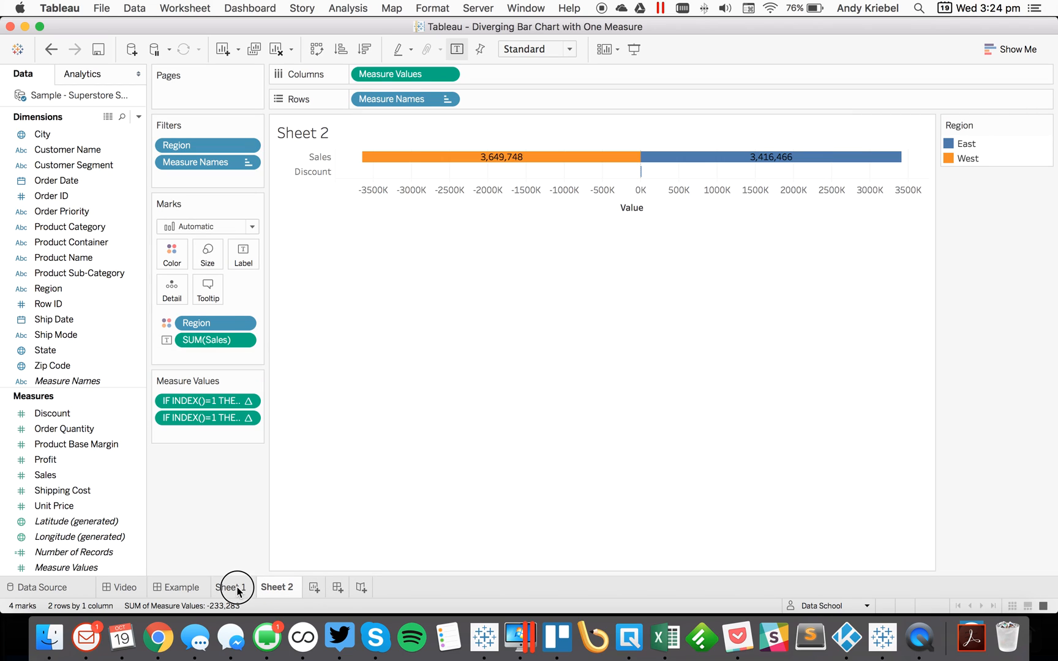
pyautogui.click(231, 587)
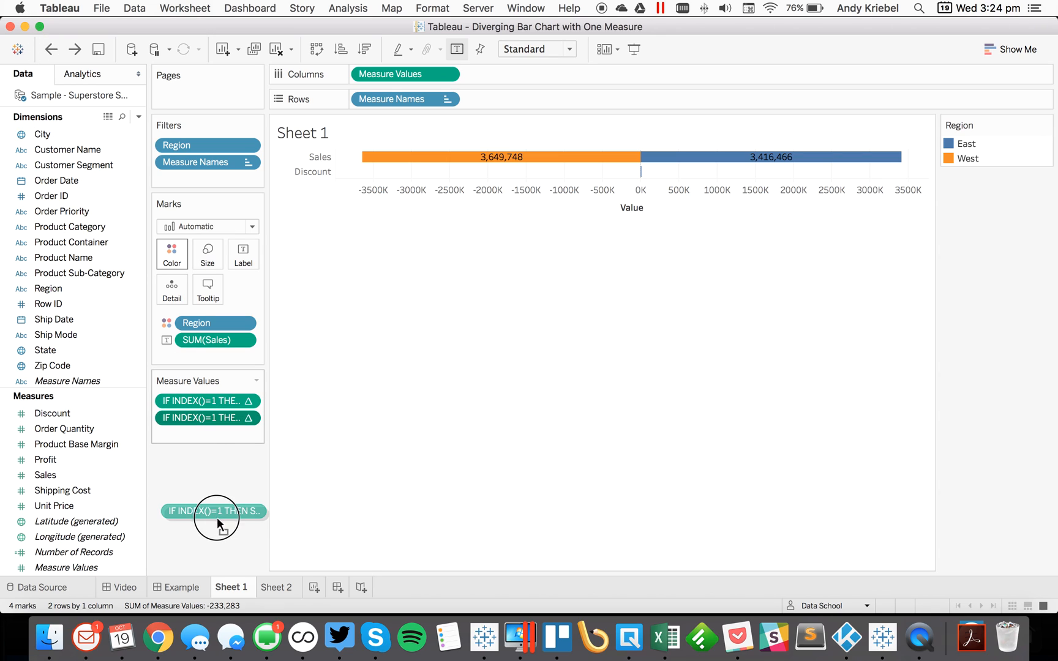
# Step: Reduce Sheet 1 to the single Sales bar and title its axis Sales
pyautogui.moveTo(213, 510); pyautogui.dragTo(401, 74)
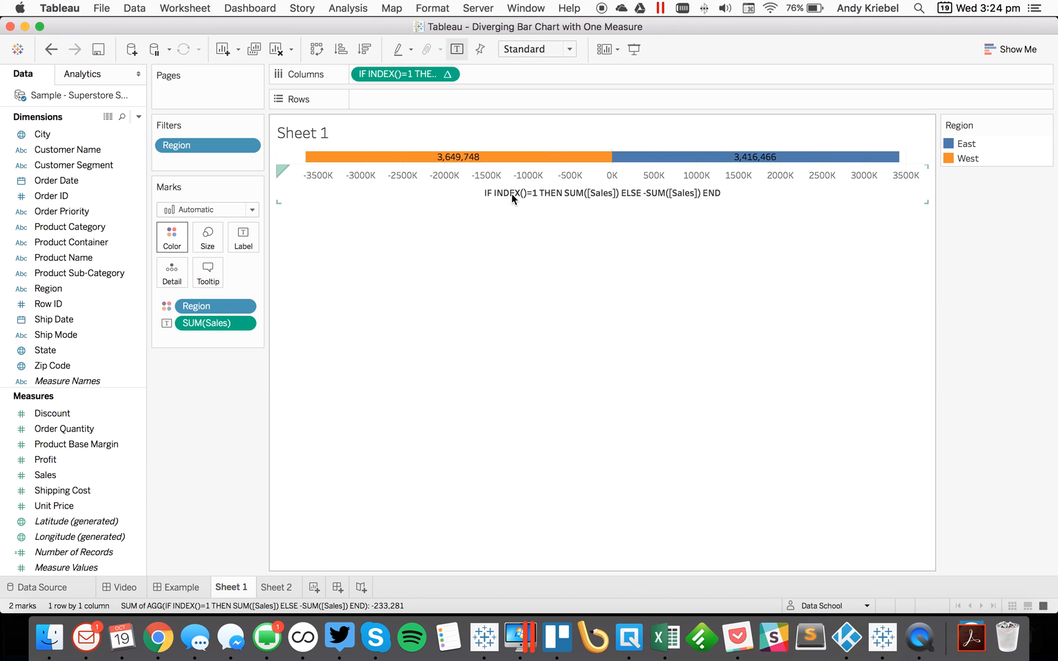
pyautogui.rightClick(512, 193)
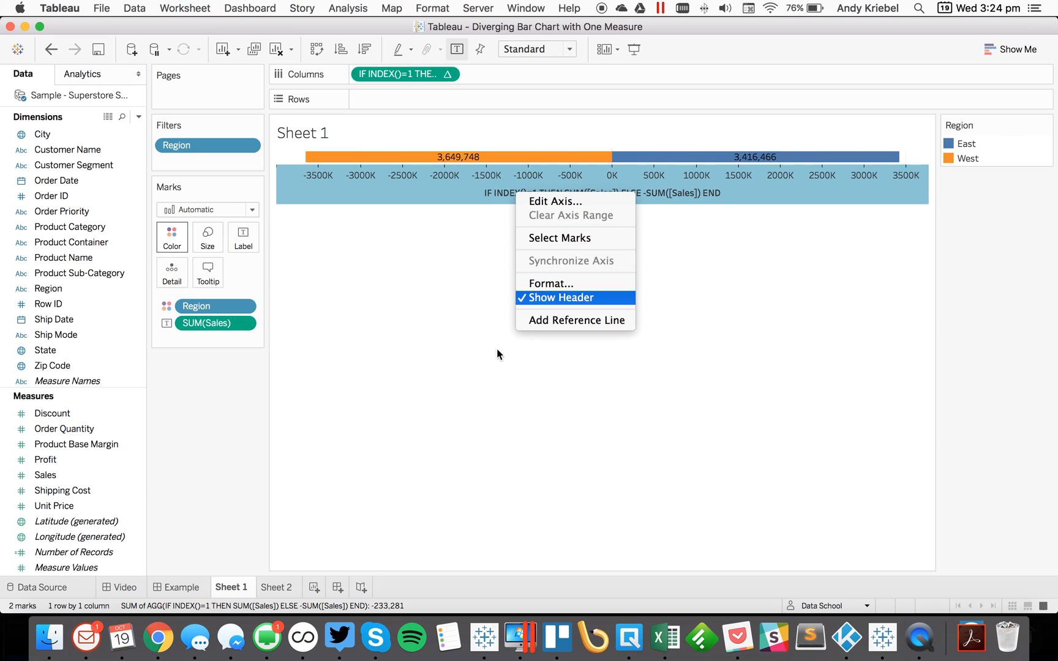
pyautogui.click(560, 297)
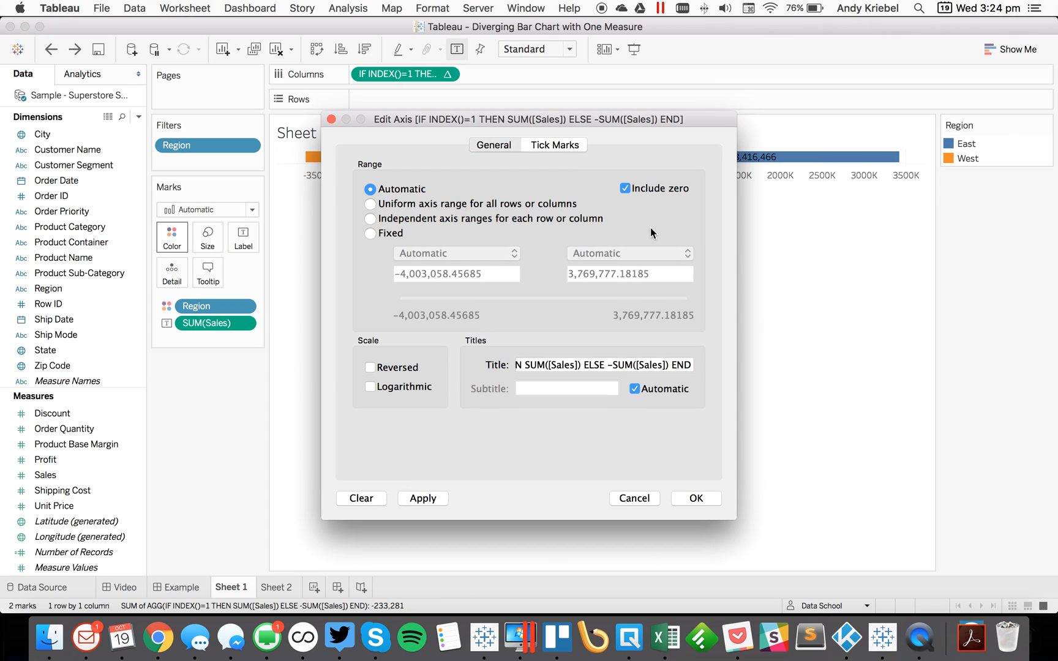
pyautogui.write('Sal')
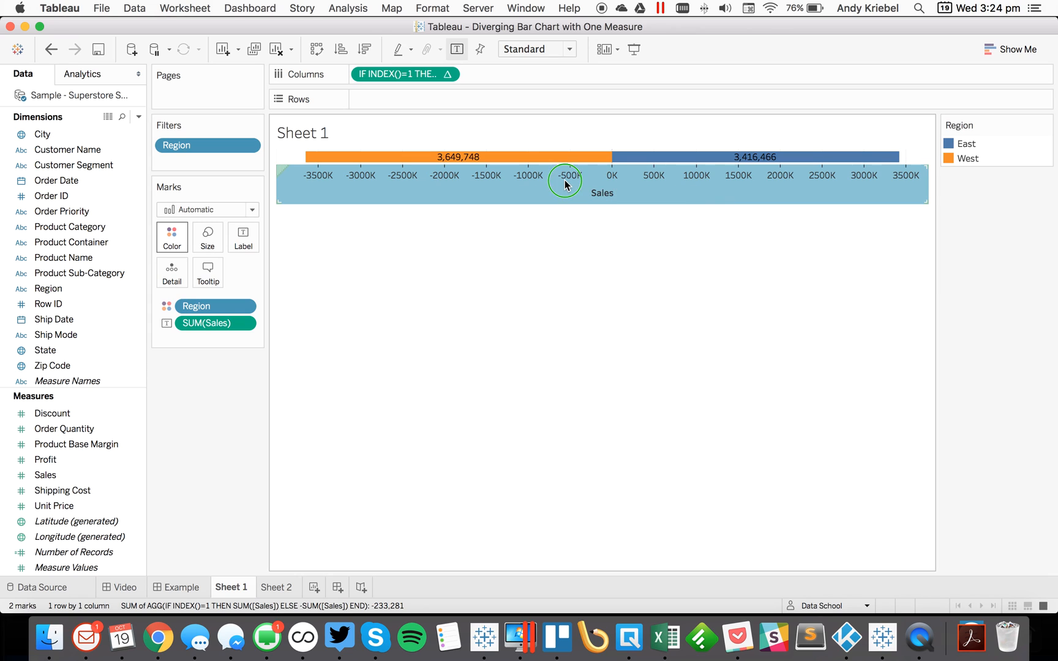
# Step: Set the axis major and minor tick marks to None
pyautogui.rightClick(566, 185)
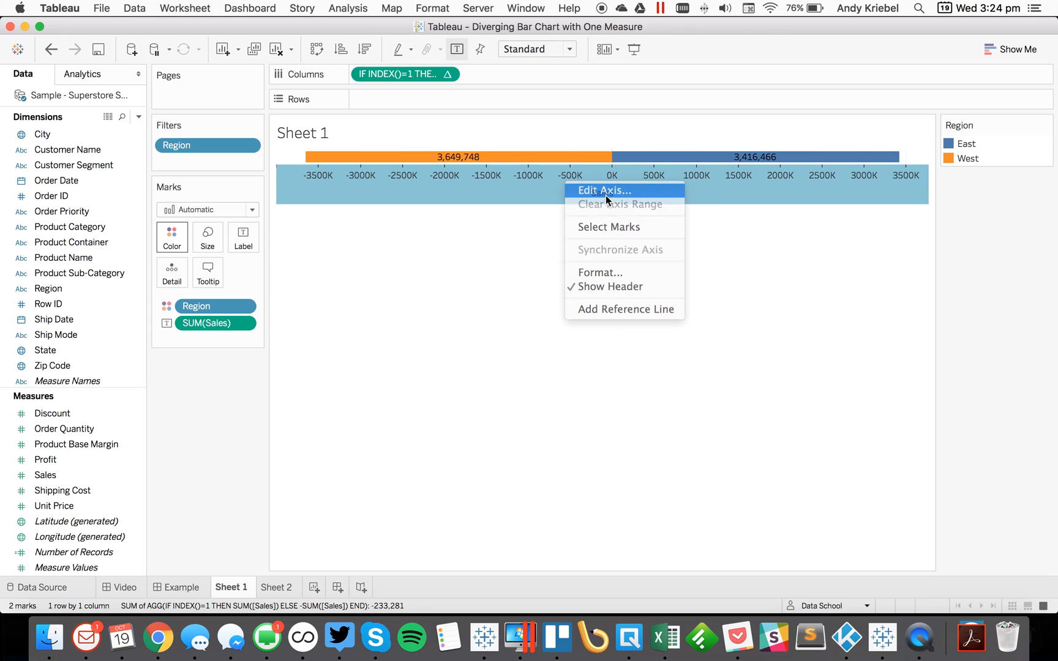
pyautogui.click(602, 190)
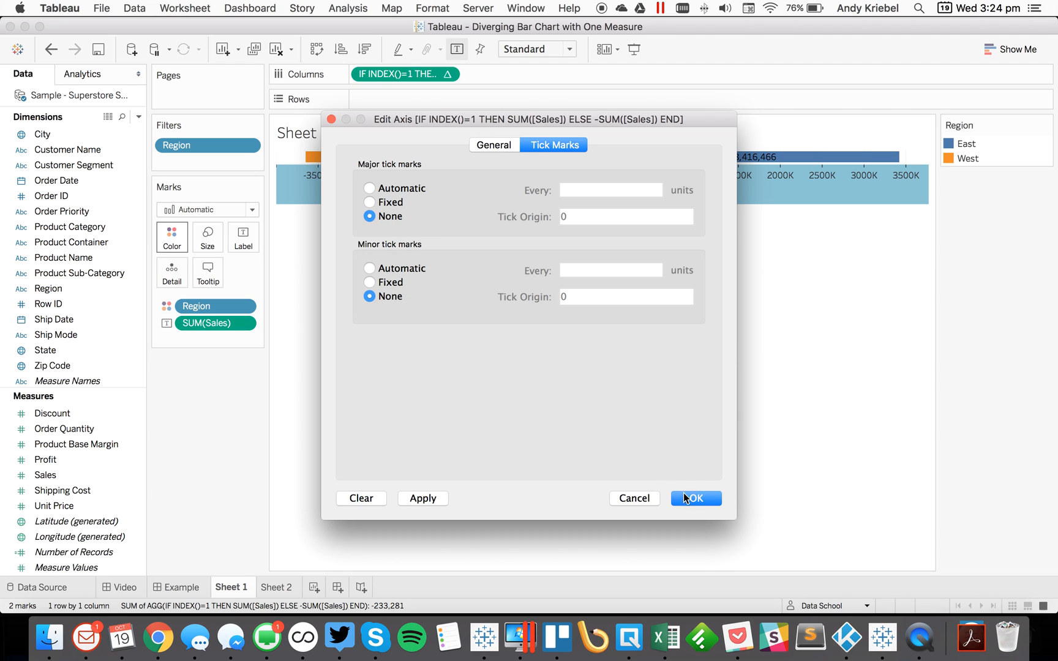
pyautogui.click(695, 498)
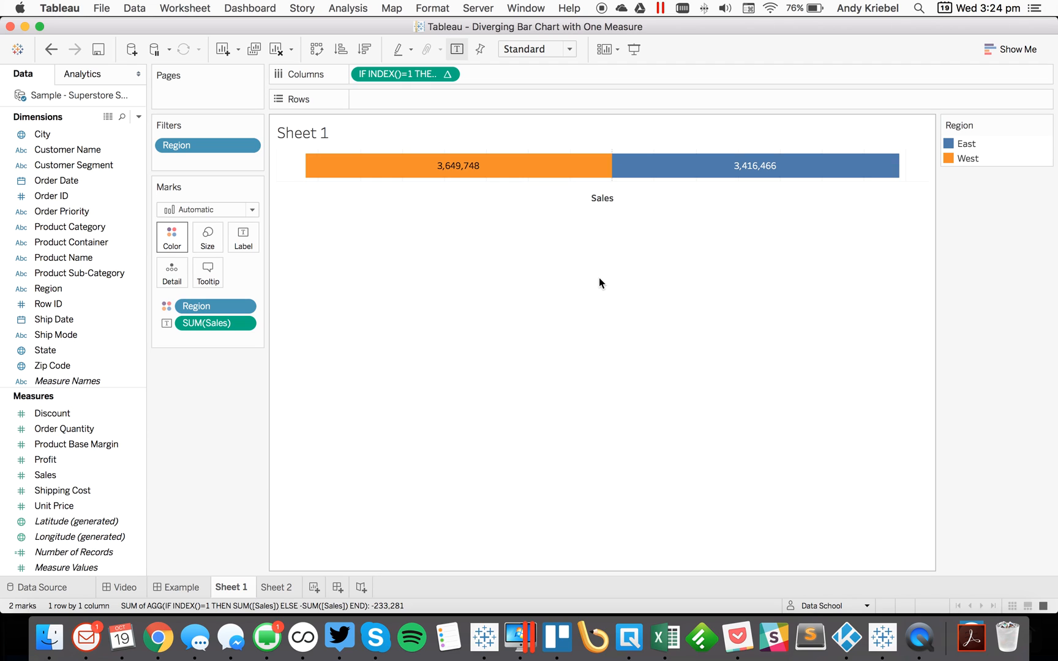
# Step: Set Axis Rulers to None in Format Lines, close the pane, and switch to Sheet 2
pyautogui.rightClick(600, 283)
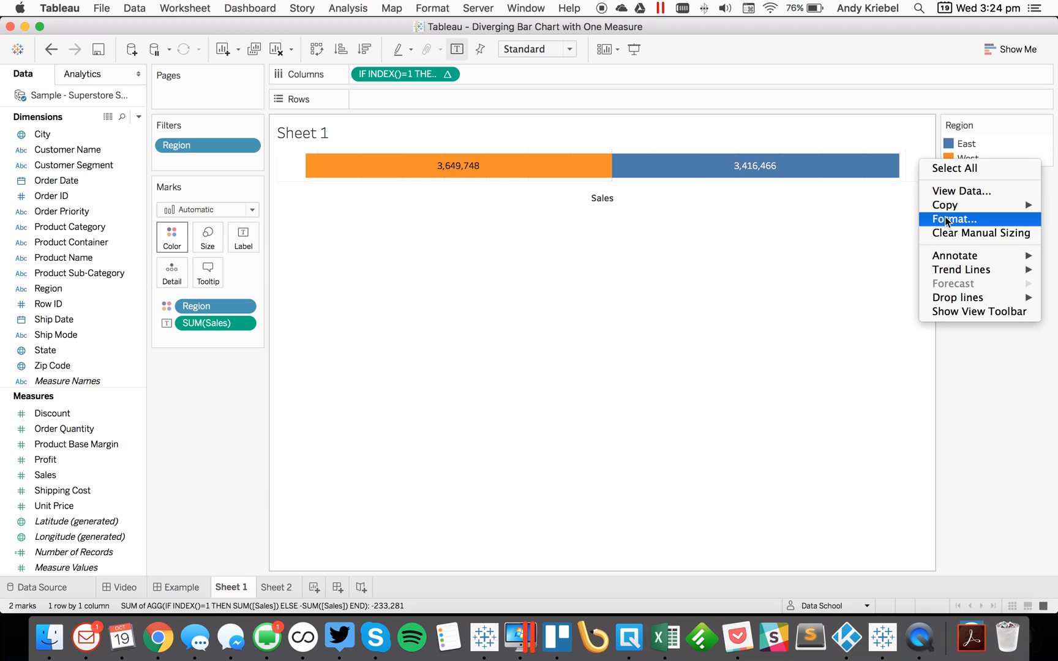
pyautogui.click(951, 219)
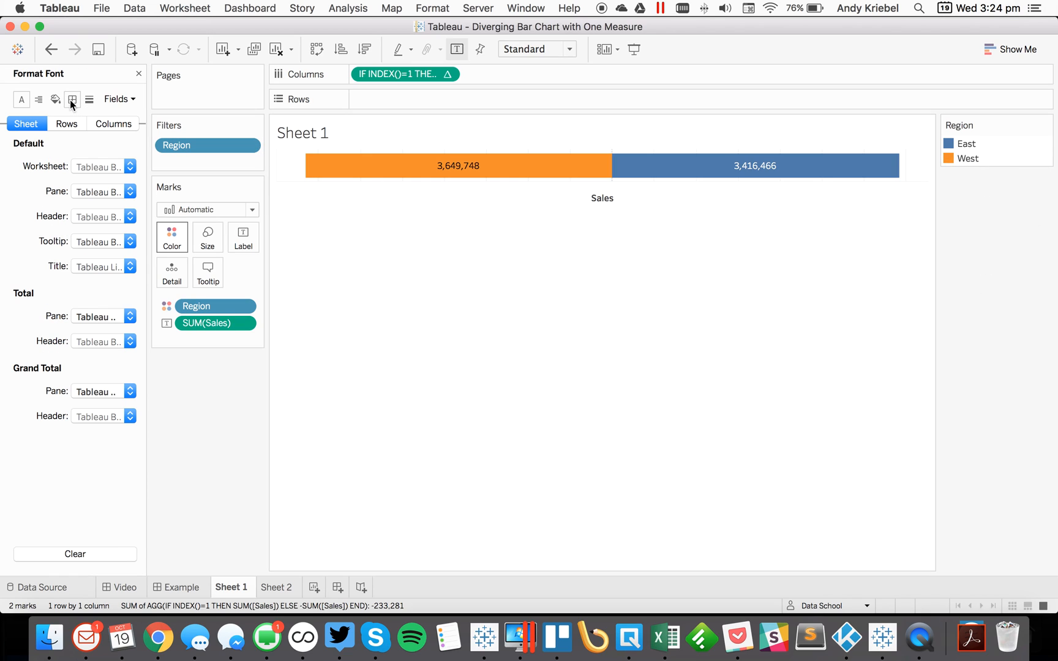
pyautogui.click(71, 99)
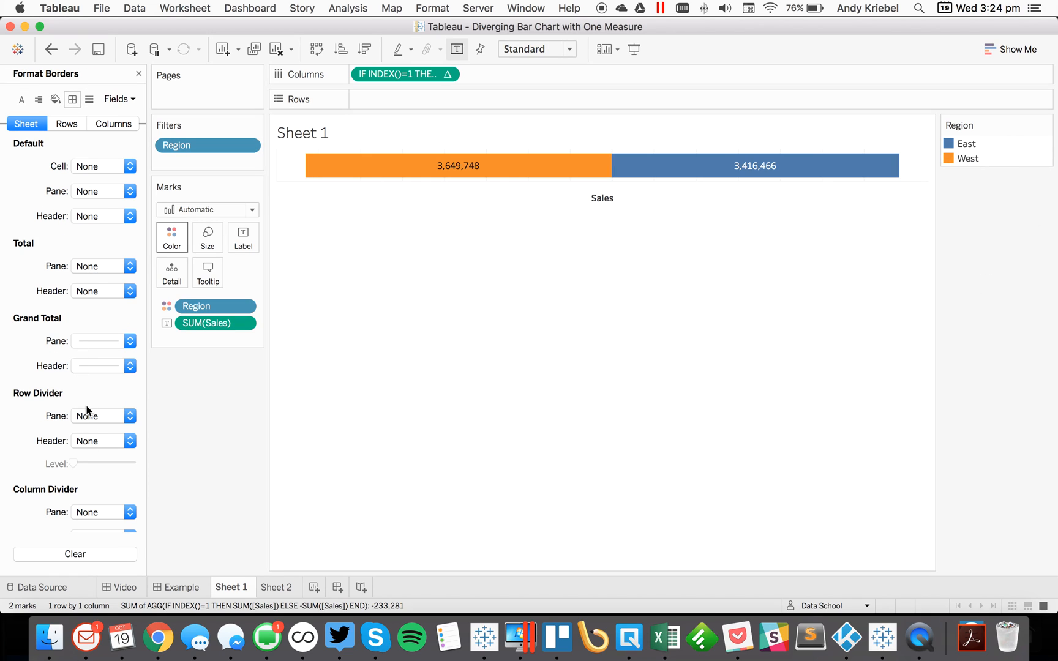
pyautogui.click(89, 99)
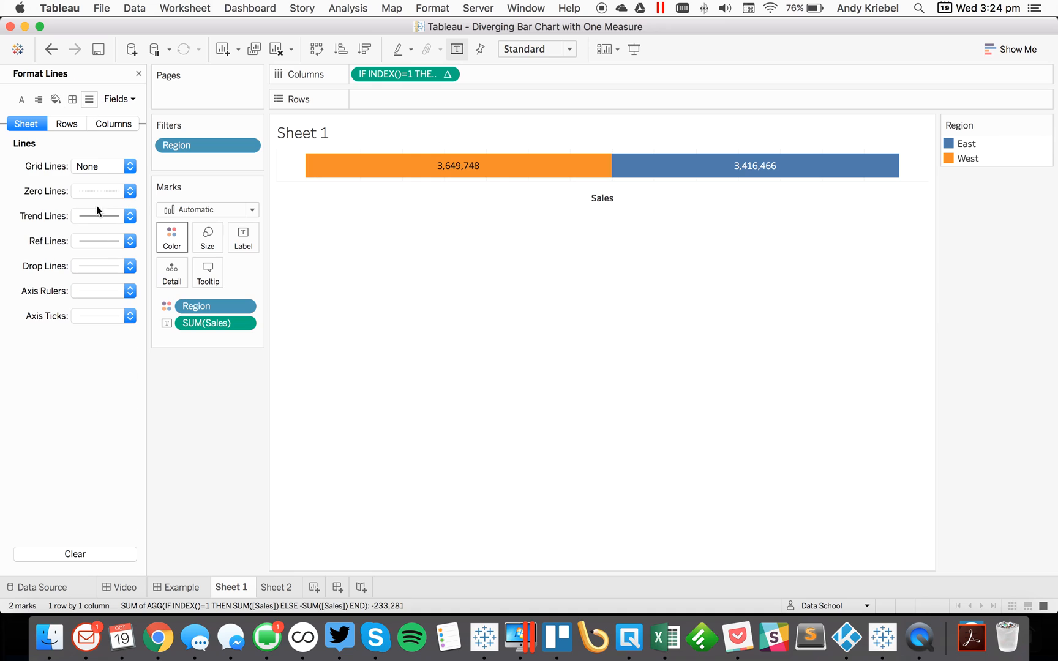
pyautogui.click(128, 291)
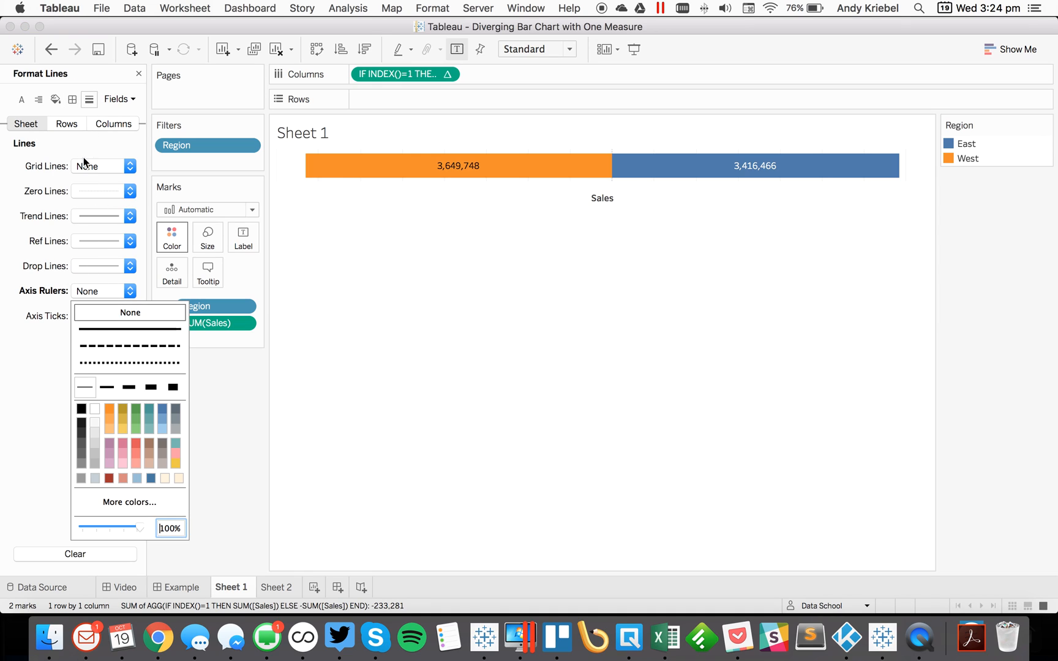
pyautogui.click(128, 166)
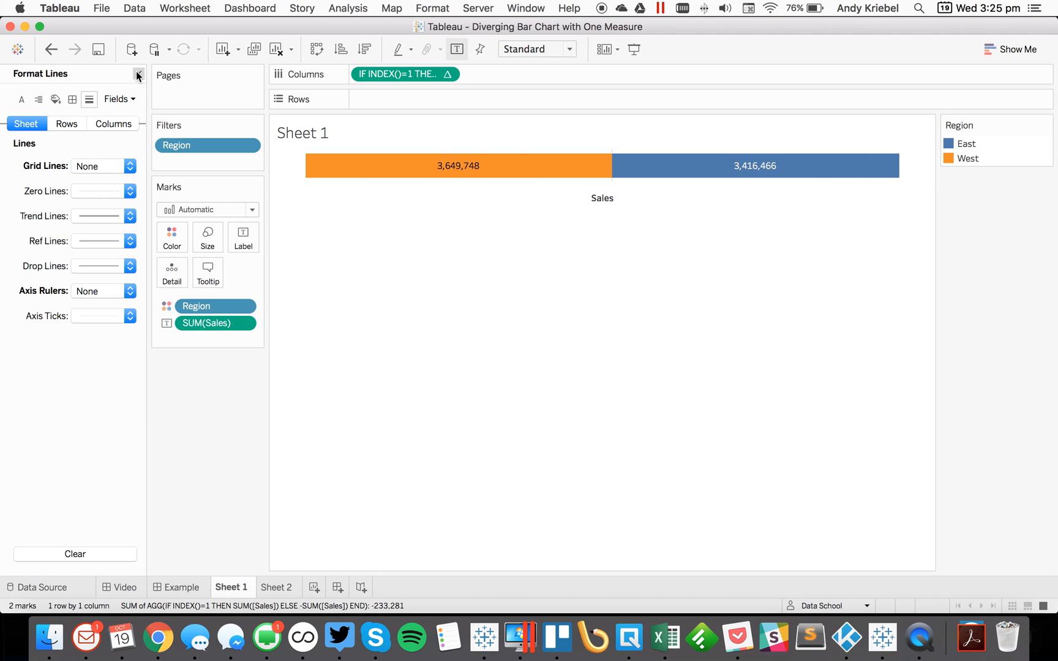
pyautogui.click(138, 73)
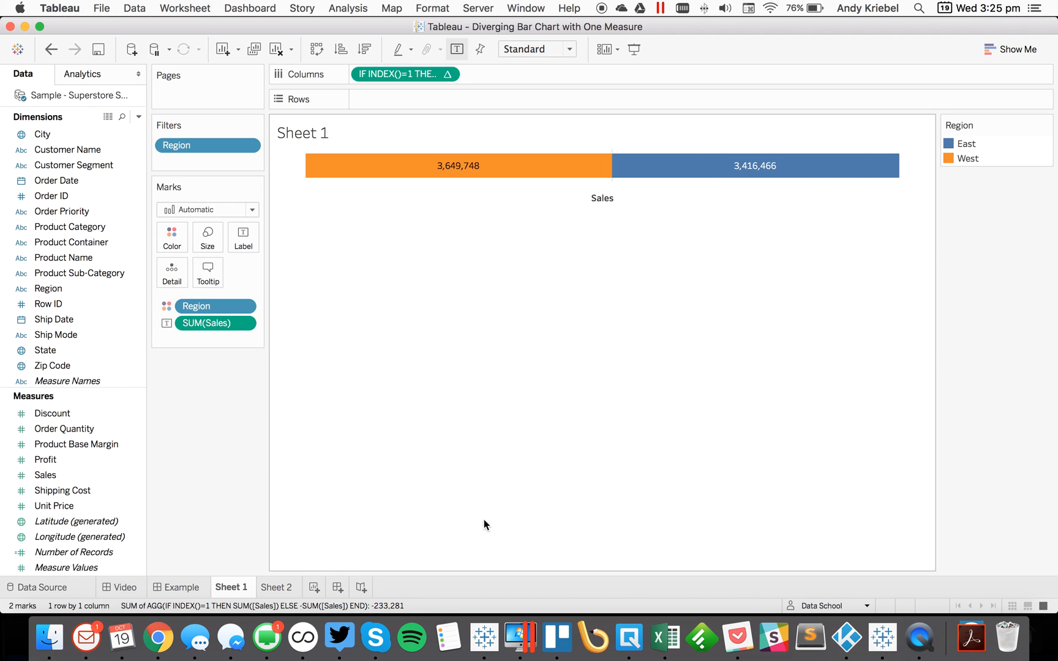
pyautogui.click(278, 586)
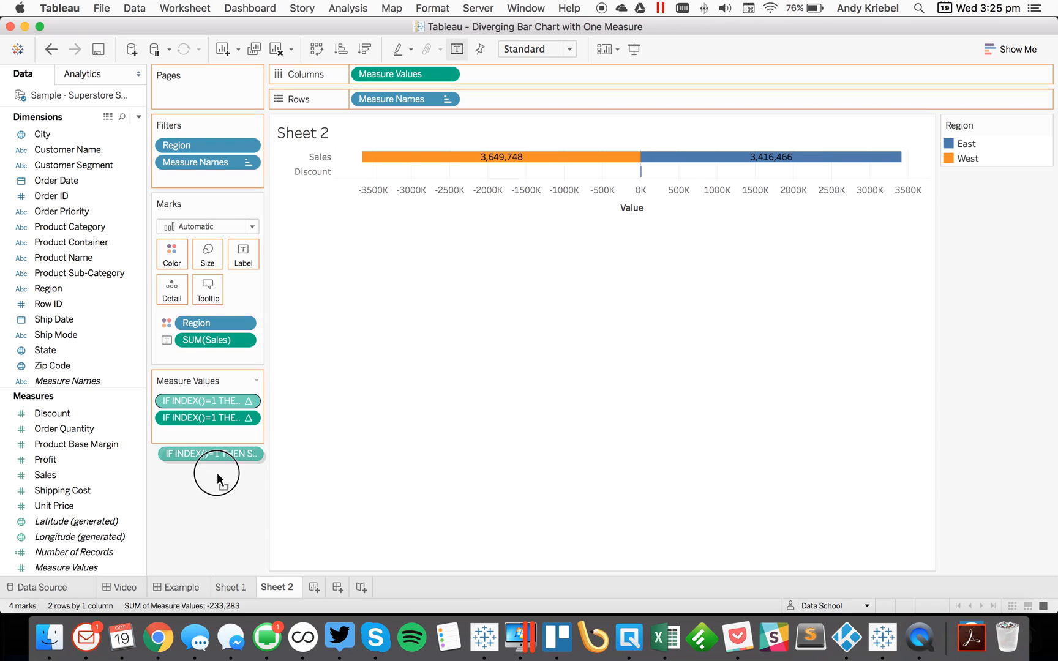
# Step: Plot the diverging Discount calculation, title its axis Discount, and label bars with Discount
pyautogui.moveTo(210, 454); pyautogui.dragTo(402, 74)
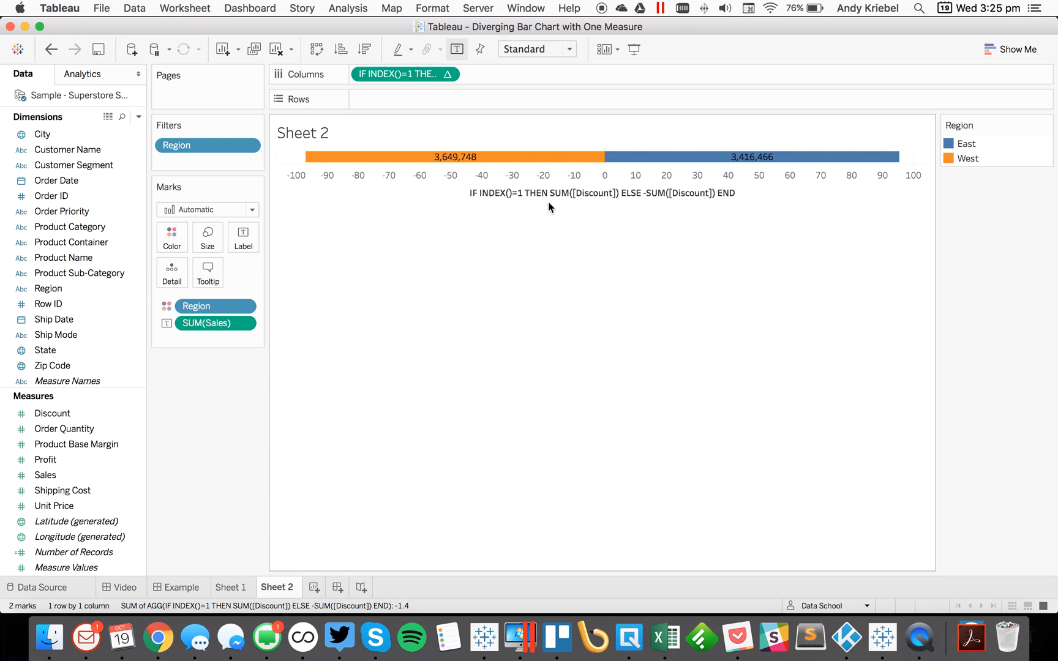
pyautogui.doubleClick(601, 175)
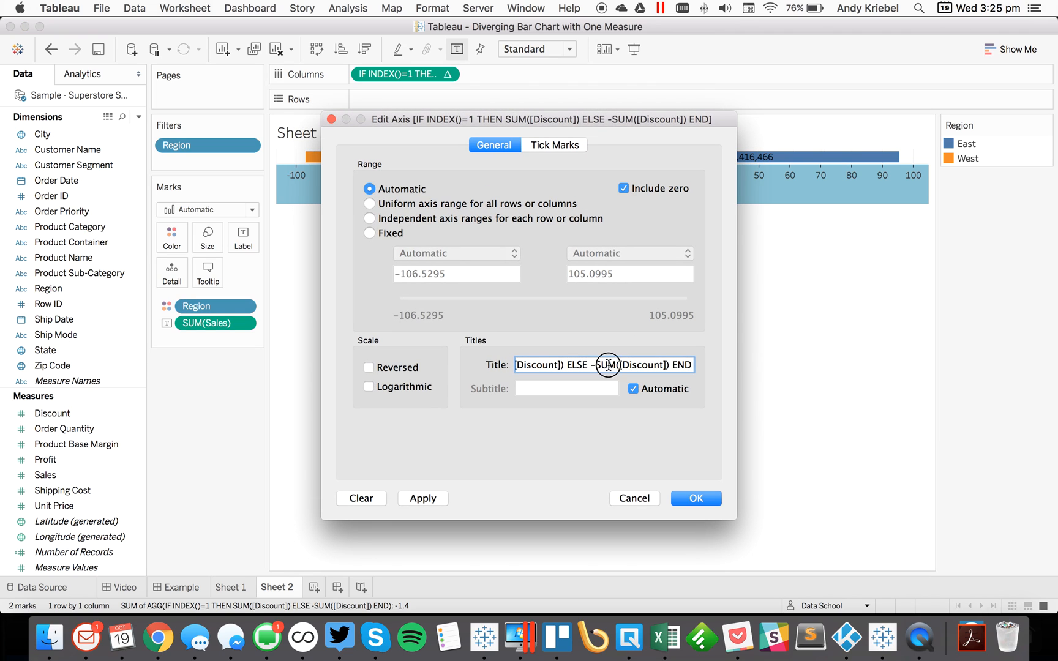
pyautogui.write('Discount')
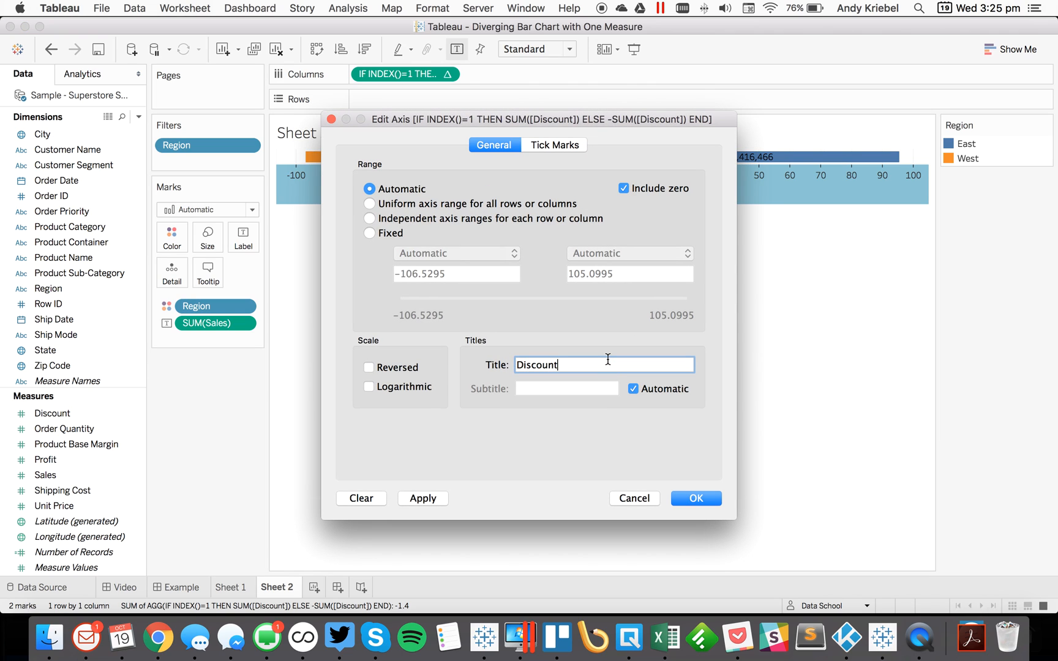
pyautogui.click(694, 498)
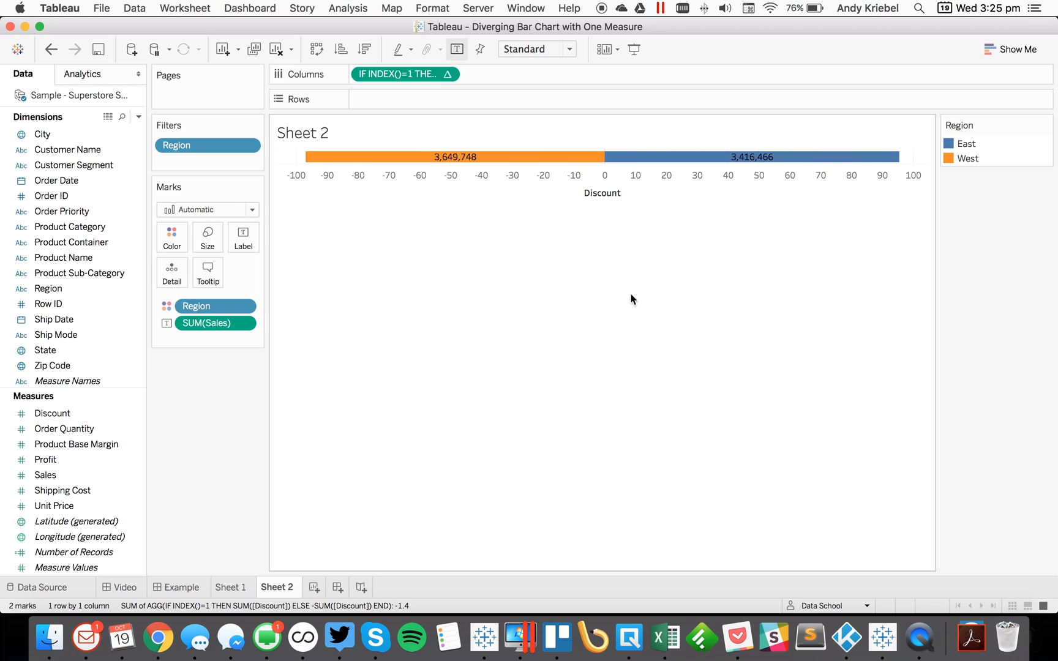
pyautogui.moveTo(51, 412); pyautogui.dragTo(178, 352)
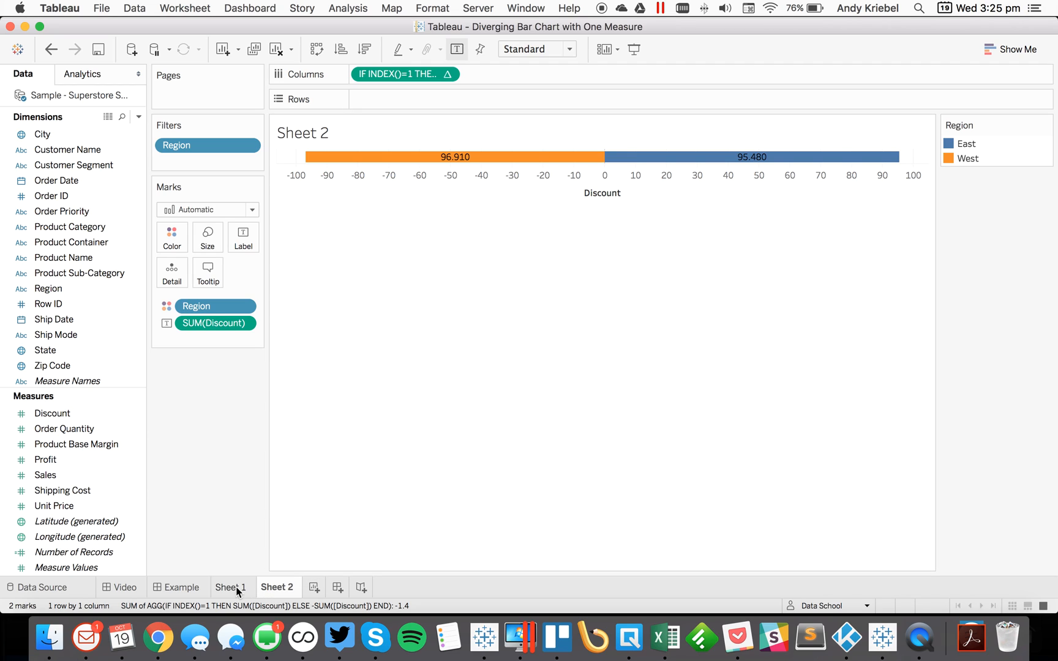
pyautogui.click(230, 587)
pyautogui.write('Disco')
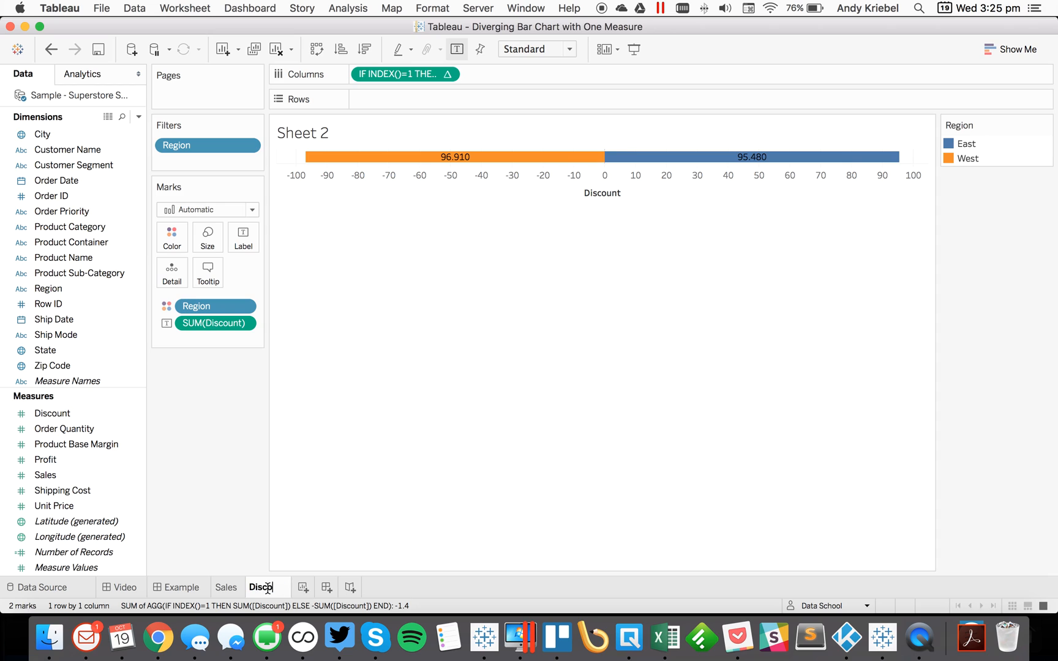
# Step: Duplicate the Discount sheet and plot average Shipping Cost as the bars
pyautogui.rightClick(267, 587)
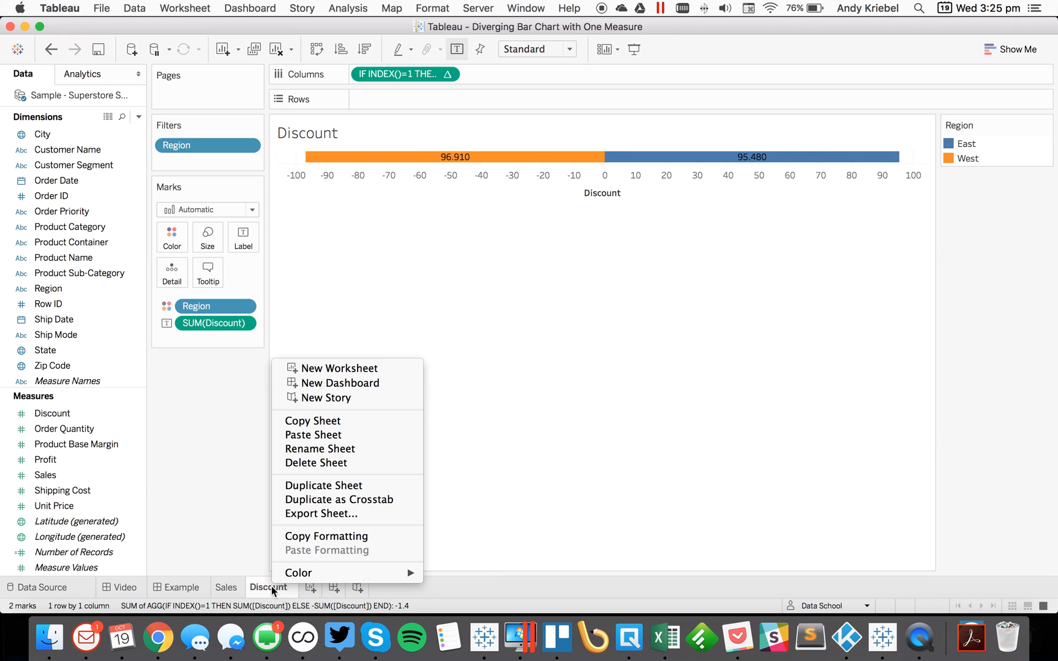
pyautogui.moveTo(323, 485)
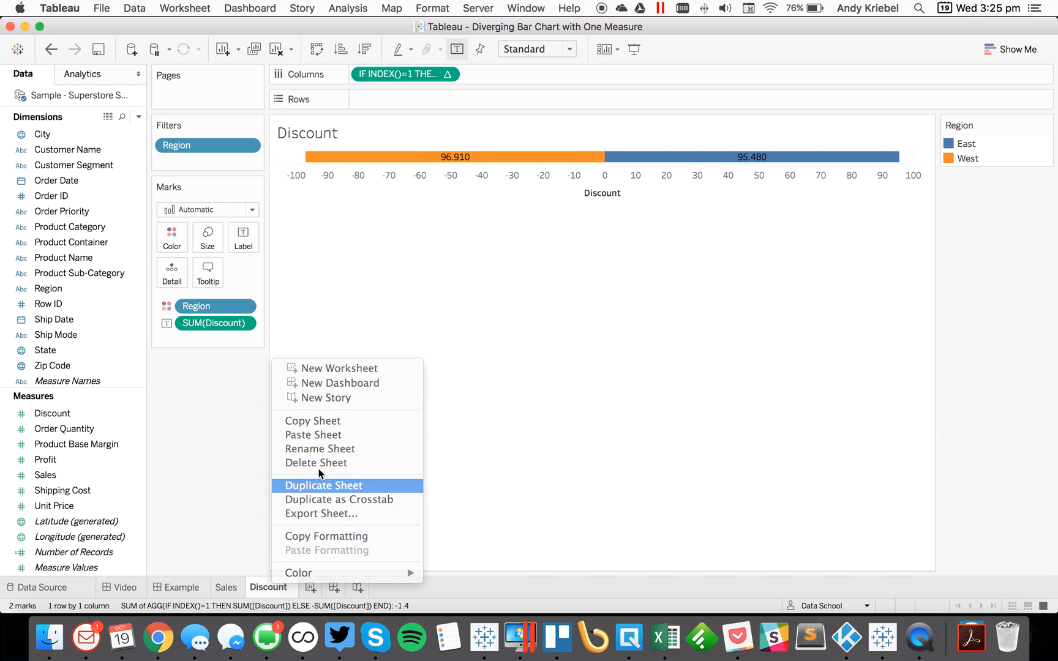
pyautogui.click(324, 485)
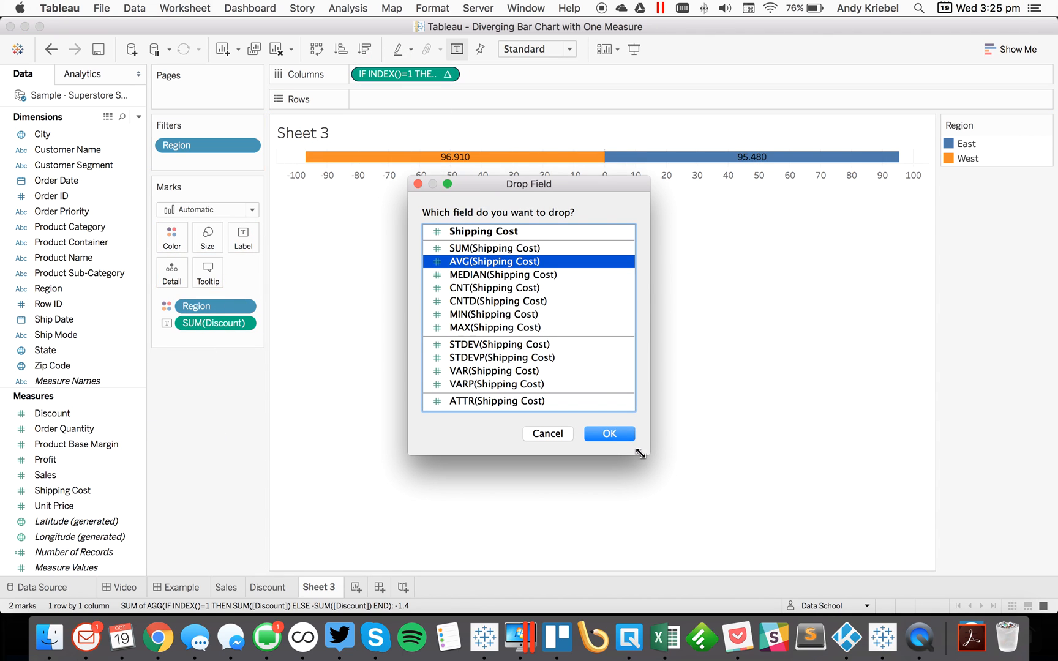
pyautogui.click(607, 433)
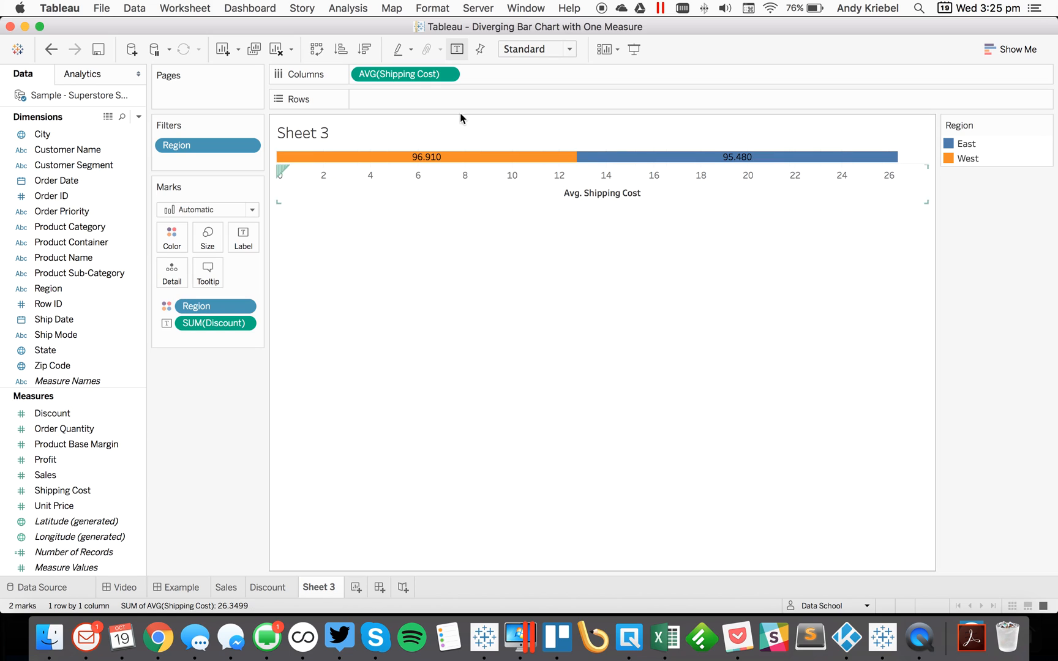
# Step: Edit the pill to IF INDEX()=1 THEN … ELSE -AVG([Shipping Cost]) END
pyautogui.doubleClick(404, 74)
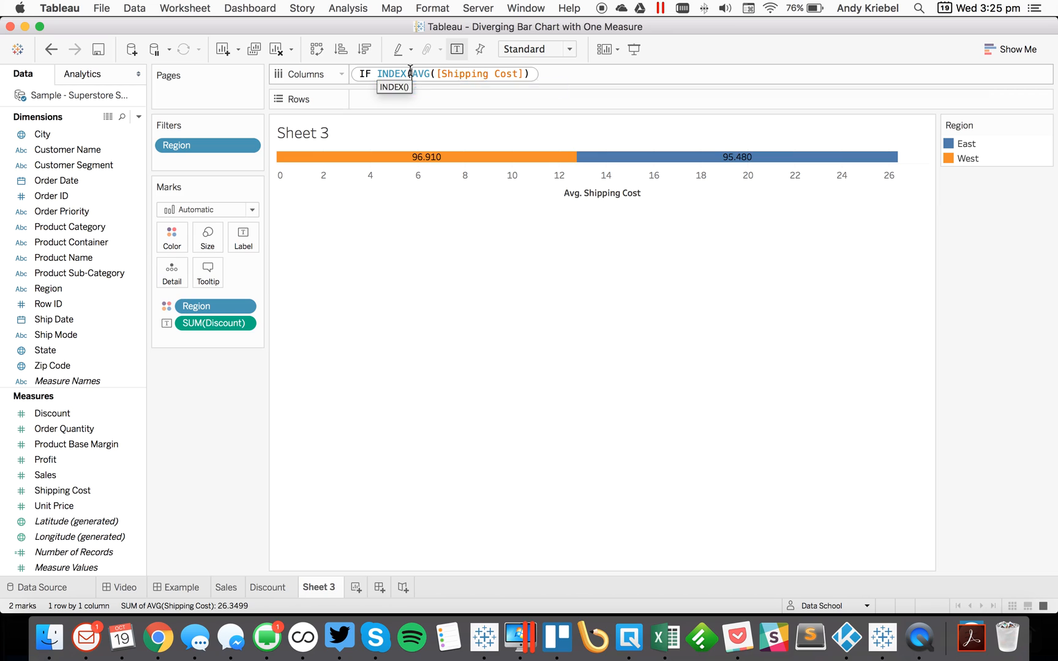
pyautogui.write('=1 THEN')
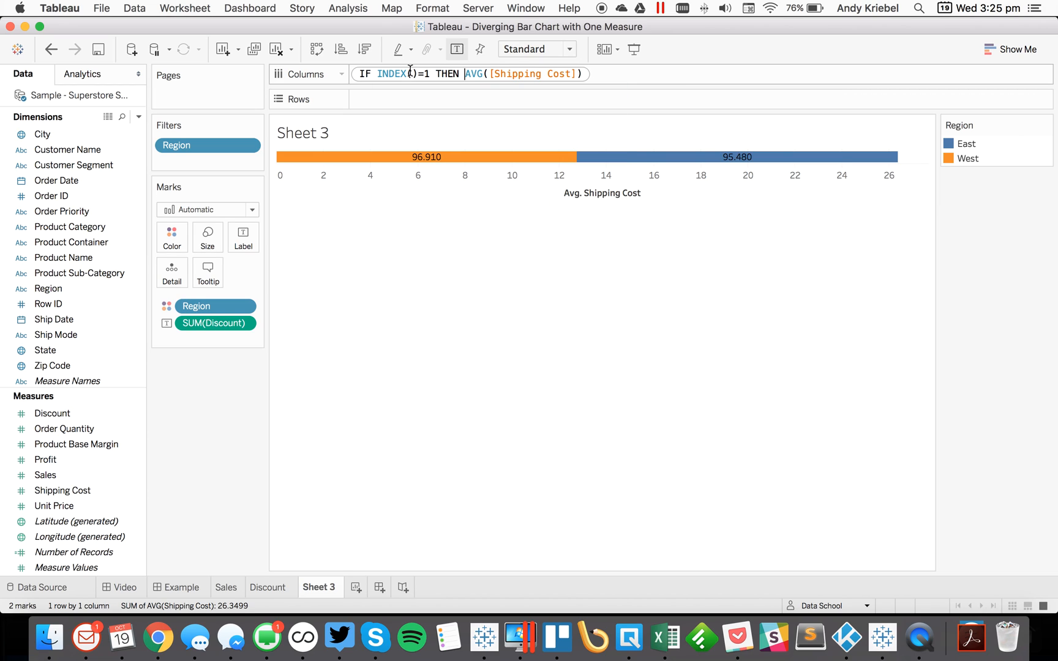
pyautogui.write('E')
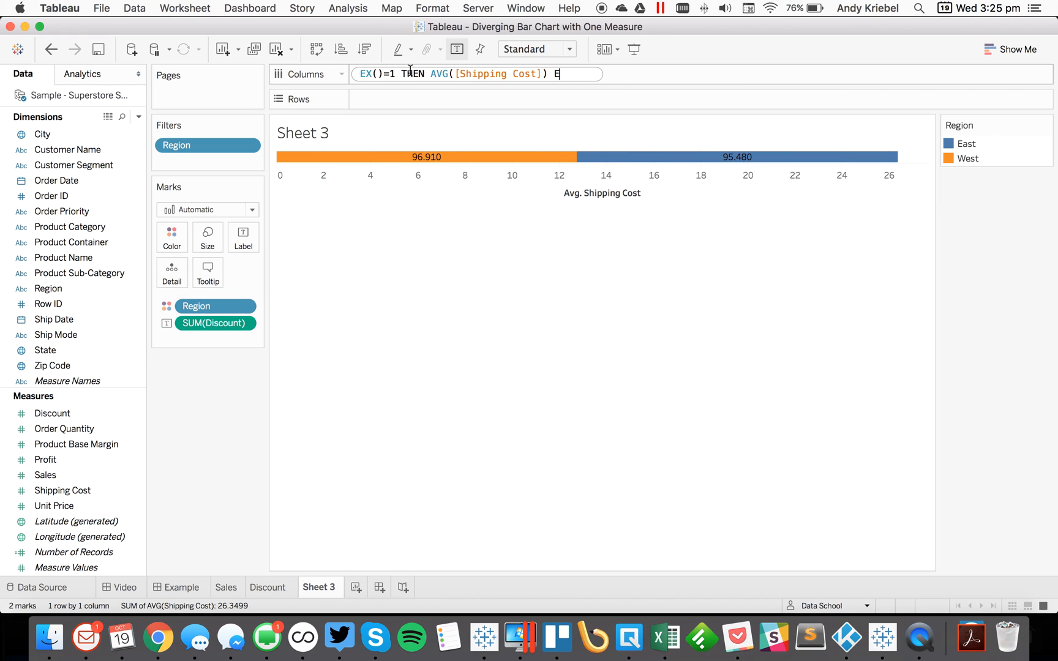
pyautogui.write('LSE -AVG([Shipping Cost])')
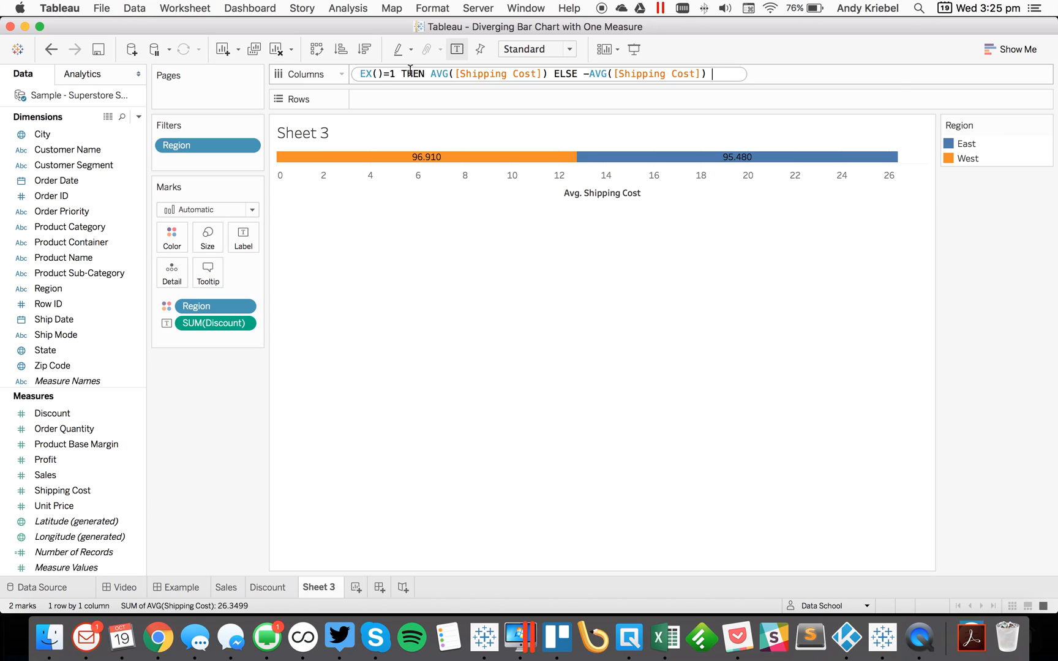
pyautogui.write('END')
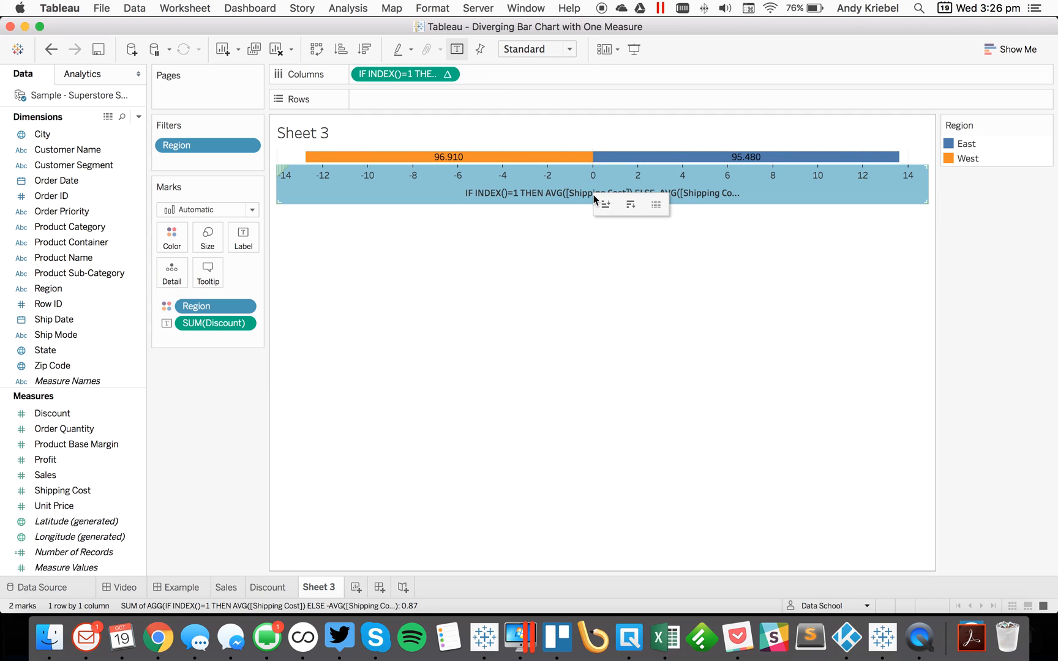
# Step: Title the Shipping Cost axis 'Avg Shiping'
pyautogui.doubleClick(594, 175)
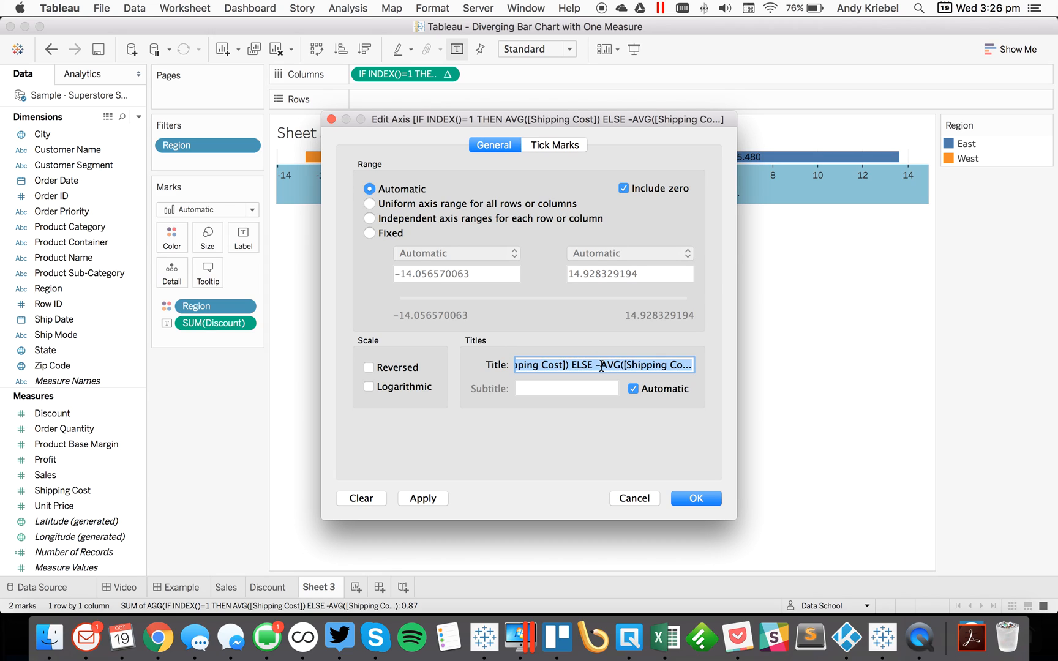
pyautogui.write('Avg Shiping C')
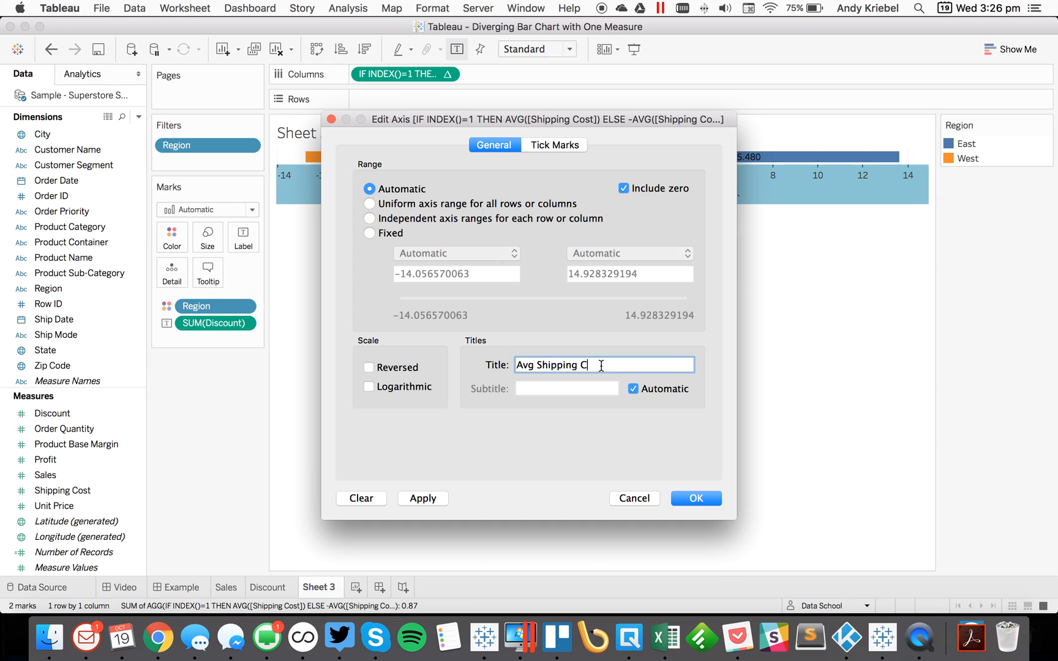
pyautogui.click(695, 497)
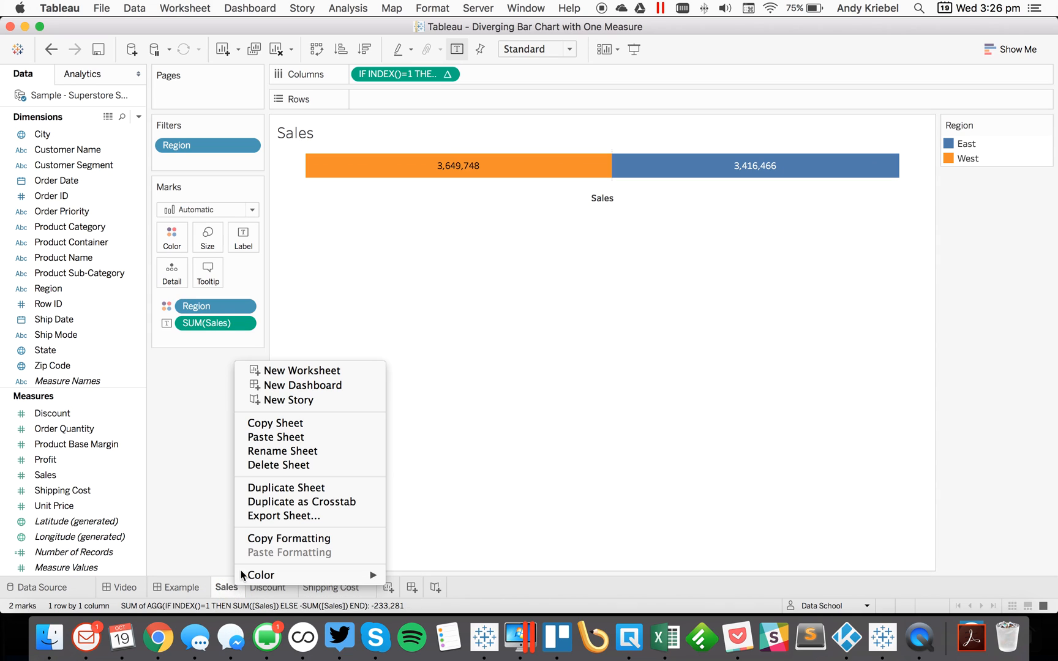
# Step: Paste the copied sheet formatting onto Shipping Cost and set its tick marks to None
pyautogui.click(269, 586)
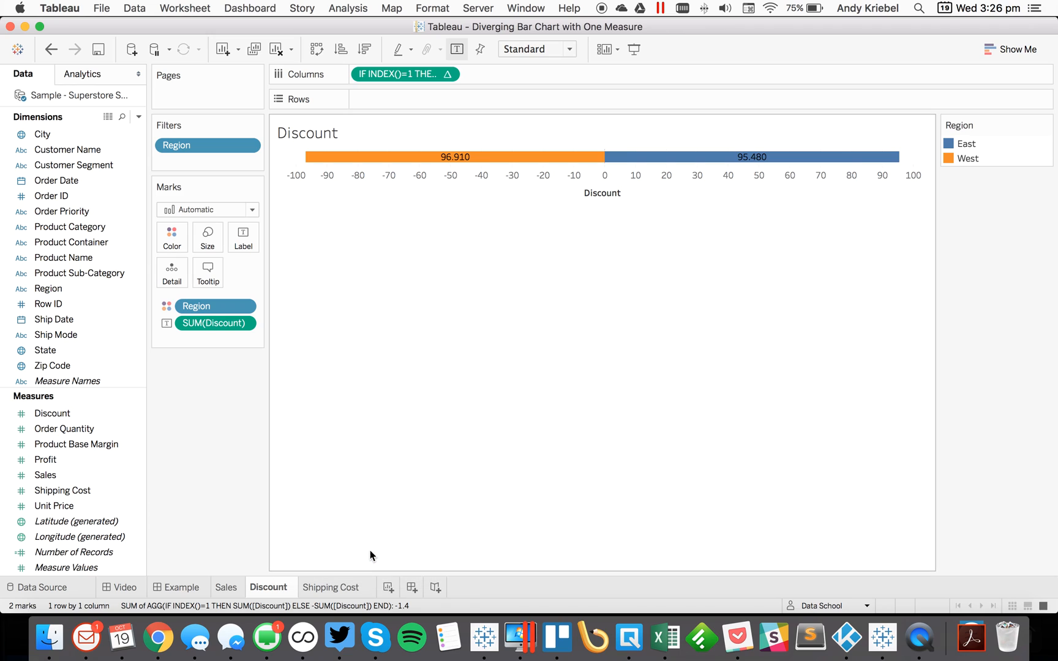
pyautogui.rightClick(332, 587)
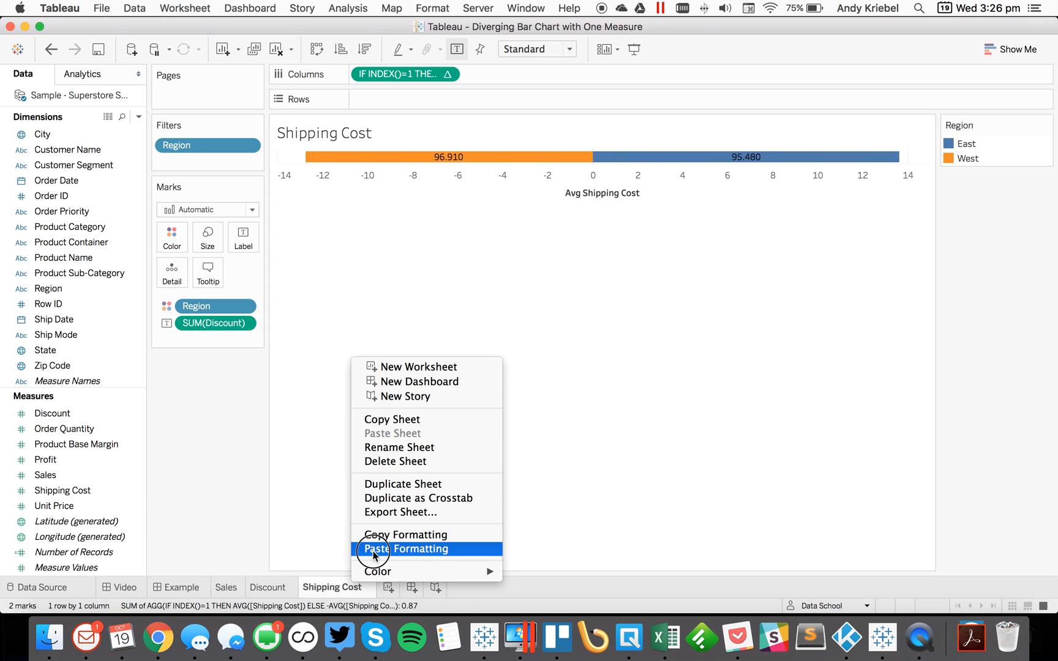
pyautogui.click(405, 548)
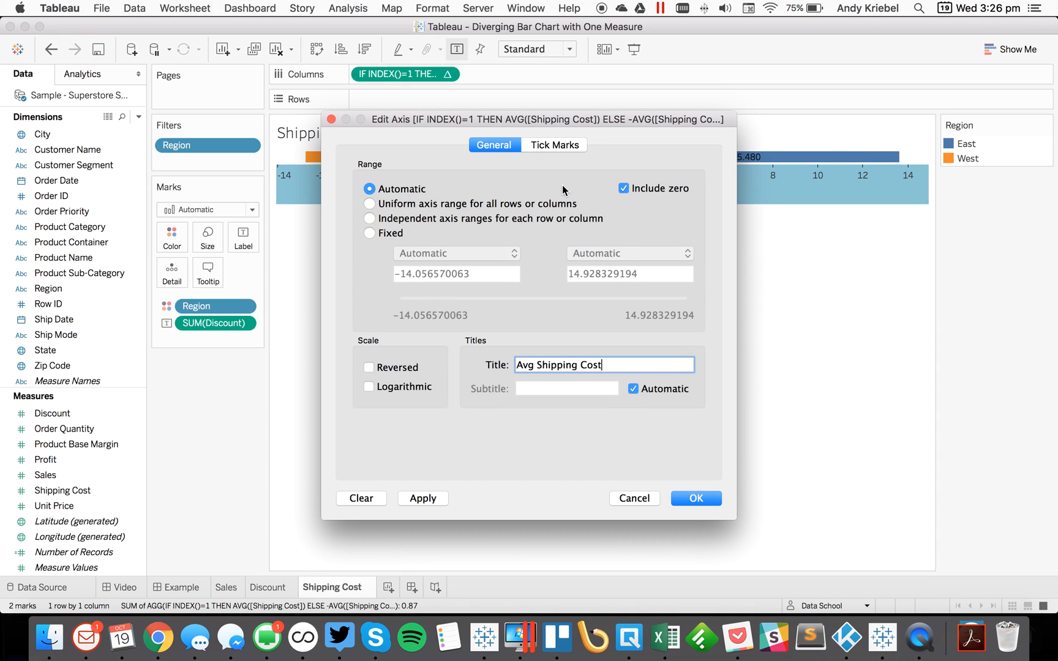
pyautogui.click(553, 145)
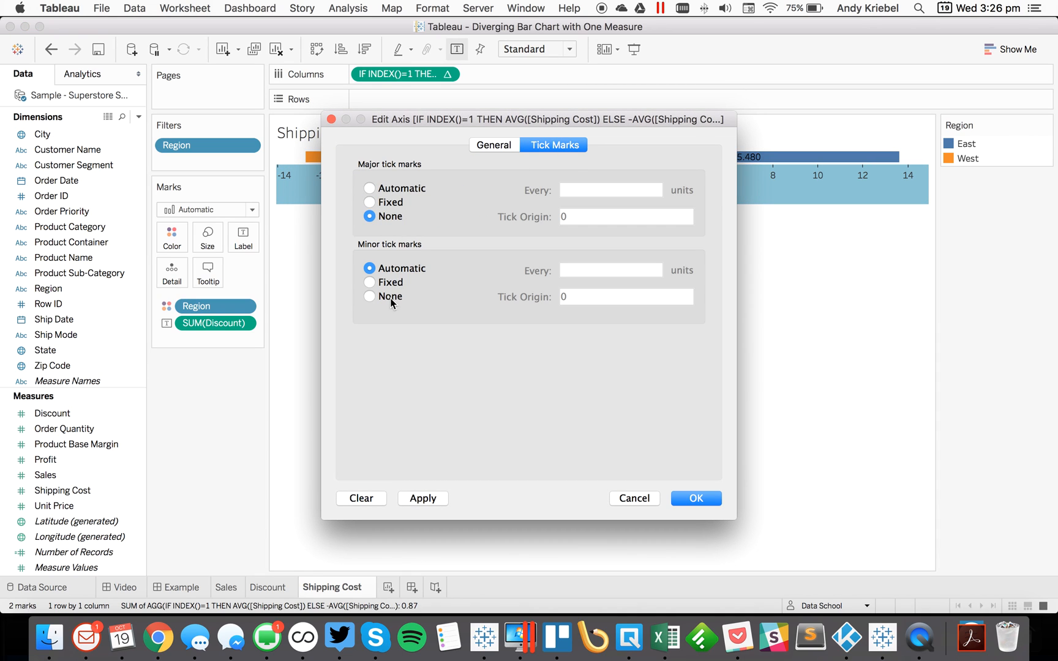
pyautogui.click(695, 498)
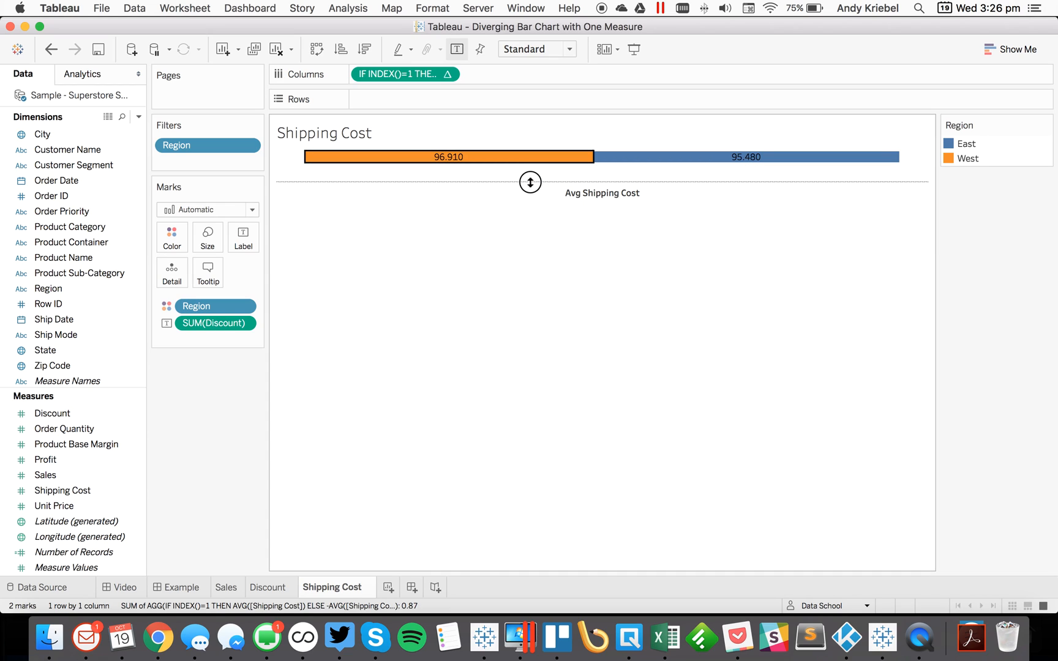
# Step: Open the Discount axis tick mark settings, then return to the Shipping Cost sheet
pyautogui.click(268, 587)
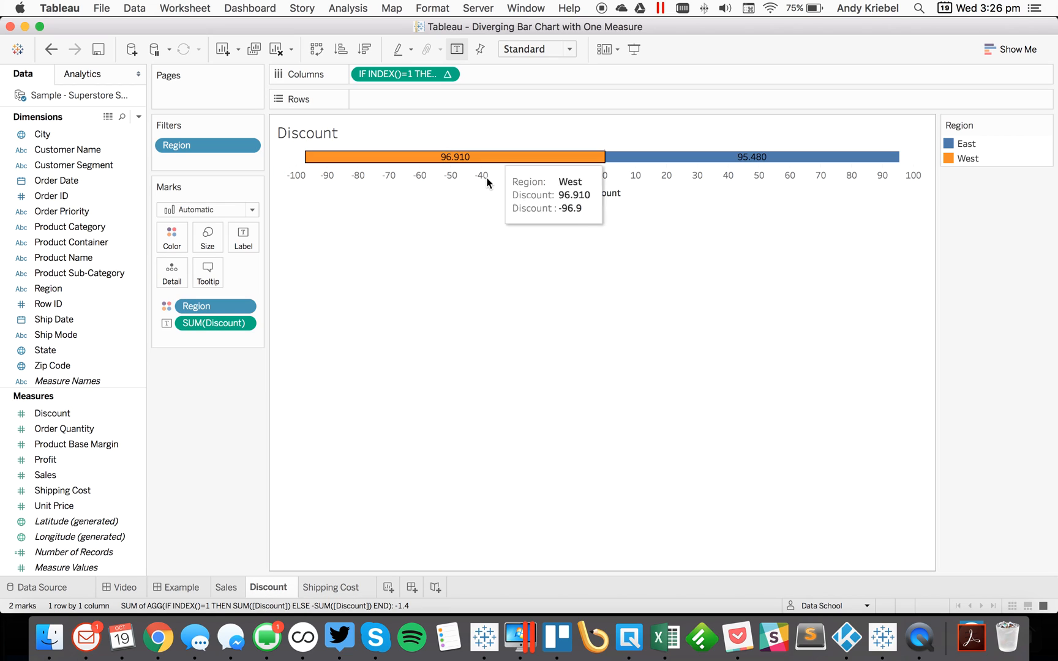
pyautogui.rightClick(485, 174)
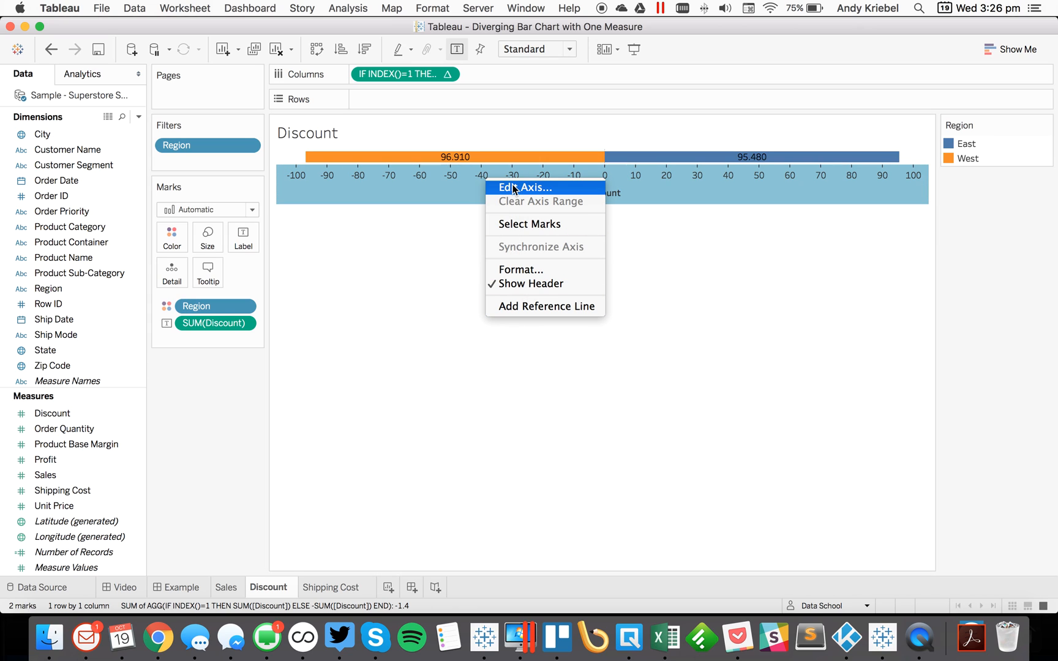
pyautogui.click(524, 187)
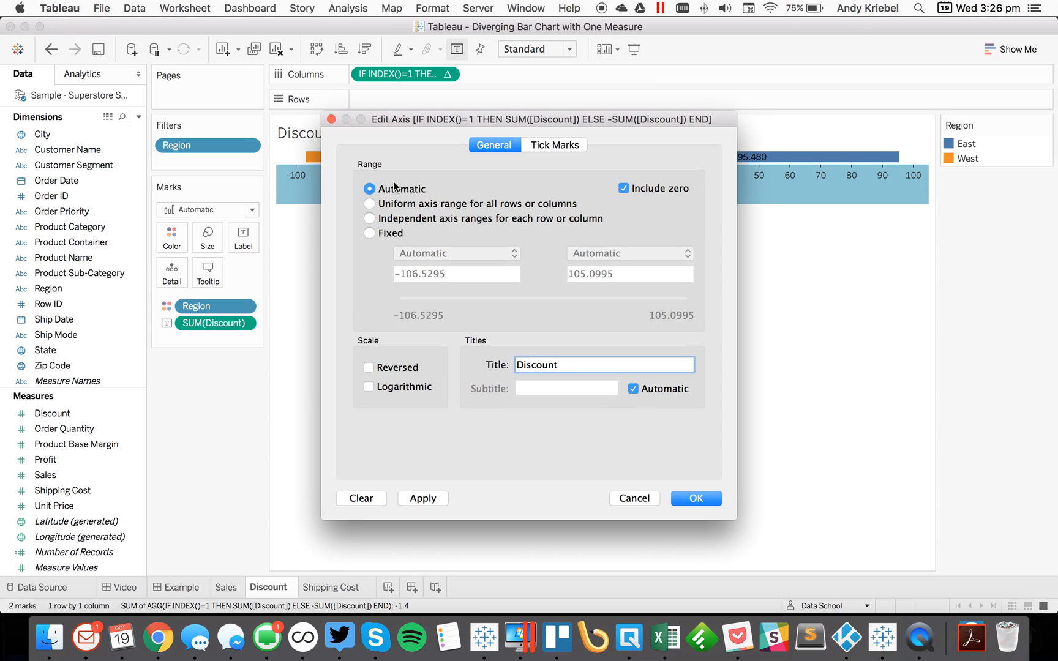
pyautogui.click(553, 144)
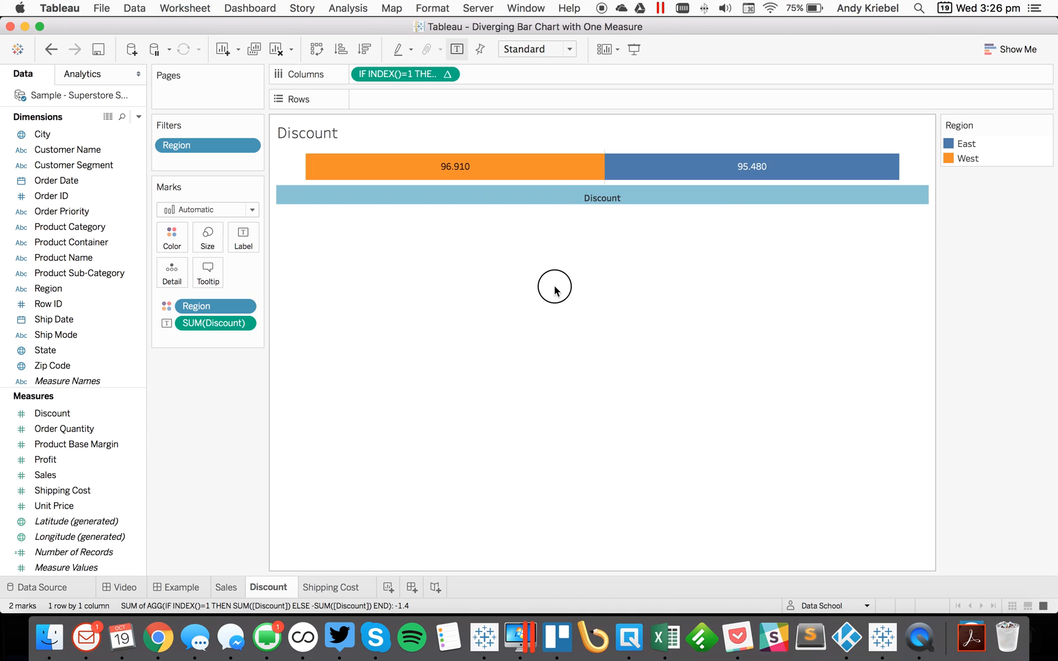
pyautogui.click(335, 587)
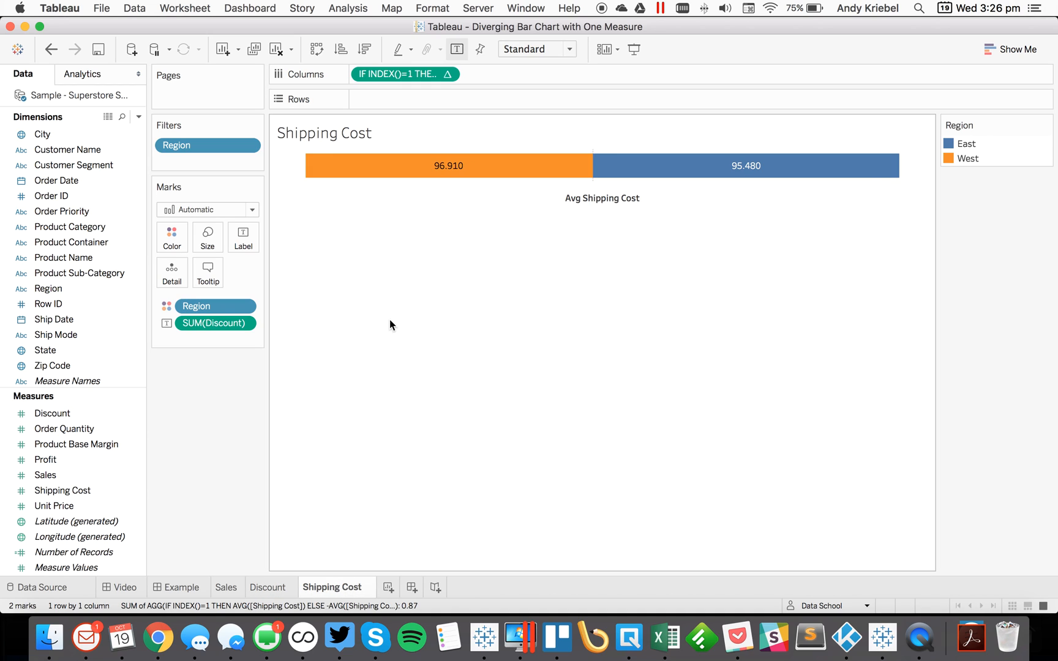
# Step: Format AVG(Shipping Cost) labels as Currency (Custom) with a $ prefix, then go to Discount
pyautogui.click(209, 323)
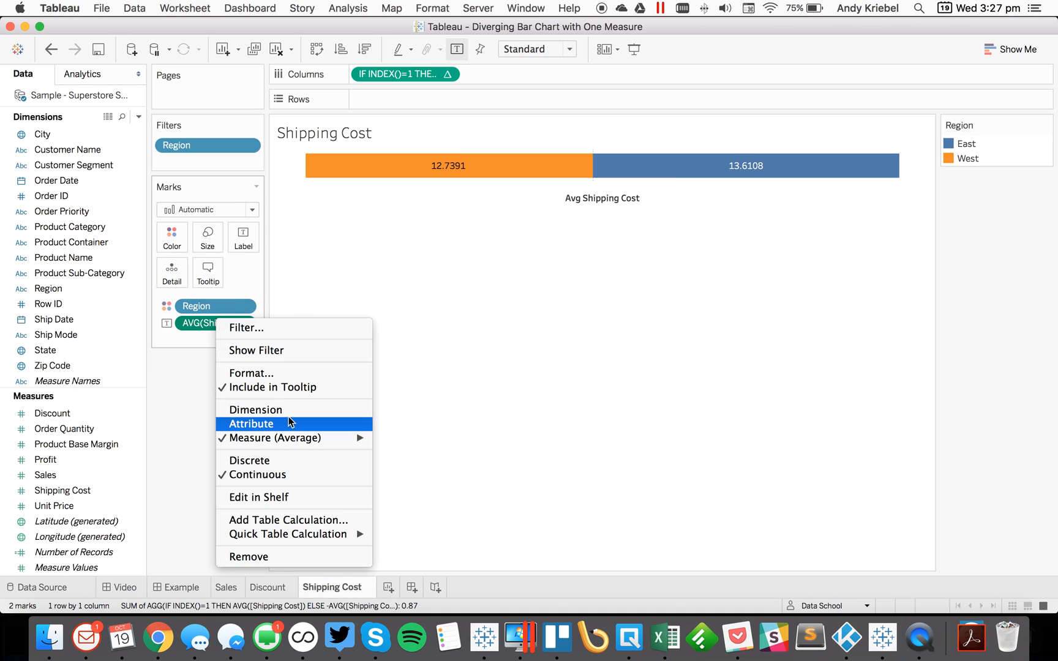
pyautogui.click(251, 373)
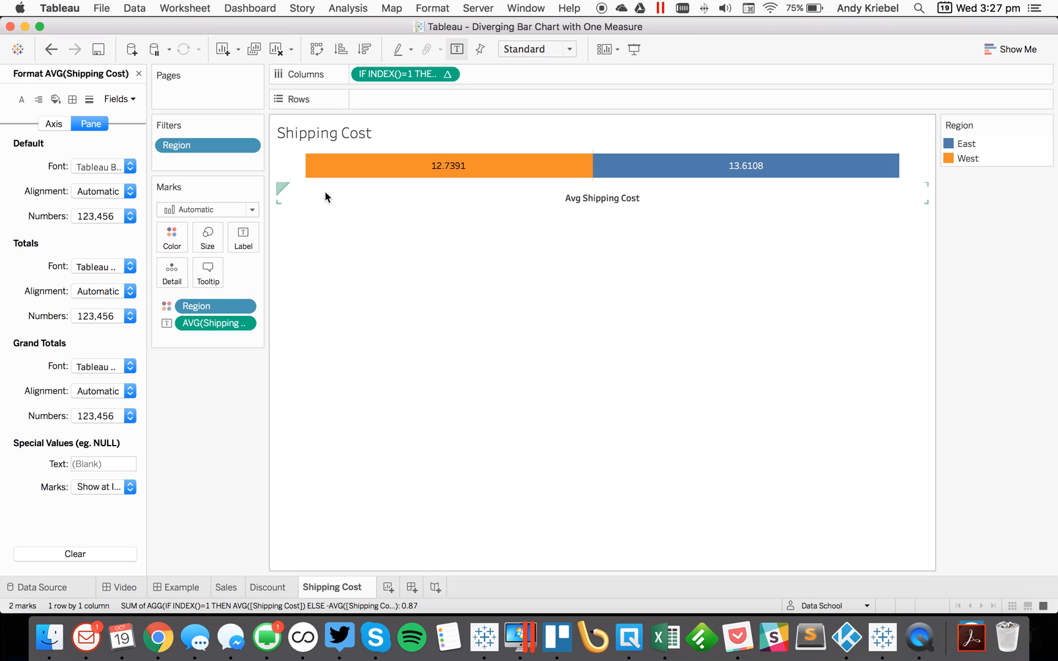
pyautogui.click(128, 216)
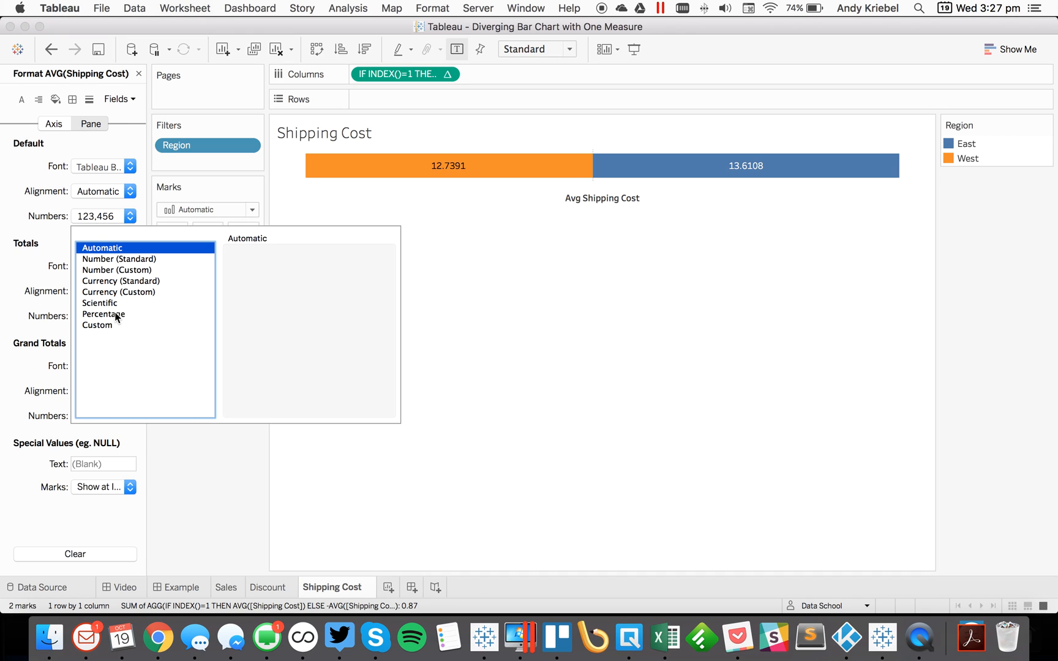
pyautogui.click(121, 291)
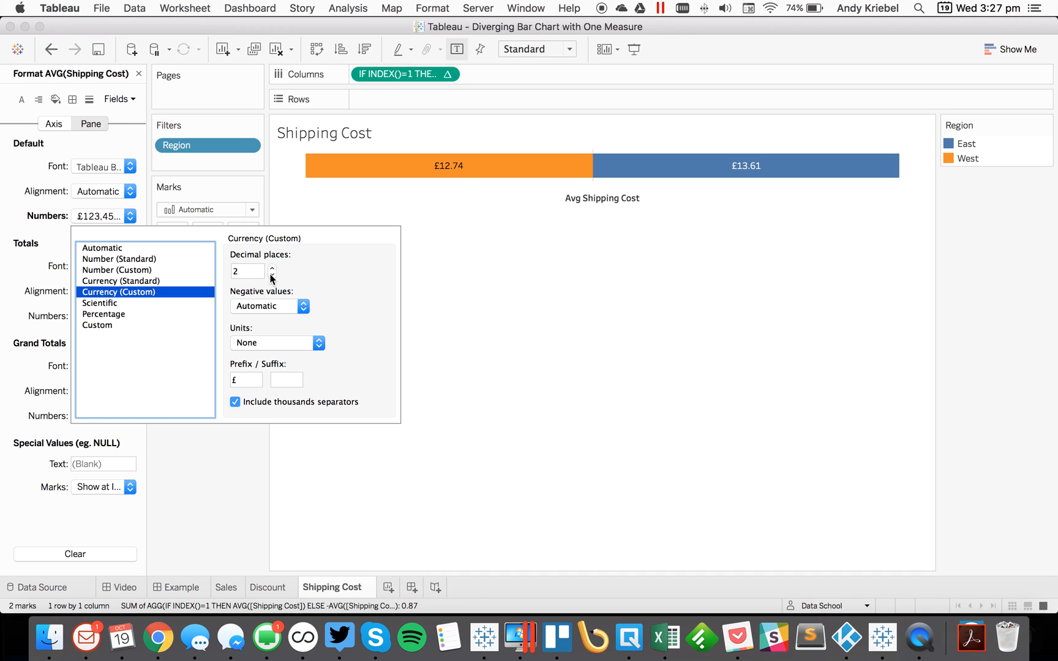
pyautogui.click(317, 344)
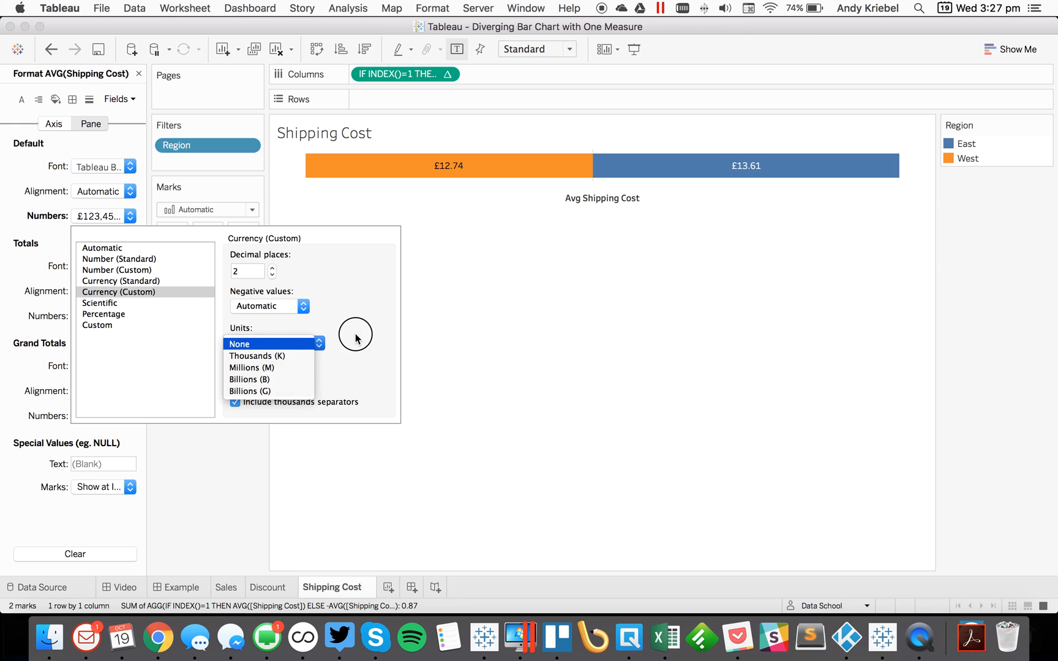
pyautogui.write('$')
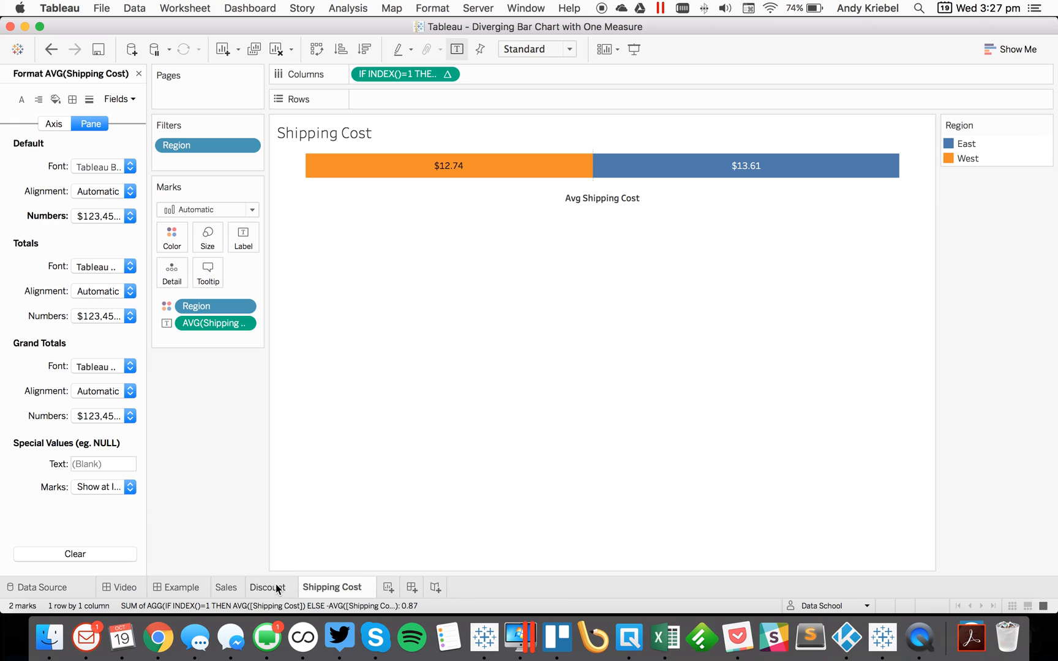
pyautogui.click(269, 587)
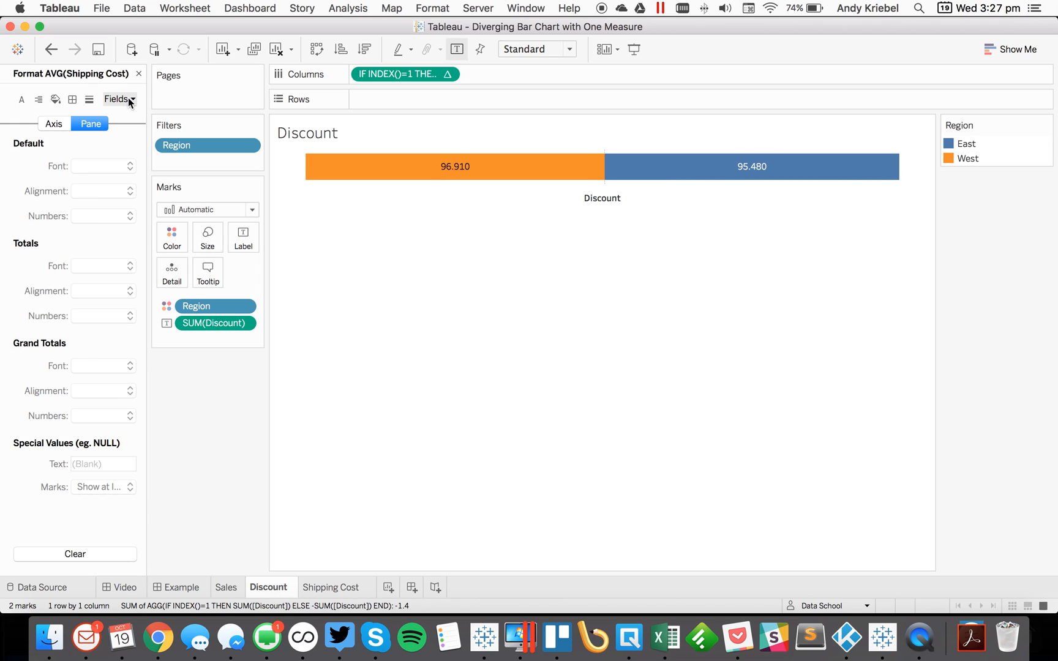
# Step: Set the SUM(Discount) label number format to Currency (Custom) in the Format pane
pyautogui.click(138, 74)
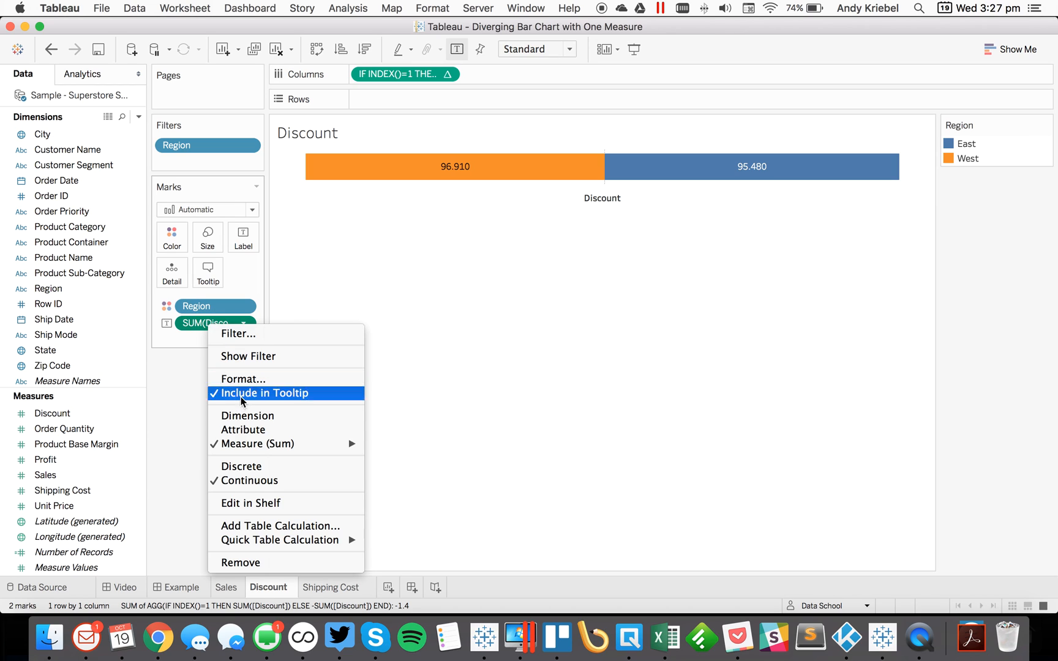
pyautogui.moveTo(259, 378)
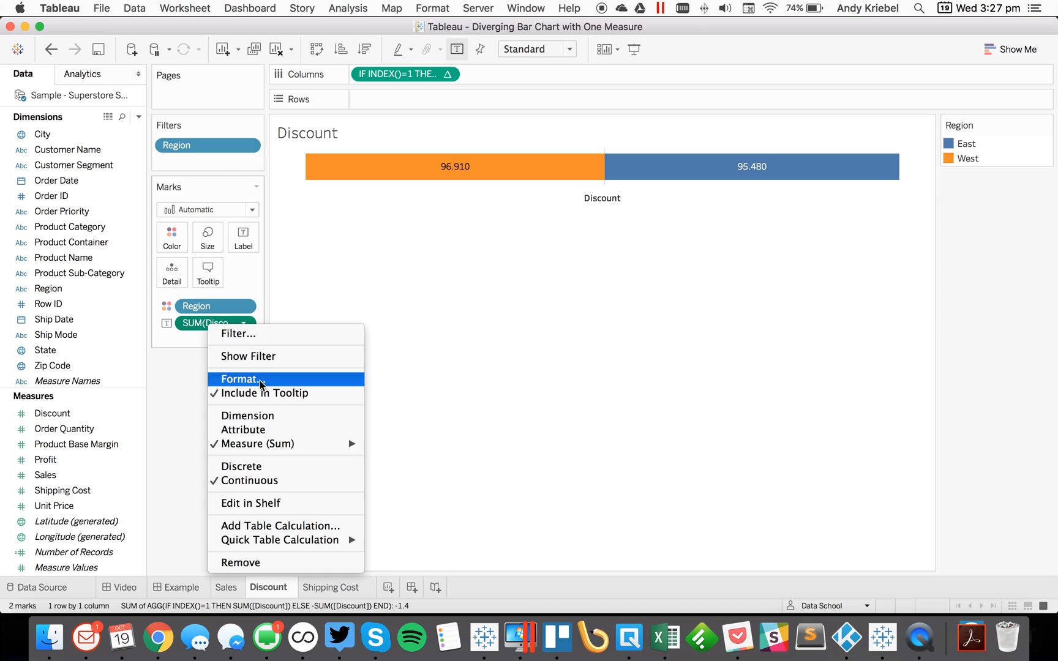
pyautogui.click(240, 378)
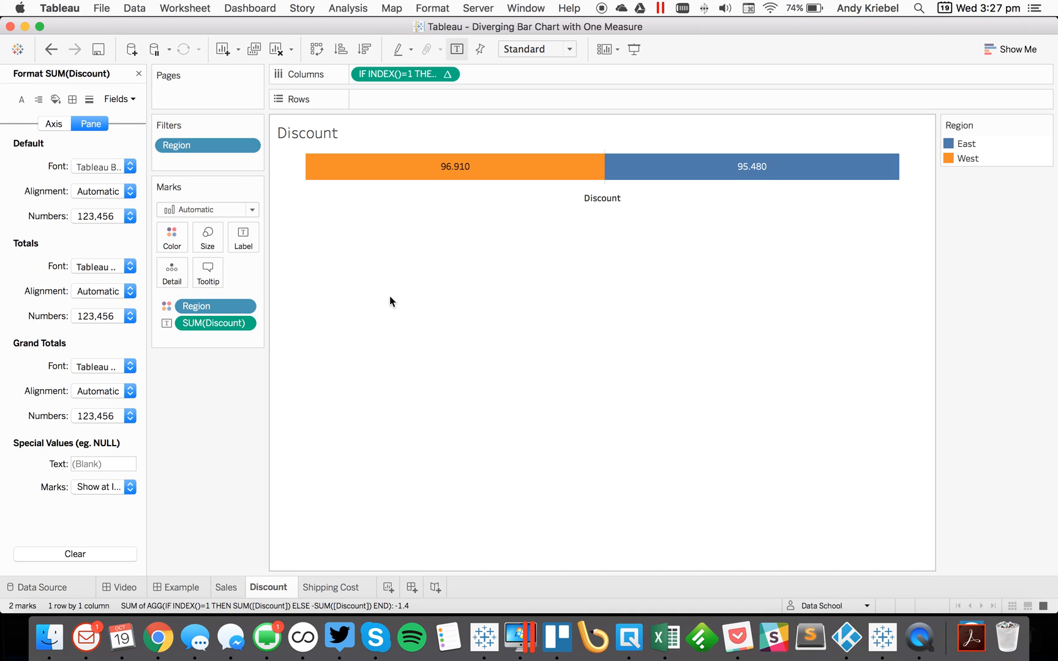
pyautogui.moveTo(92, 297)
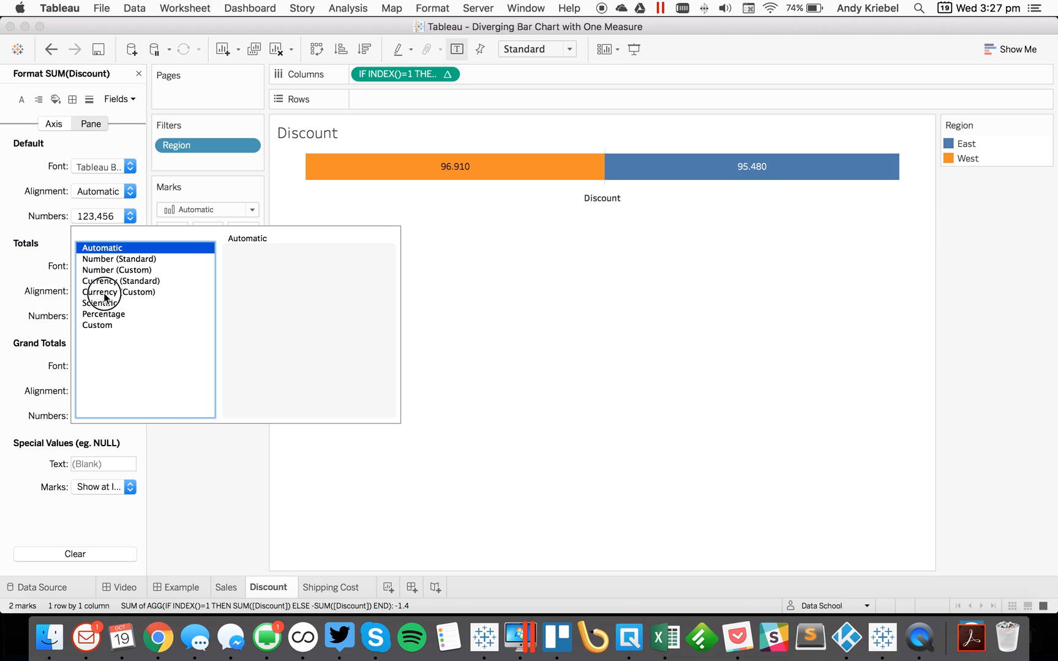
pyautogui.click(120, 291)
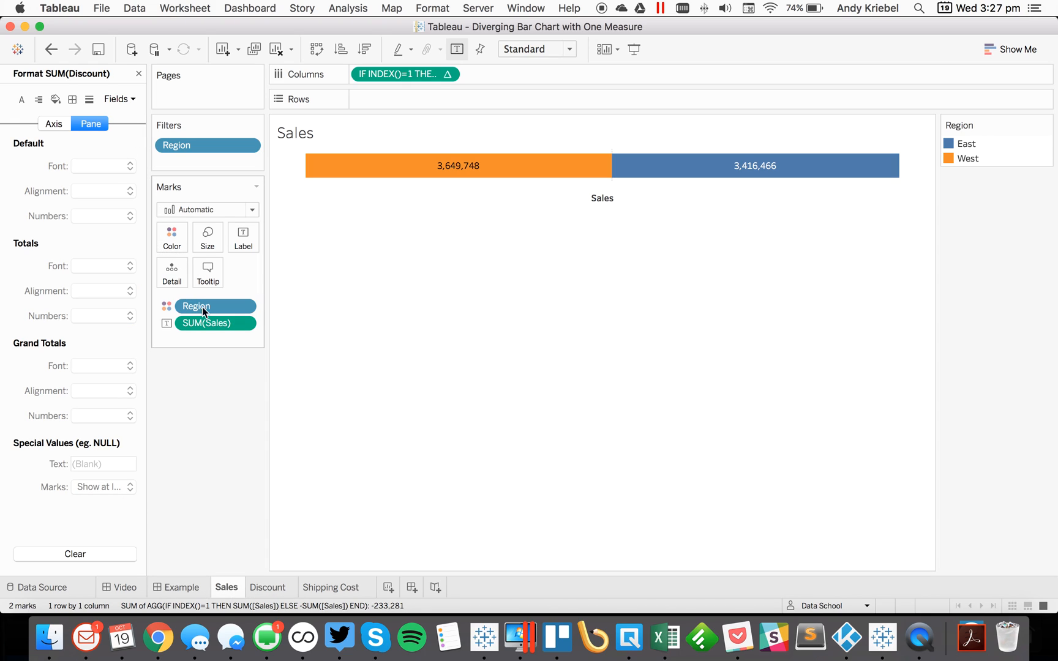
# Step: Format SUM(Sales) labels as Currency (Custom), e.g. $3,649,747.75, then reopen Shipping Cost
pyautogui.click(104, 216)
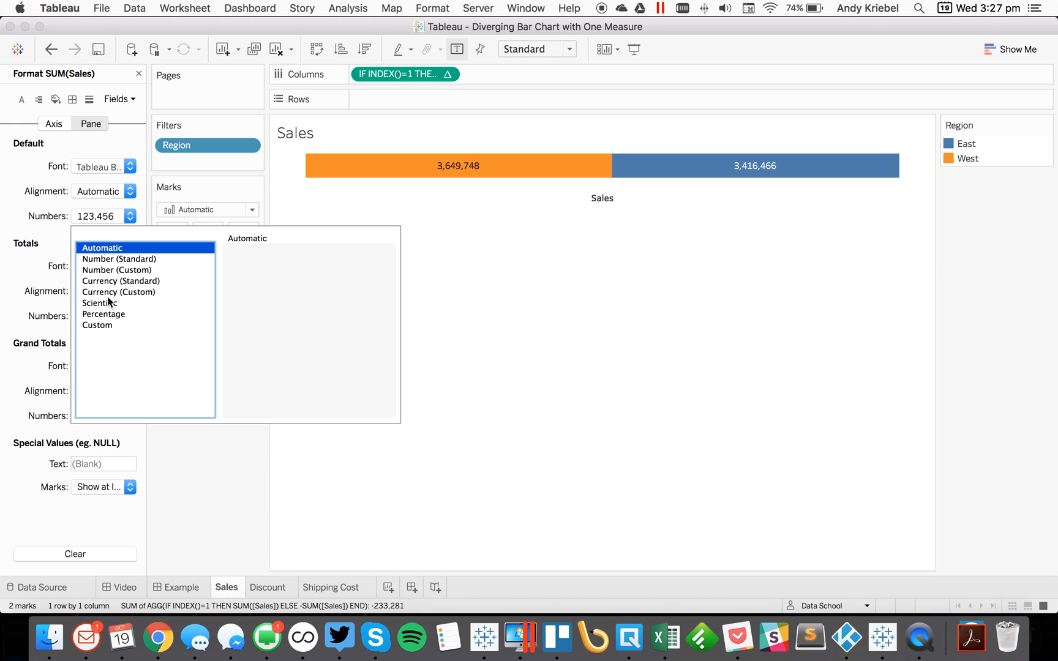
pyautogui.click(119, 291)
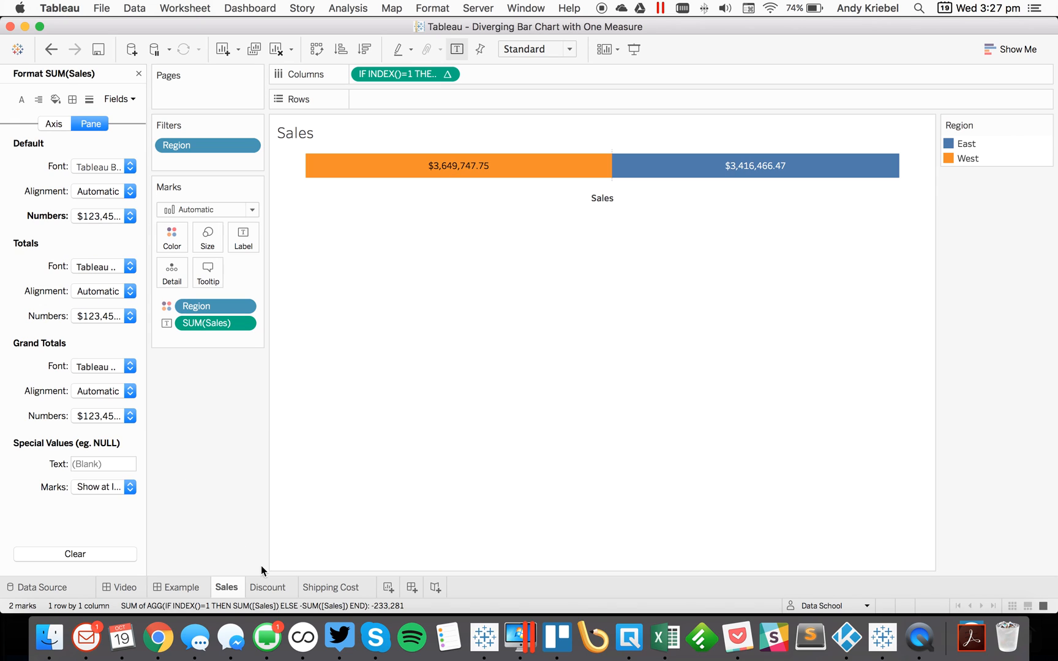
pyautogui.click(331, 587)
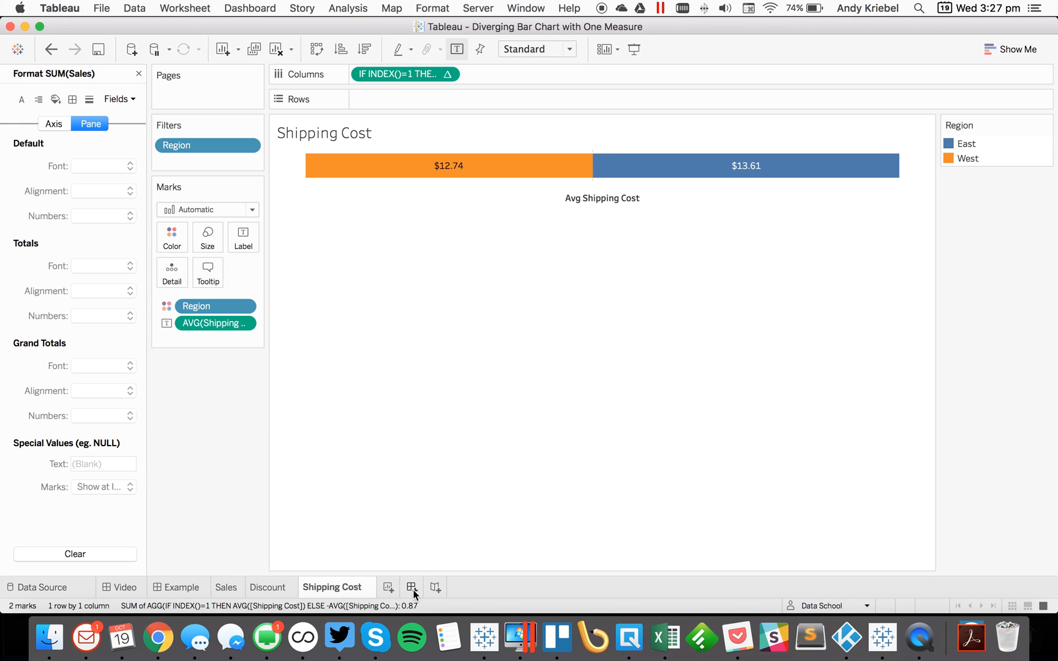
# Step: Stack the Discount and Shipping Cost charts below Sales on the Example dashboard
pyautogui.click(411, 586)
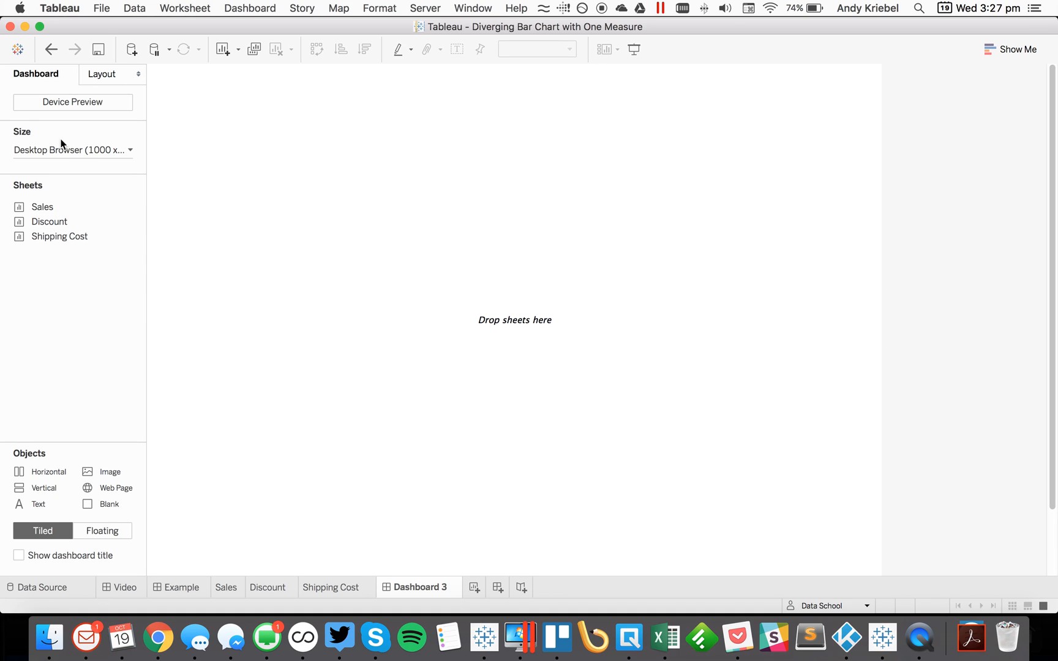
pyautogui.click(180, 587)
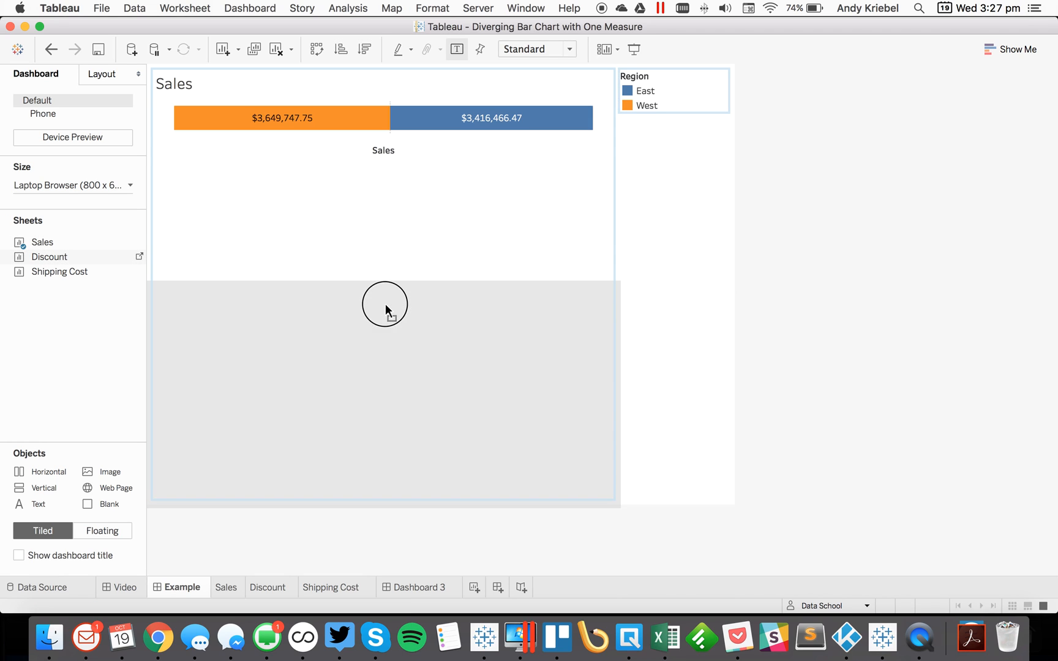
pyautogui.moveTo(60, 271); pyautogui.dragTo(228, 337)
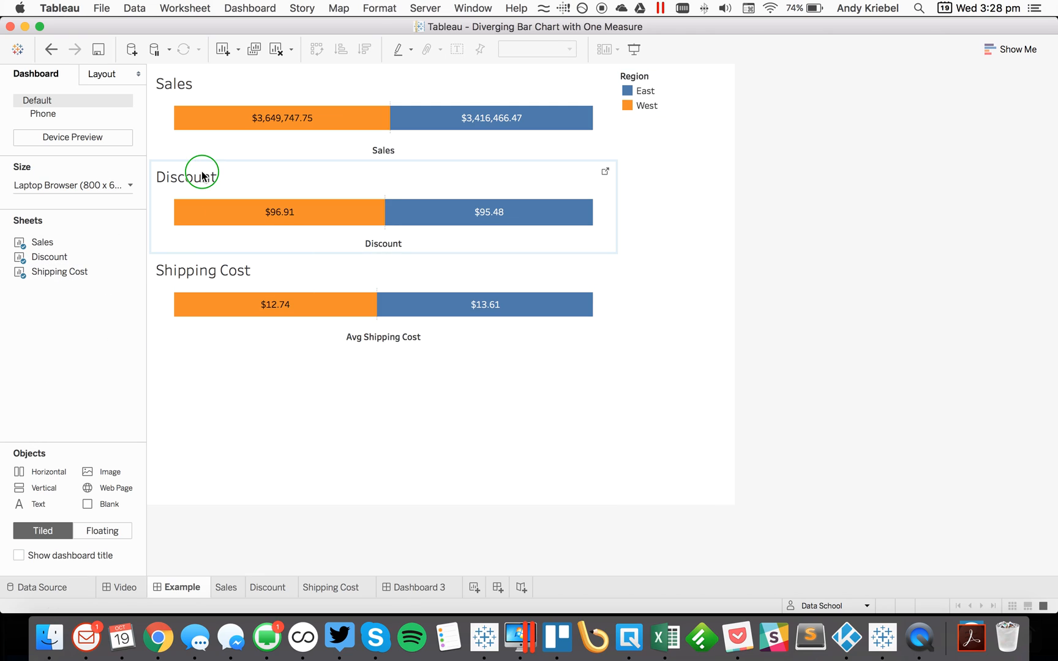
pyautogui.click(196, 177)
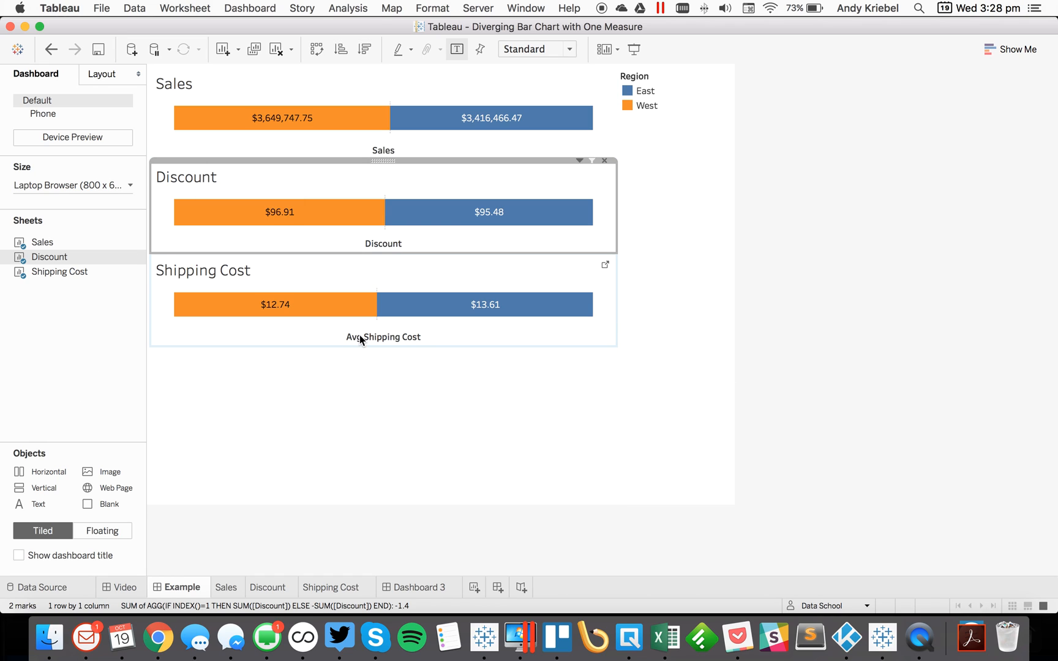
pyautogui.rightClick(383, 337)
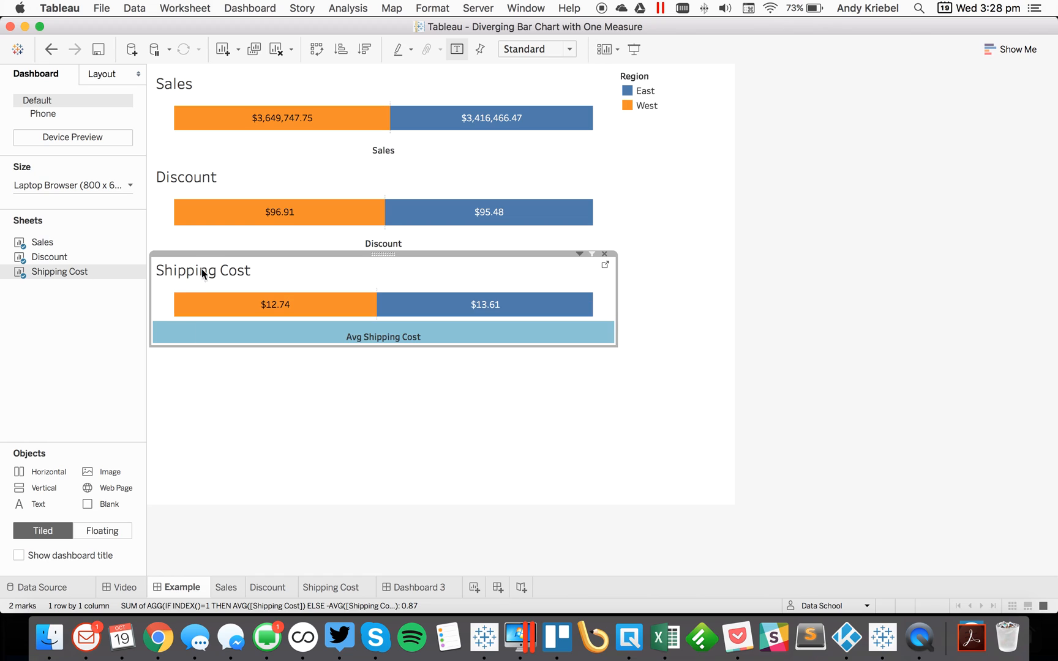
pyautogui.rightClick(202, 270)
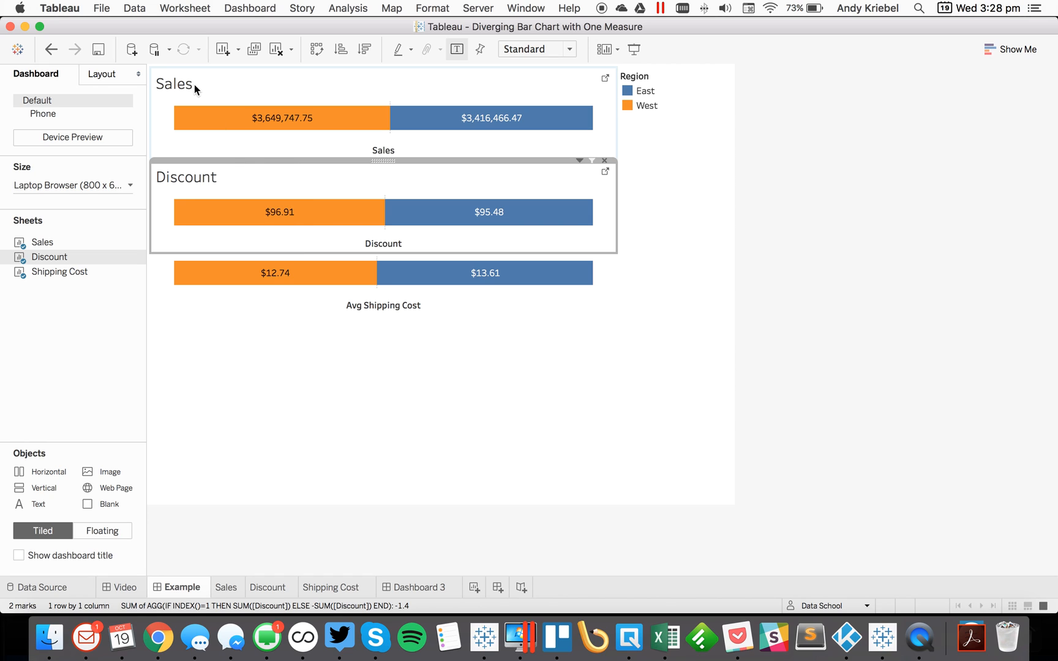
# Step: Hide the Sales title, undo it, and bring up the Shipping Cost axis options
pyautogui.rightClick(177, 84)
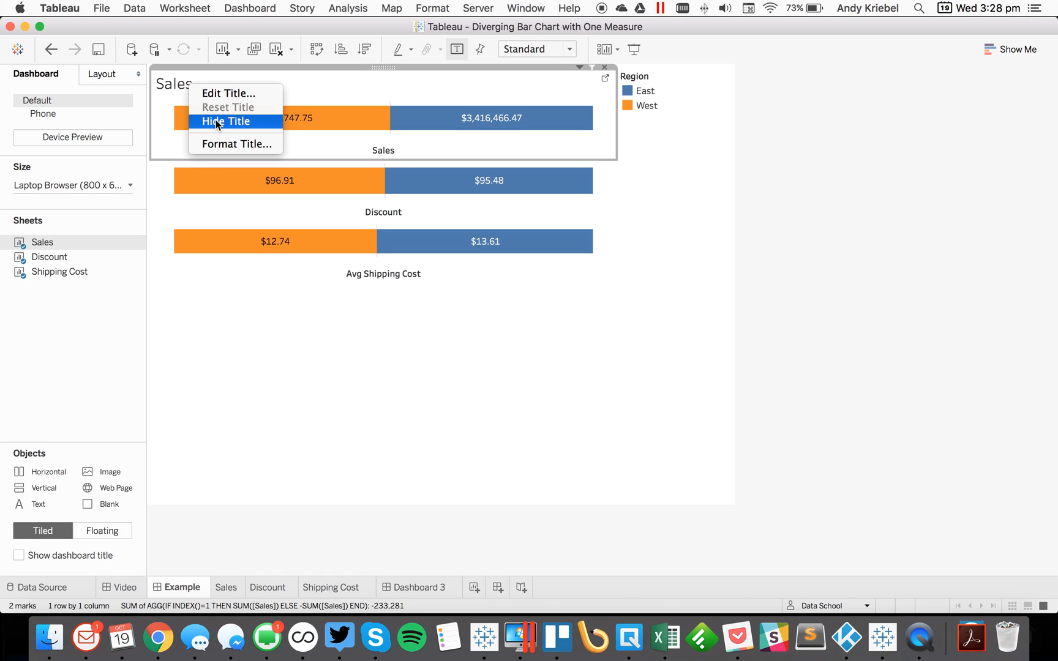
pyautogui.click(225, 121)
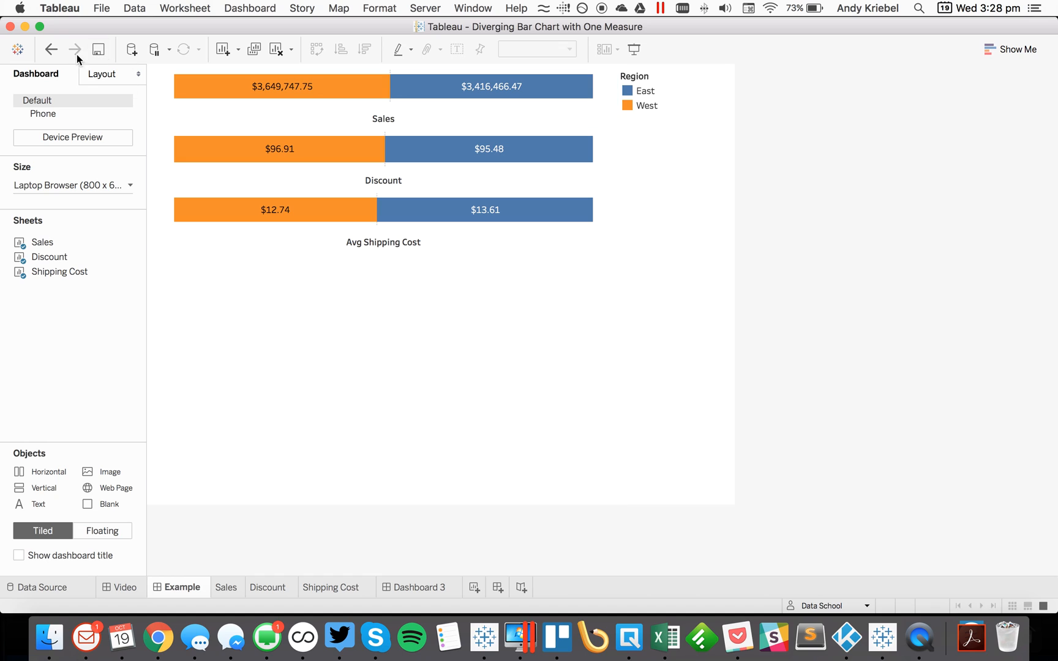
pyautogui.click(50, 49)
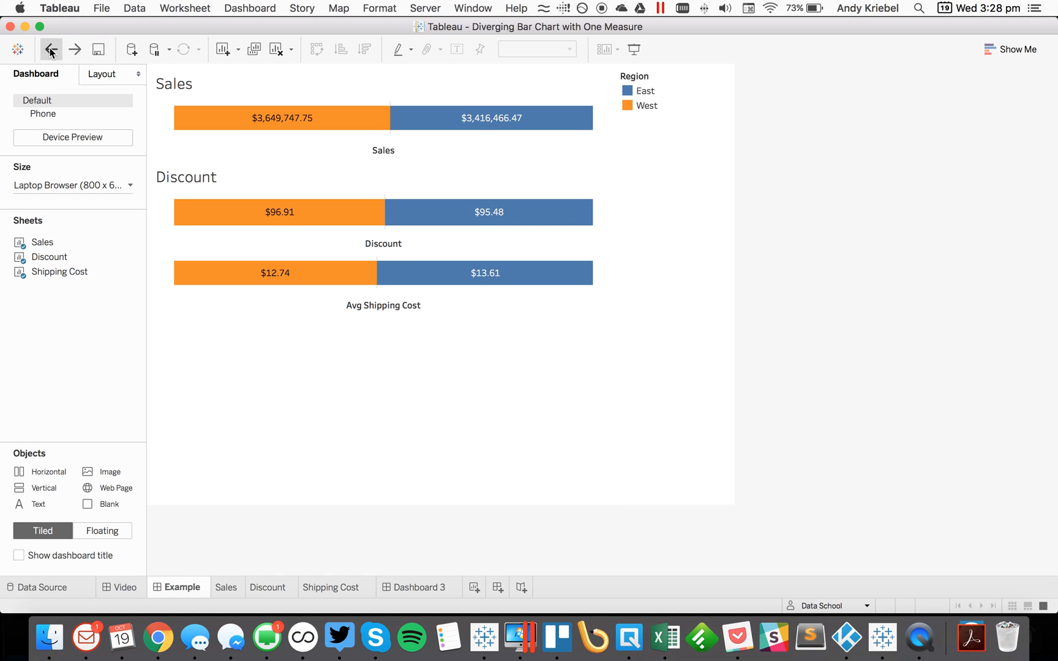
pyautogui.rightClick(382, 150)
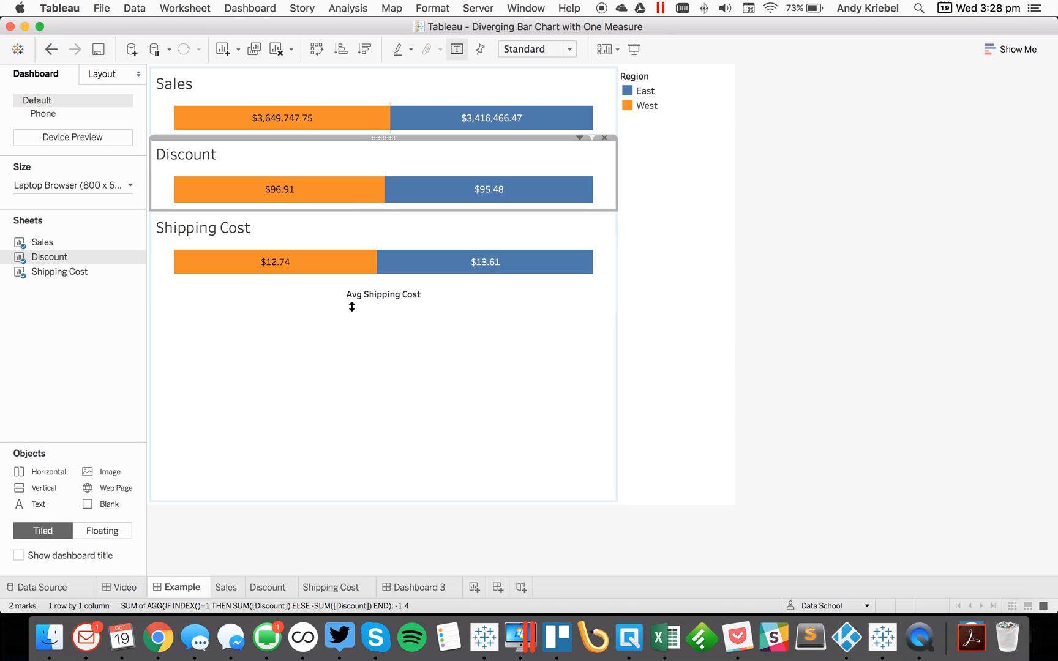
pyautogui.rightClick(383, 294)
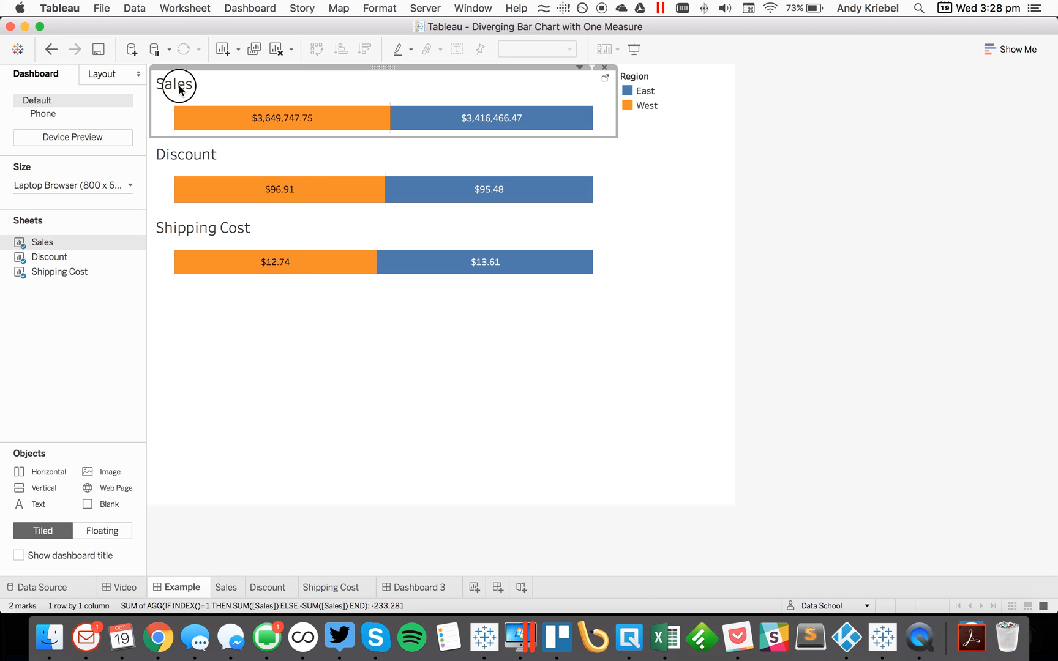
# Step: Center the Sales, Discount and Shipping Cost sheet titles on the dashboard
pyautogui.doubleClick(178, 84)
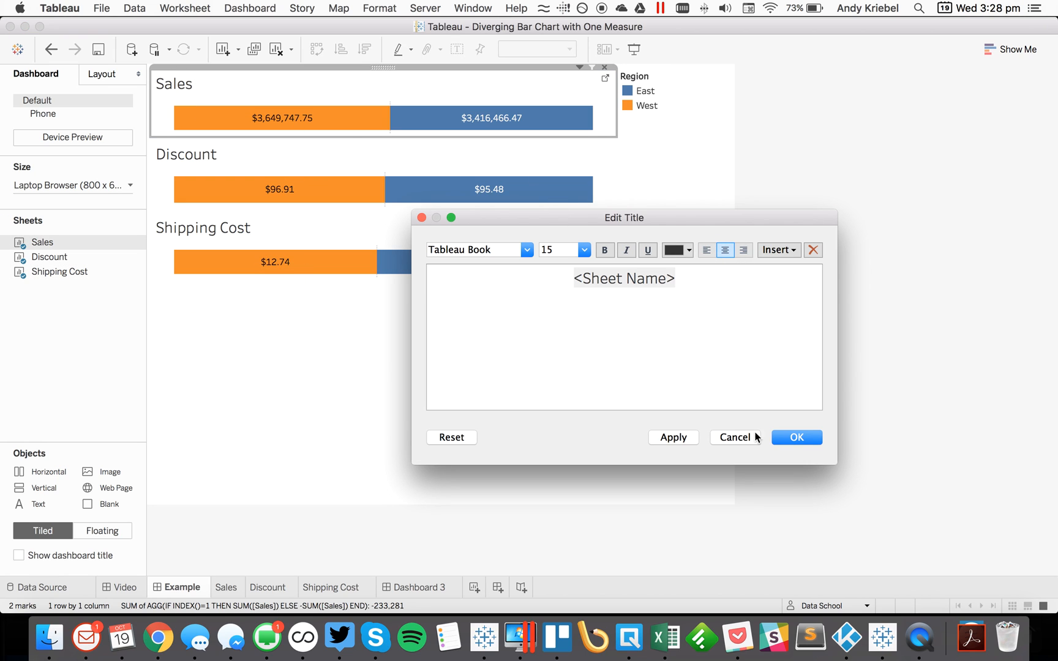
pyautogui.click(735, 437)
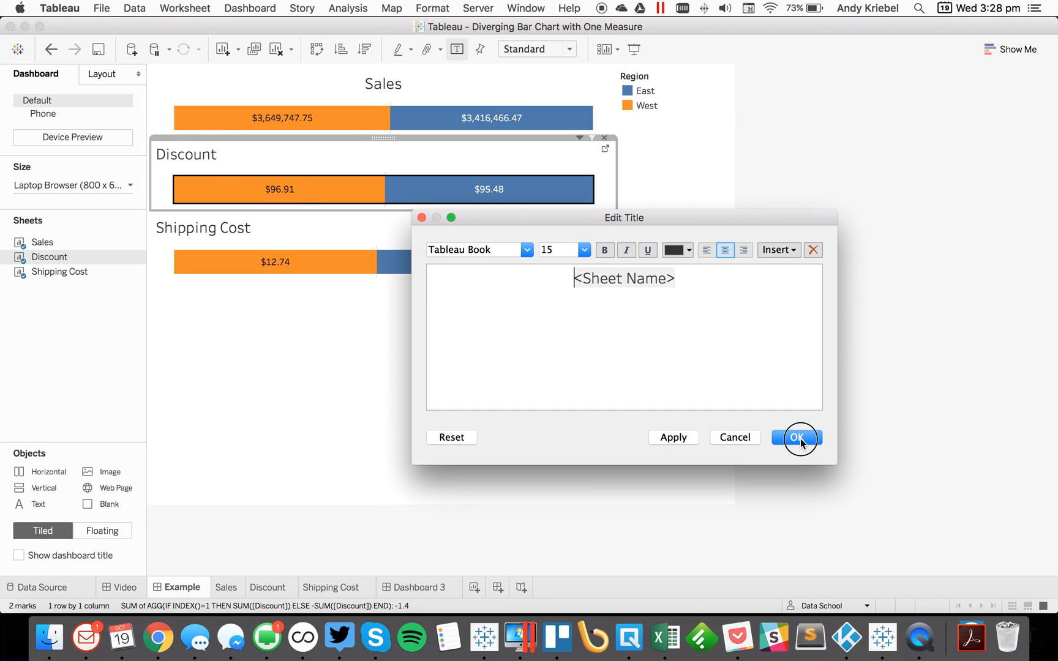
pyautogui.click(797, 437)
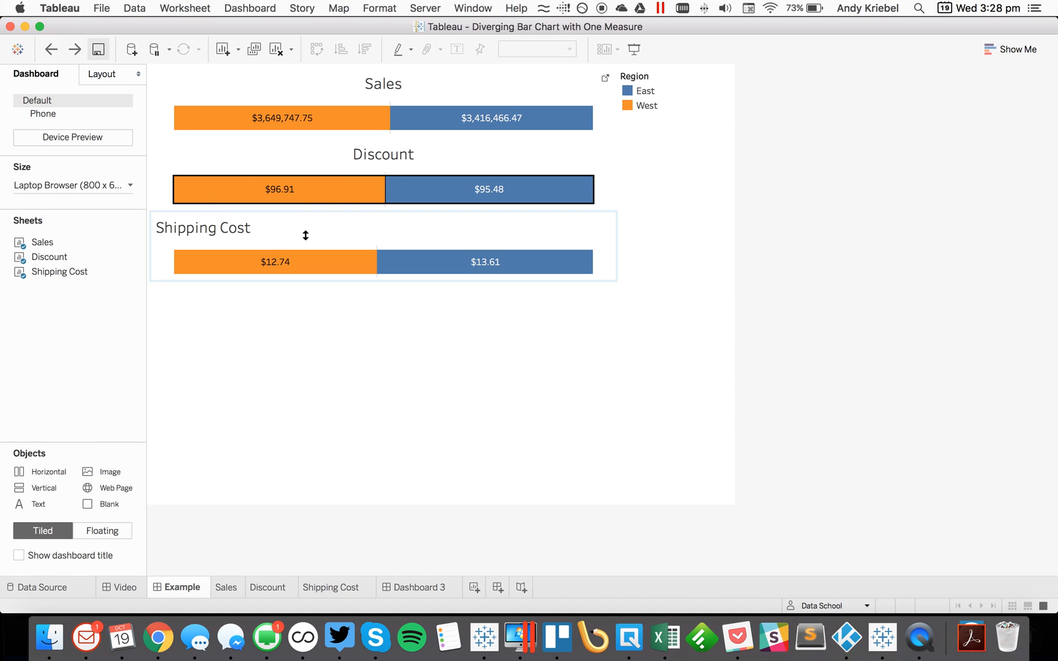
pyautogui.doubleClick(202, 227)
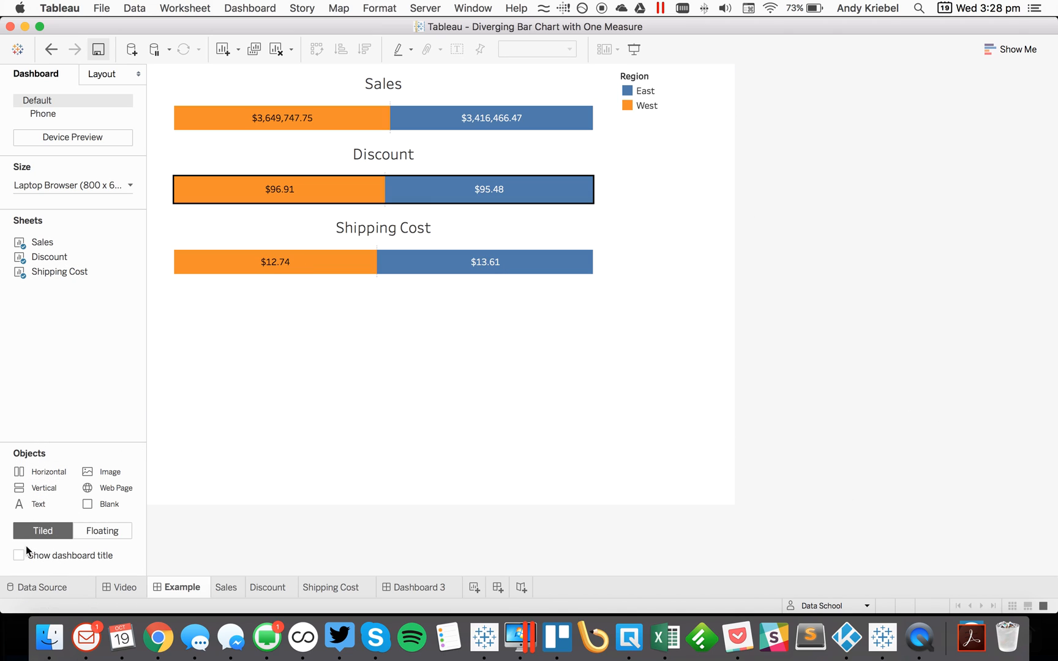
# Step: Show the dashboard title and enter 'West vs. East' as its text
pyautogui.click(18, 556)
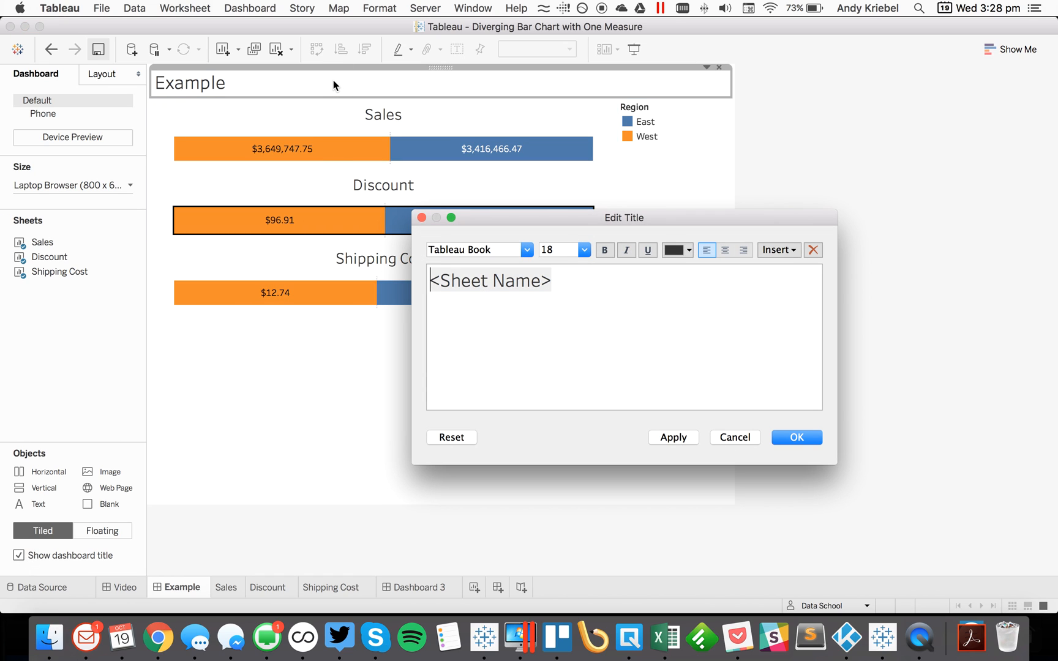
pyautogui.write('Ws')
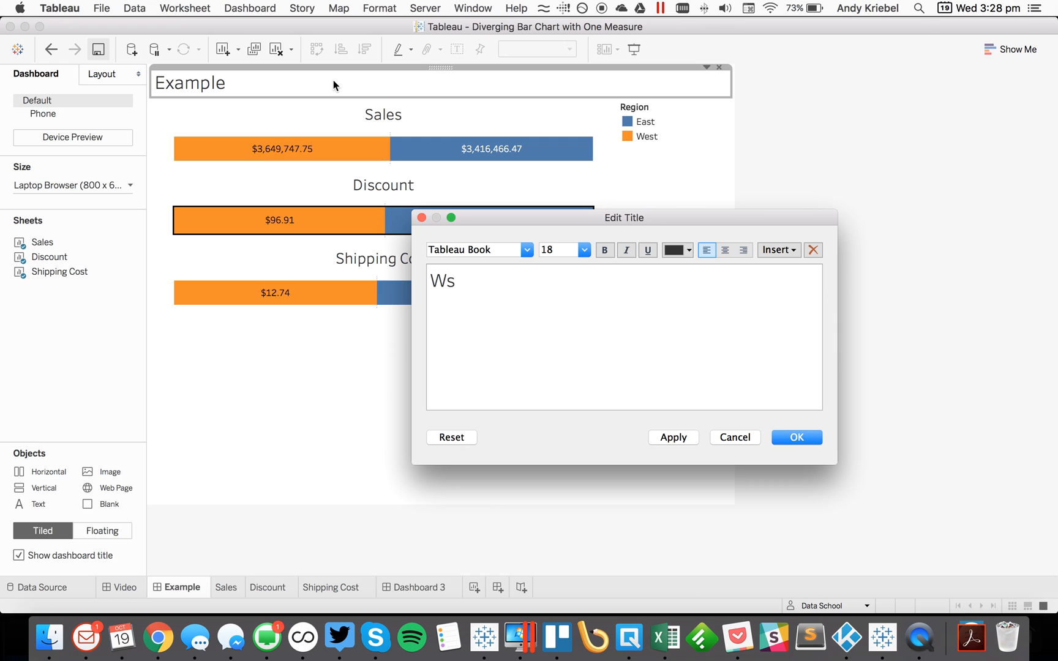
pyautogui.write('West vs')
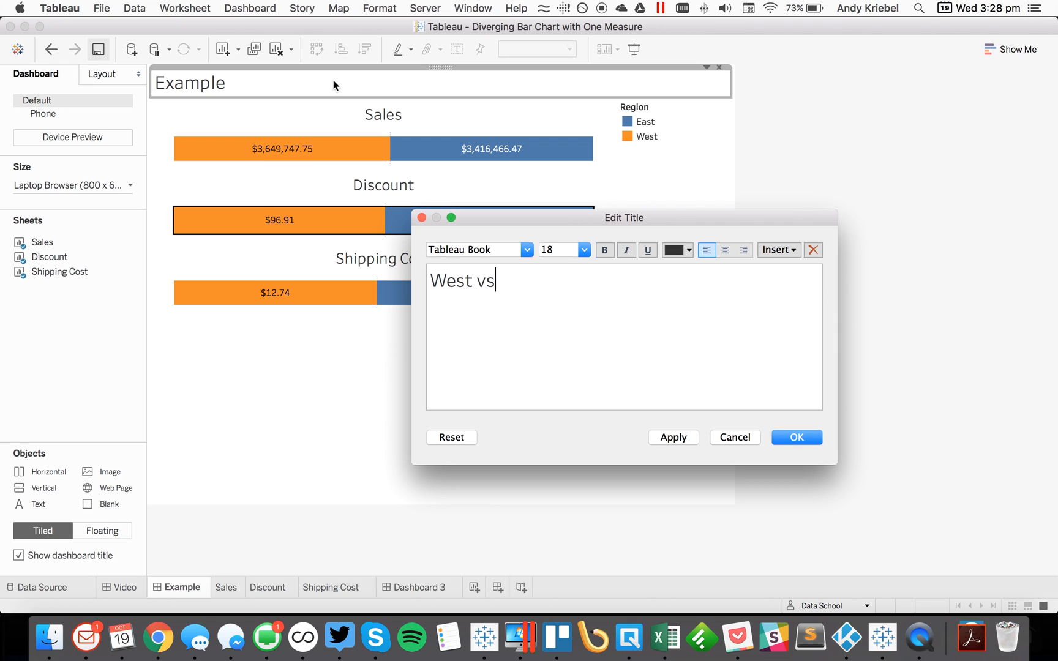
pyautogui.write('. East')
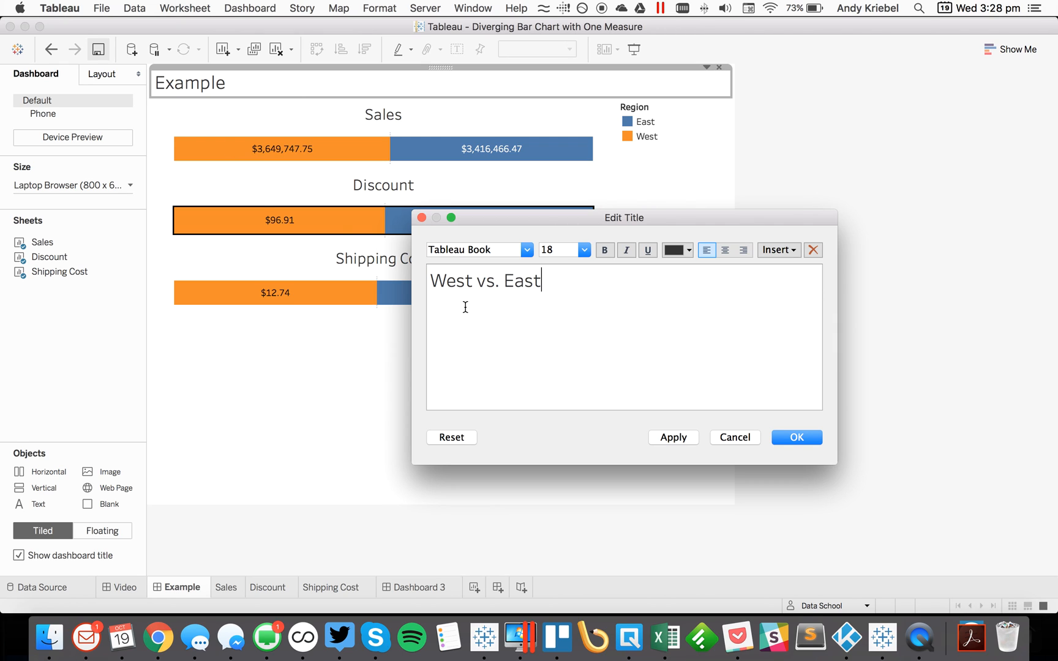
# Step: Colour West orange and East blue, center the title, and remove the Region legend
pyautogui.click(675, 250)
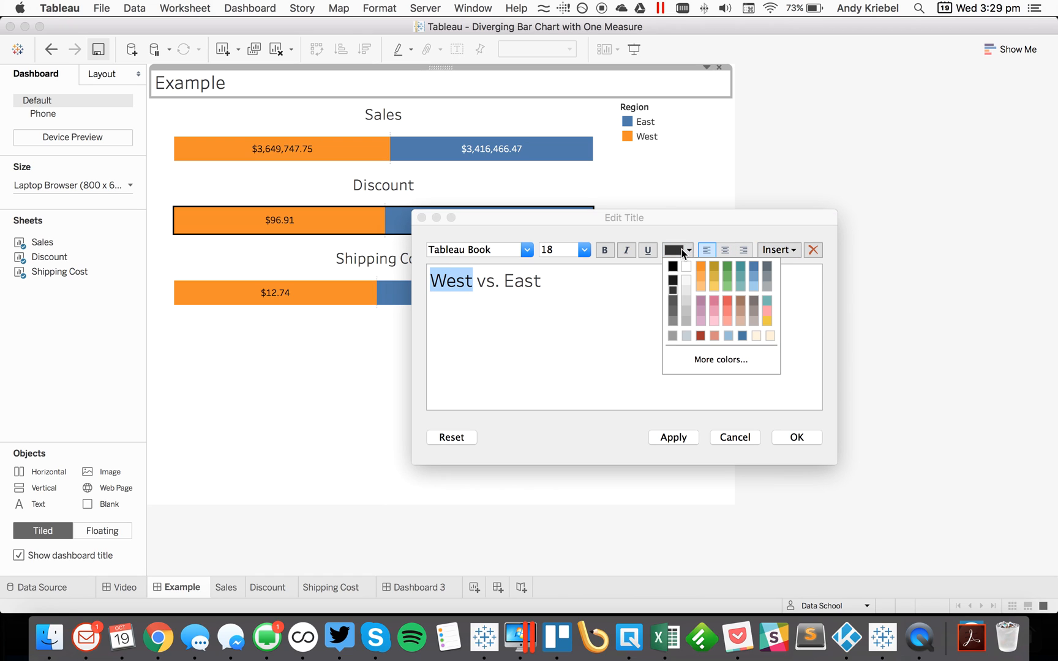
pyautogui.click(701, 276)
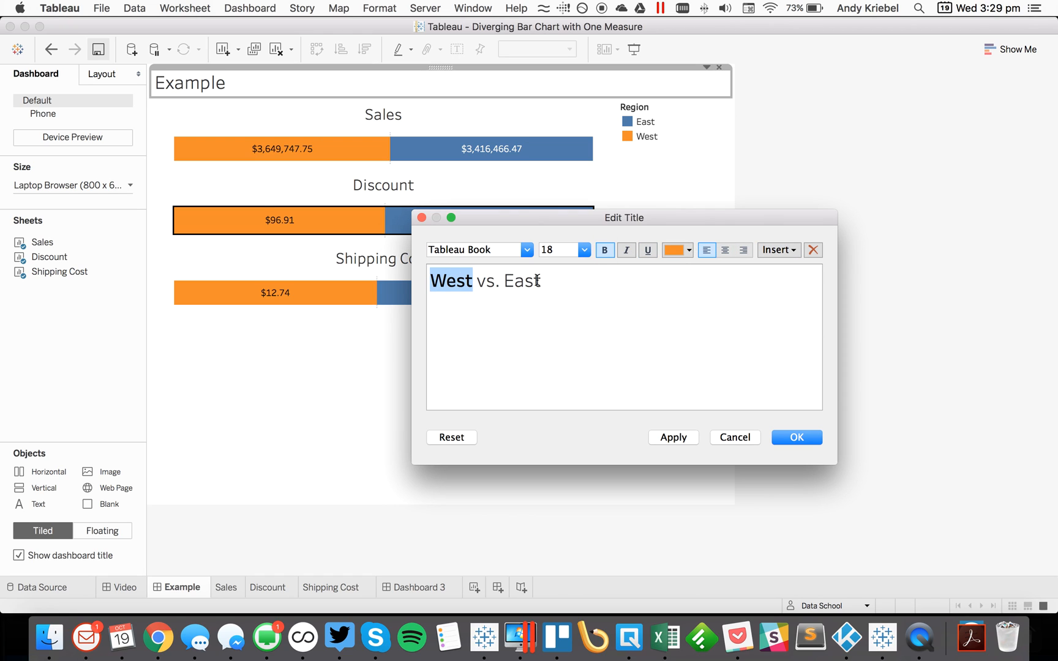
pyautogui.click(678, 251)
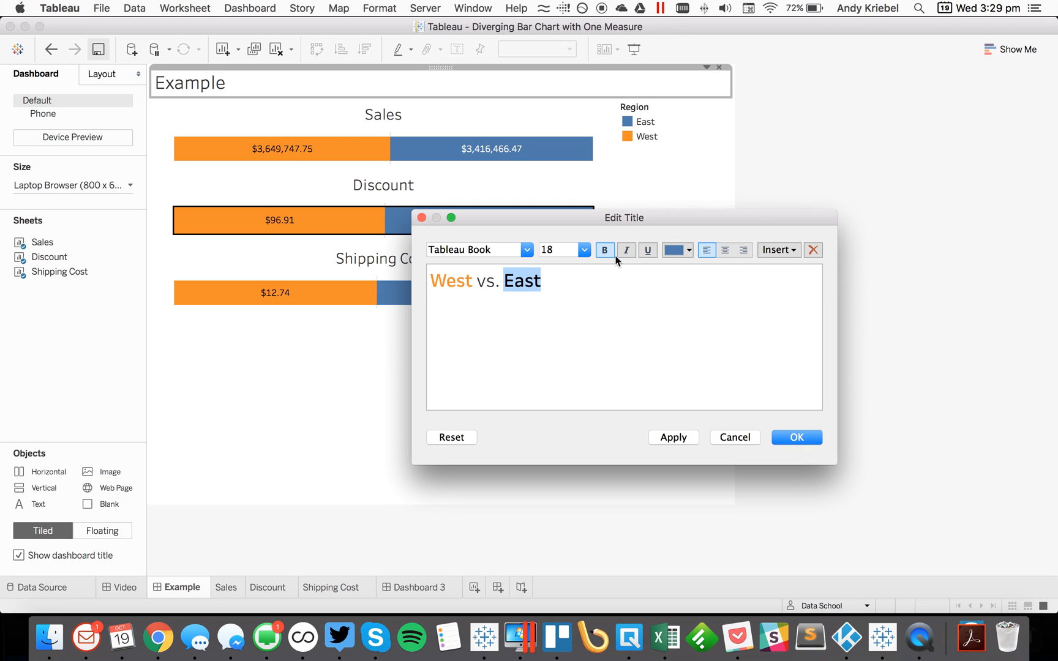
pyautogui.click(725, 251)
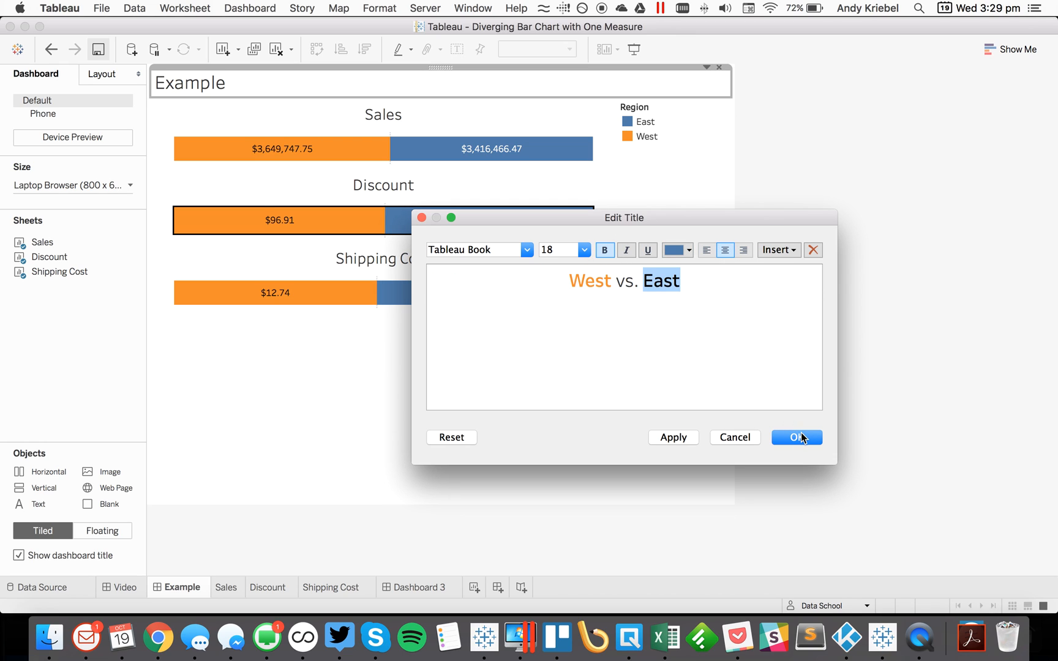
pyautogui.click(796, 437)
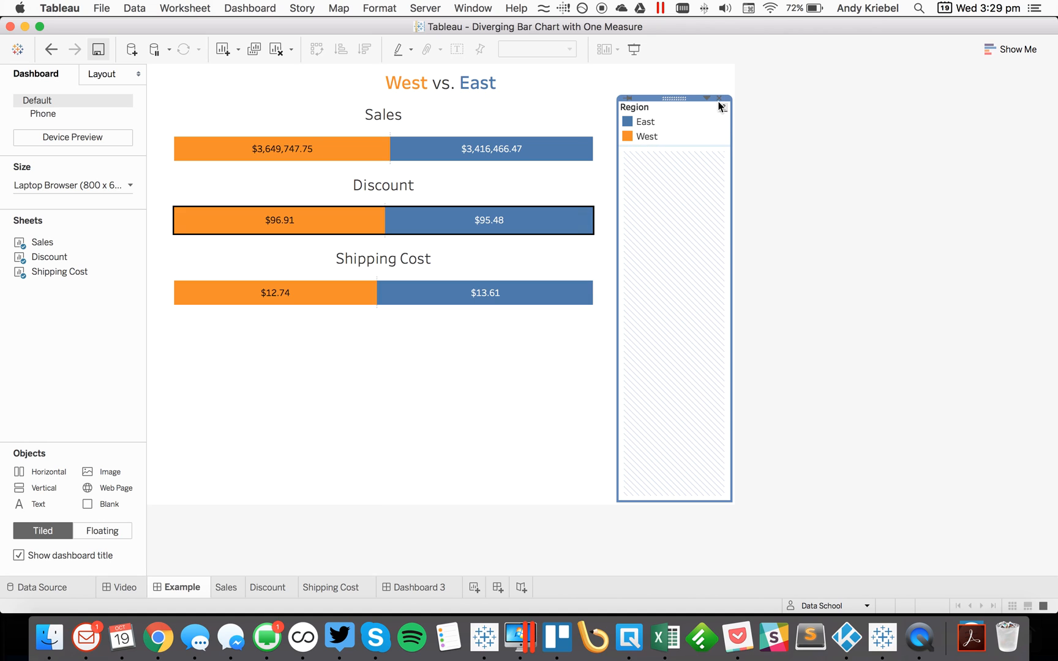
pyautogui.click(722, 99)
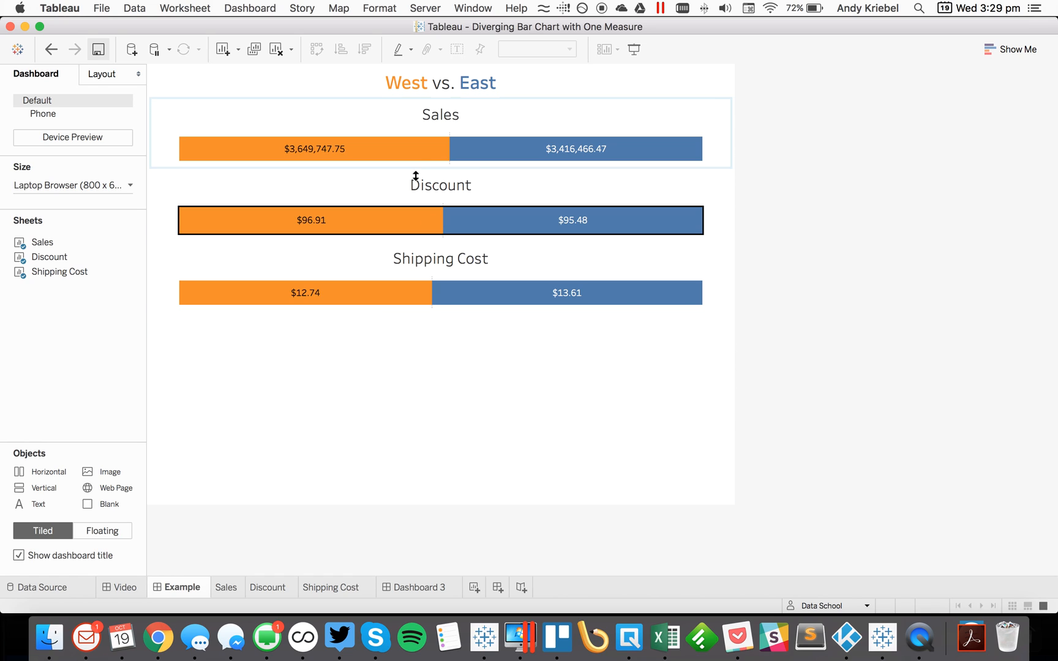
pyautogui.moveTo(572, 219)
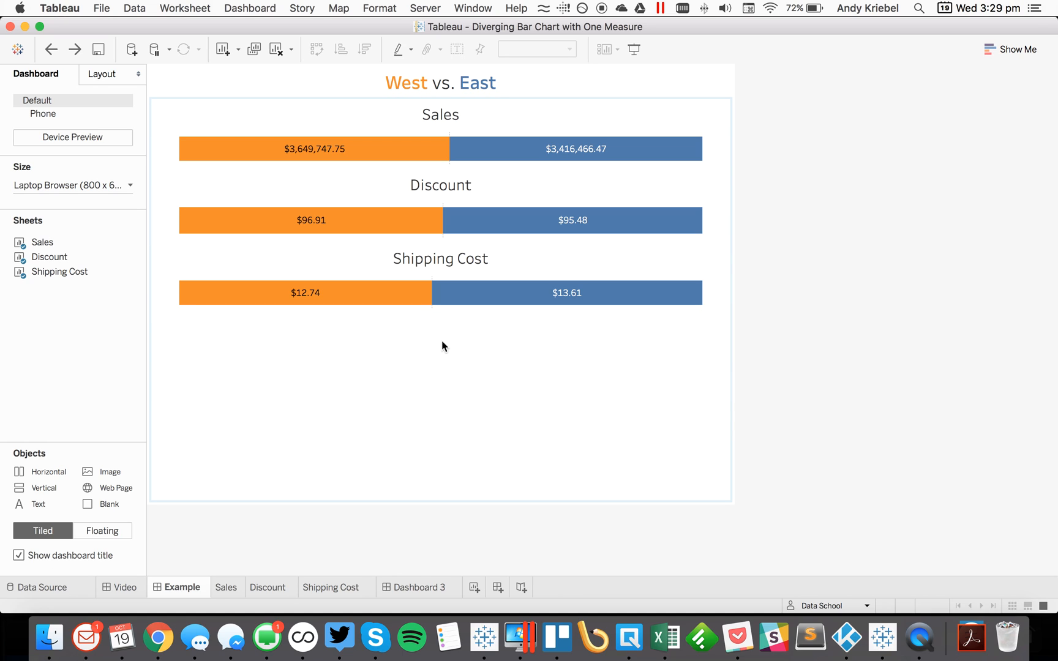
pyautogui.moveTo(456, 149)
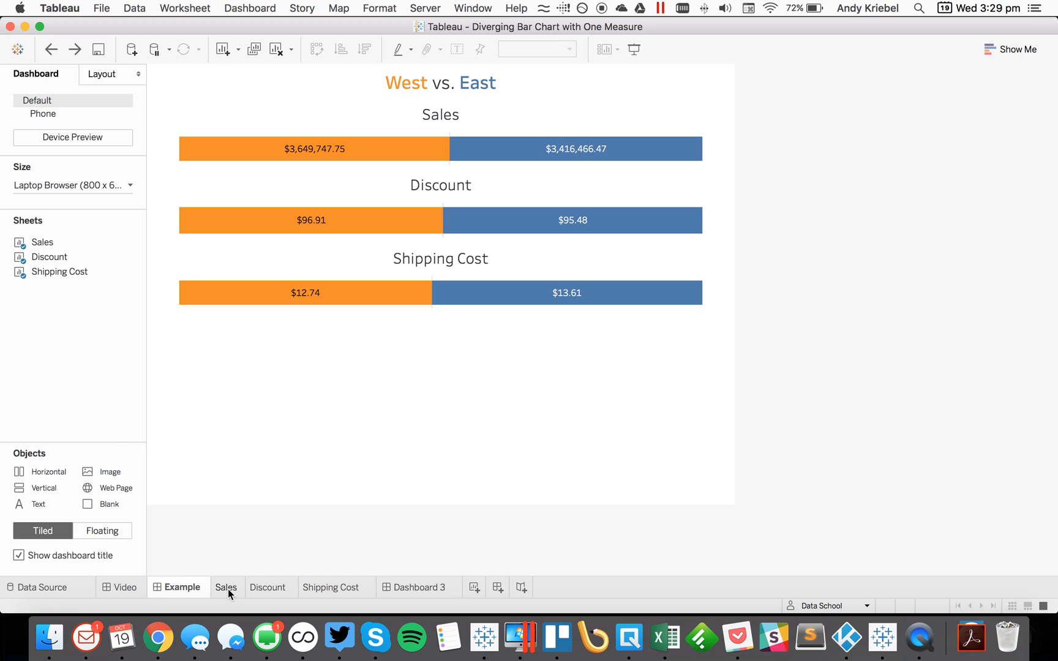
# Step: Show the Shipping Cost axis header with a uniform axis range, then open Dashboard 3
pyautogui.click(335, 587)
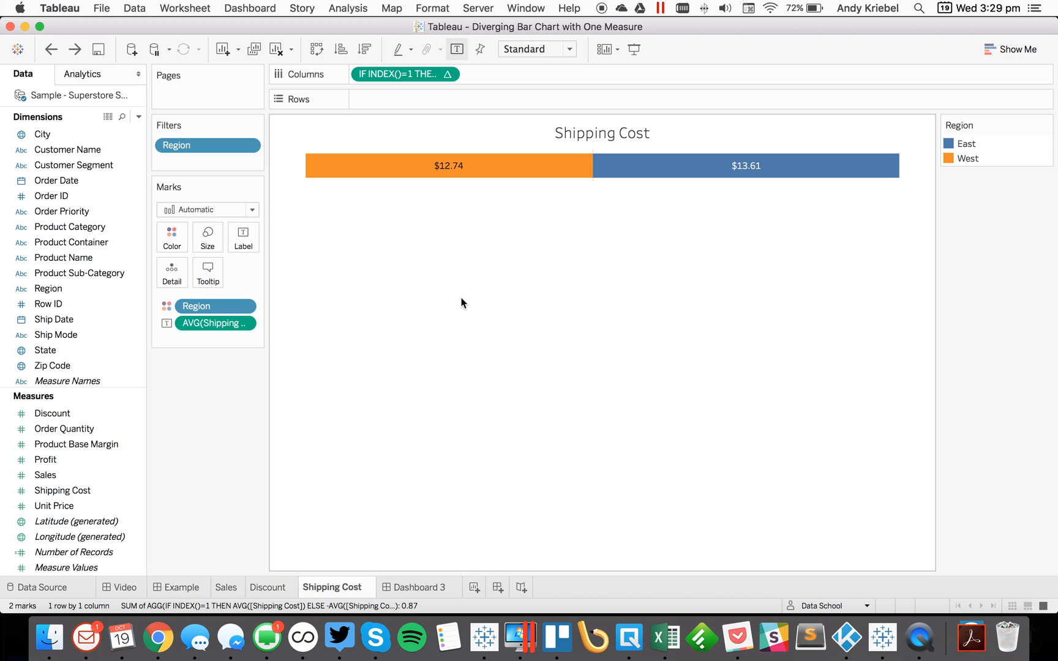
pyautogui.click(445, 73)
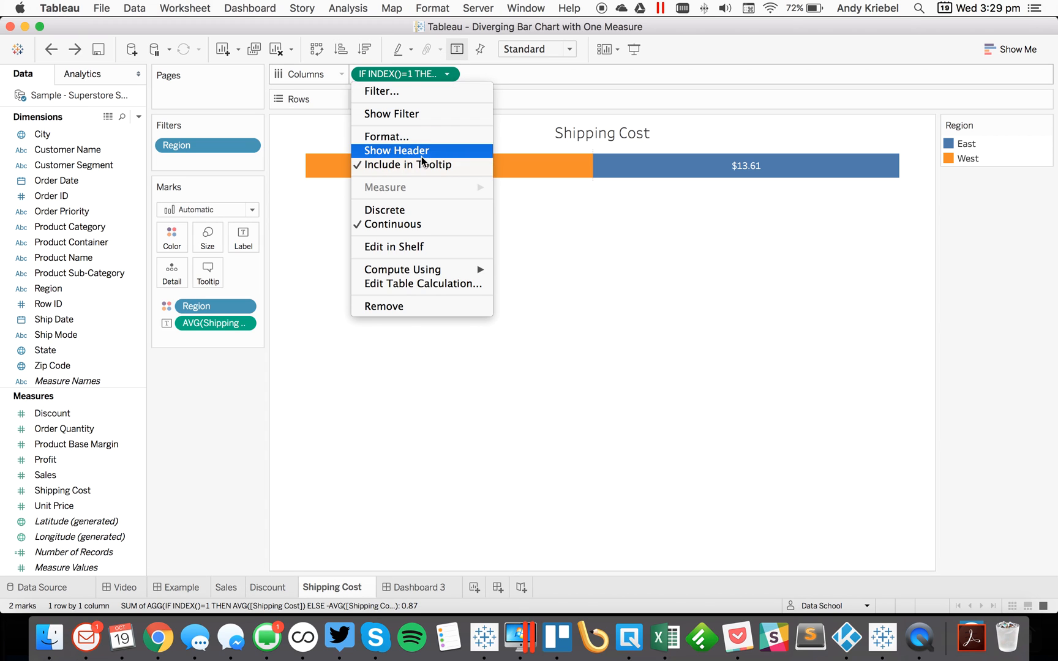
pyautogui.click(396, 150)
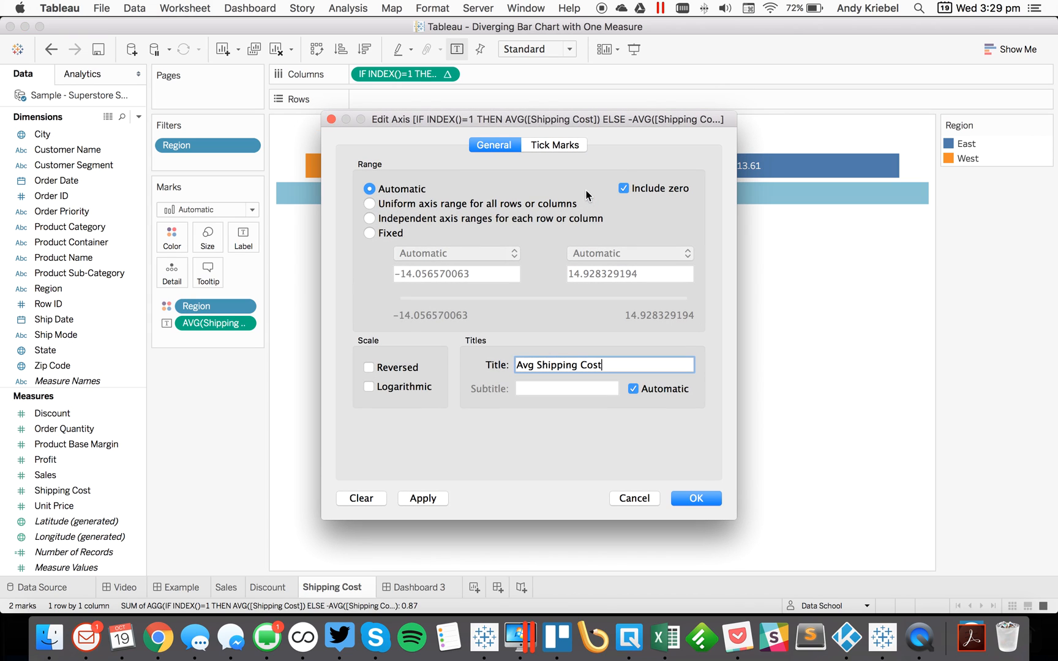
pyautogui.click(370, 203)
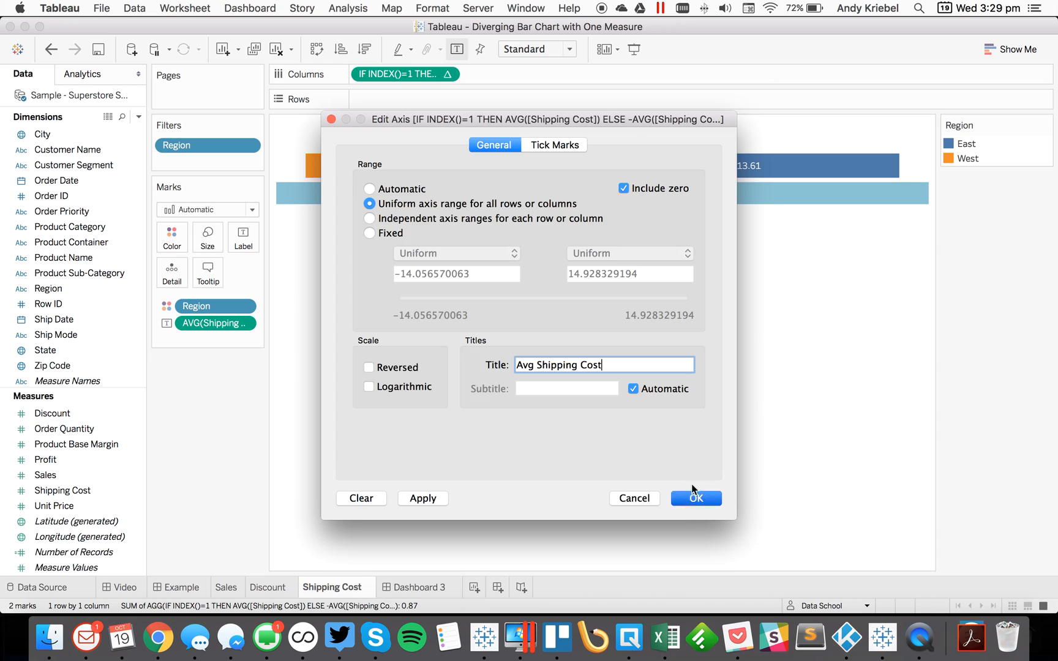
pyautogui.click(694, 497)
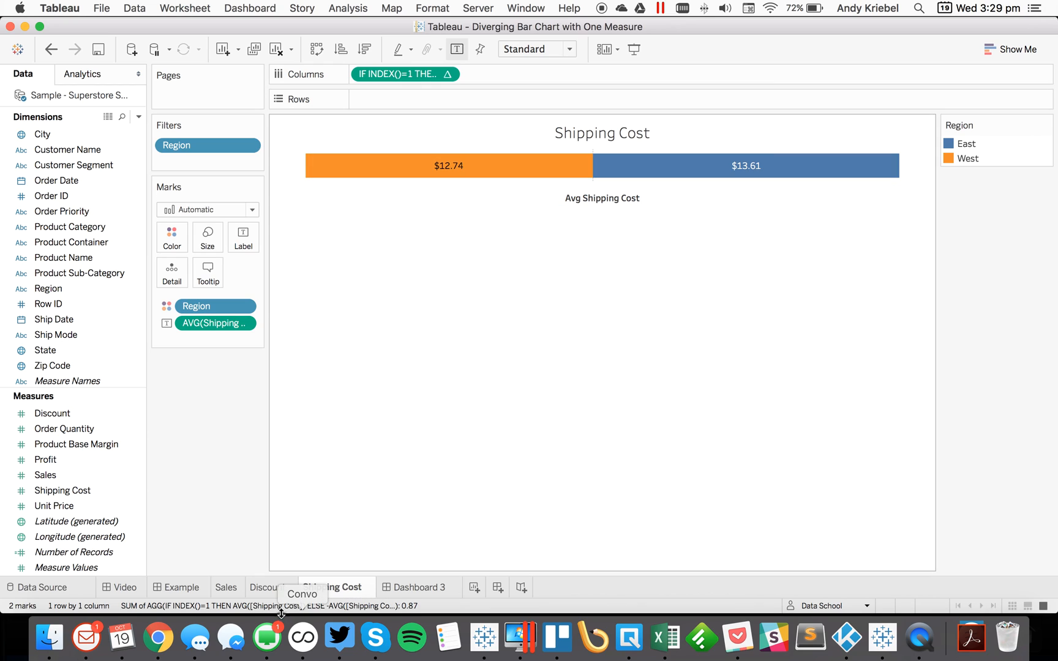
pyautogui.click(269, 587)
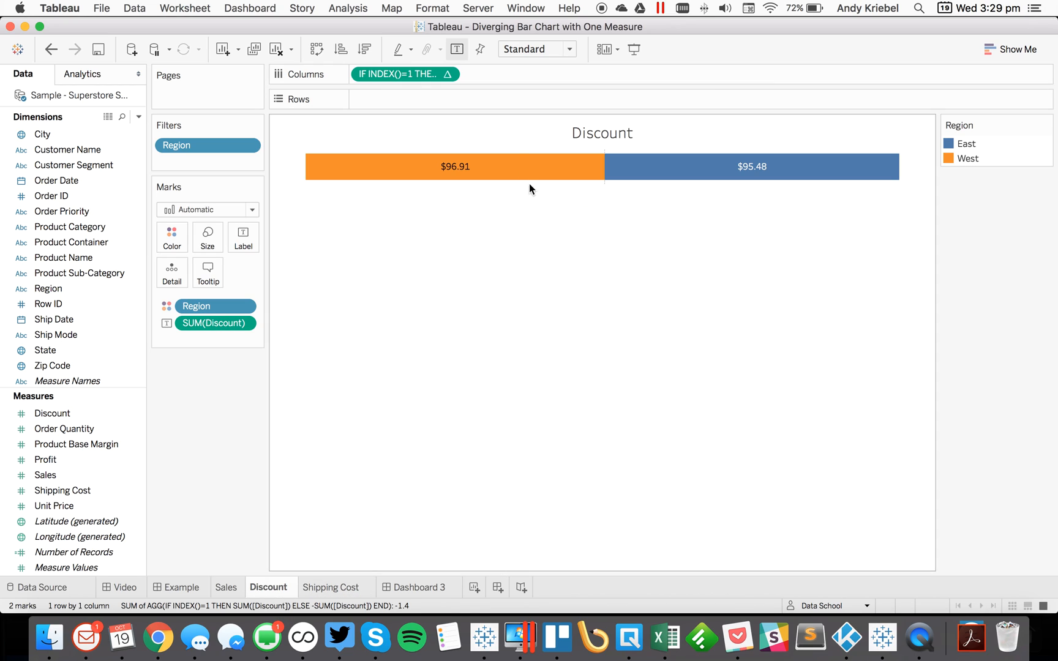
pyautogui.click(418, 587)
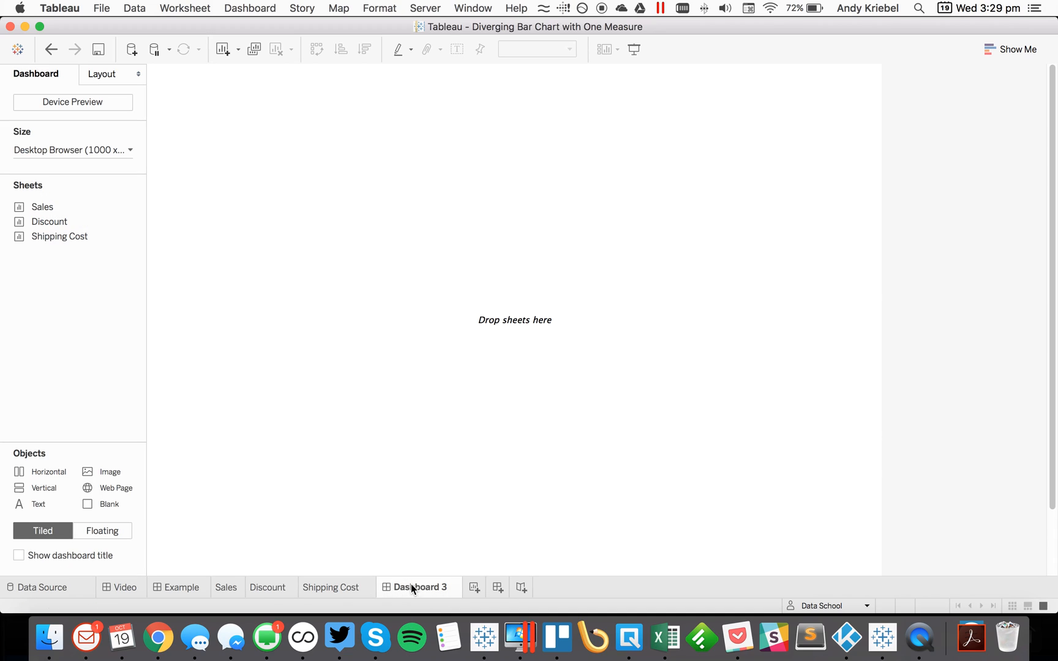
# Step: Back on the Example dashboard, select the Avg Shipping Cost axis title to hide it
pyautogui.click(179, 586)
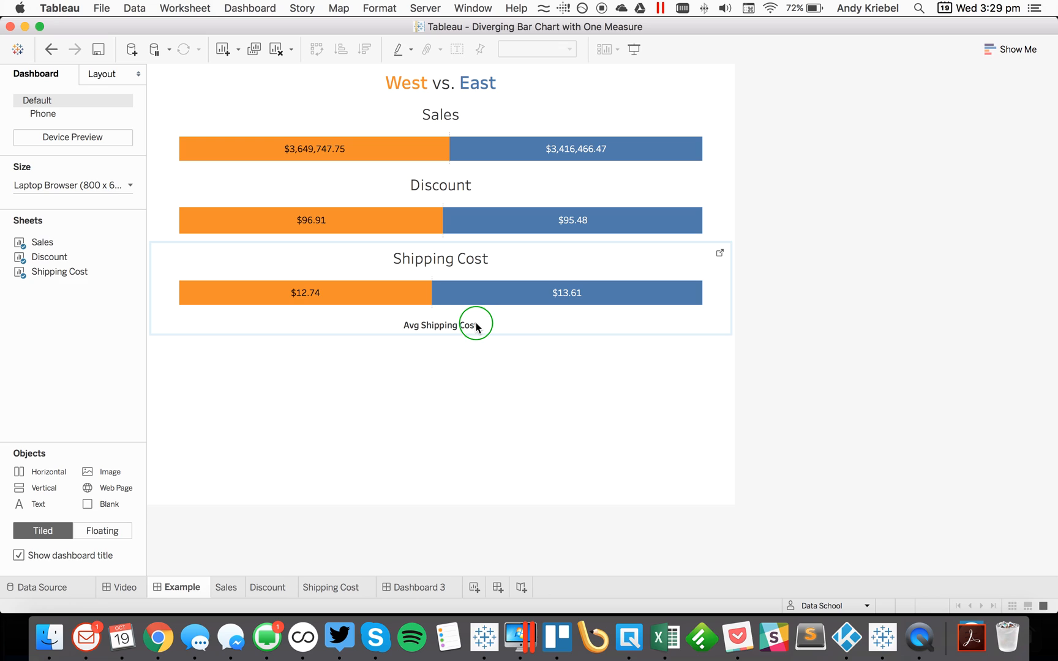
pyautogui.click(440, 325)
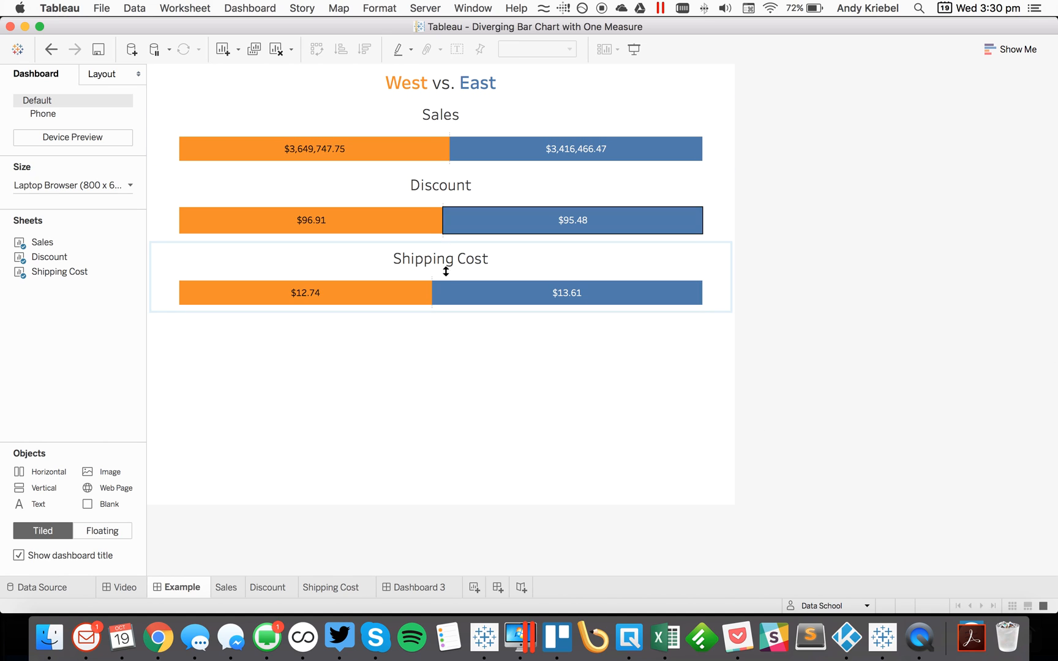
pyautogui.moveTo(514, 343)
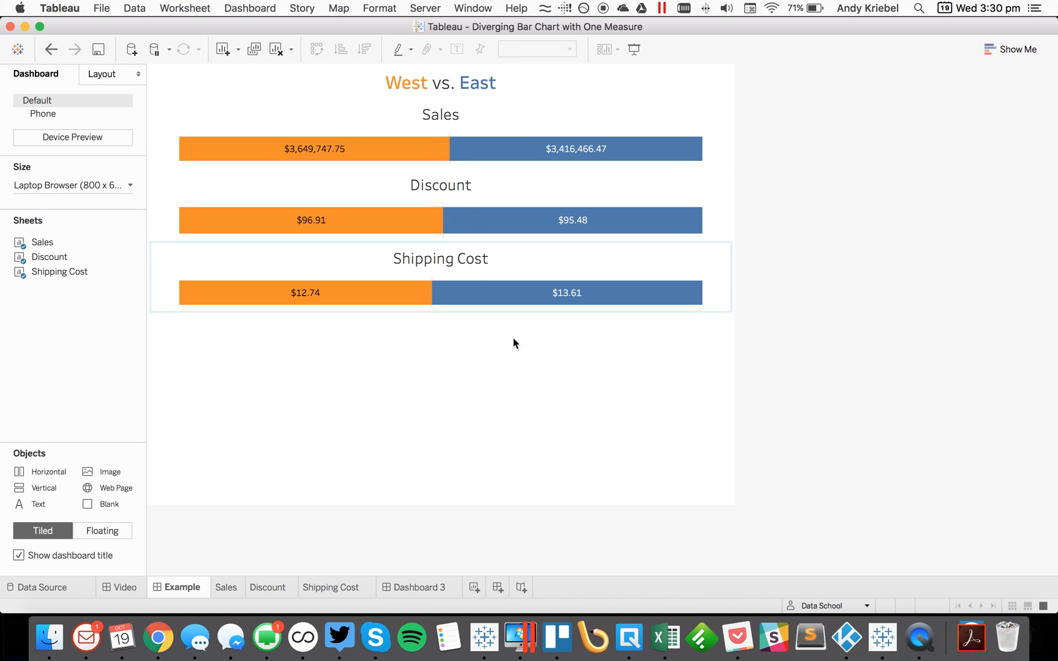